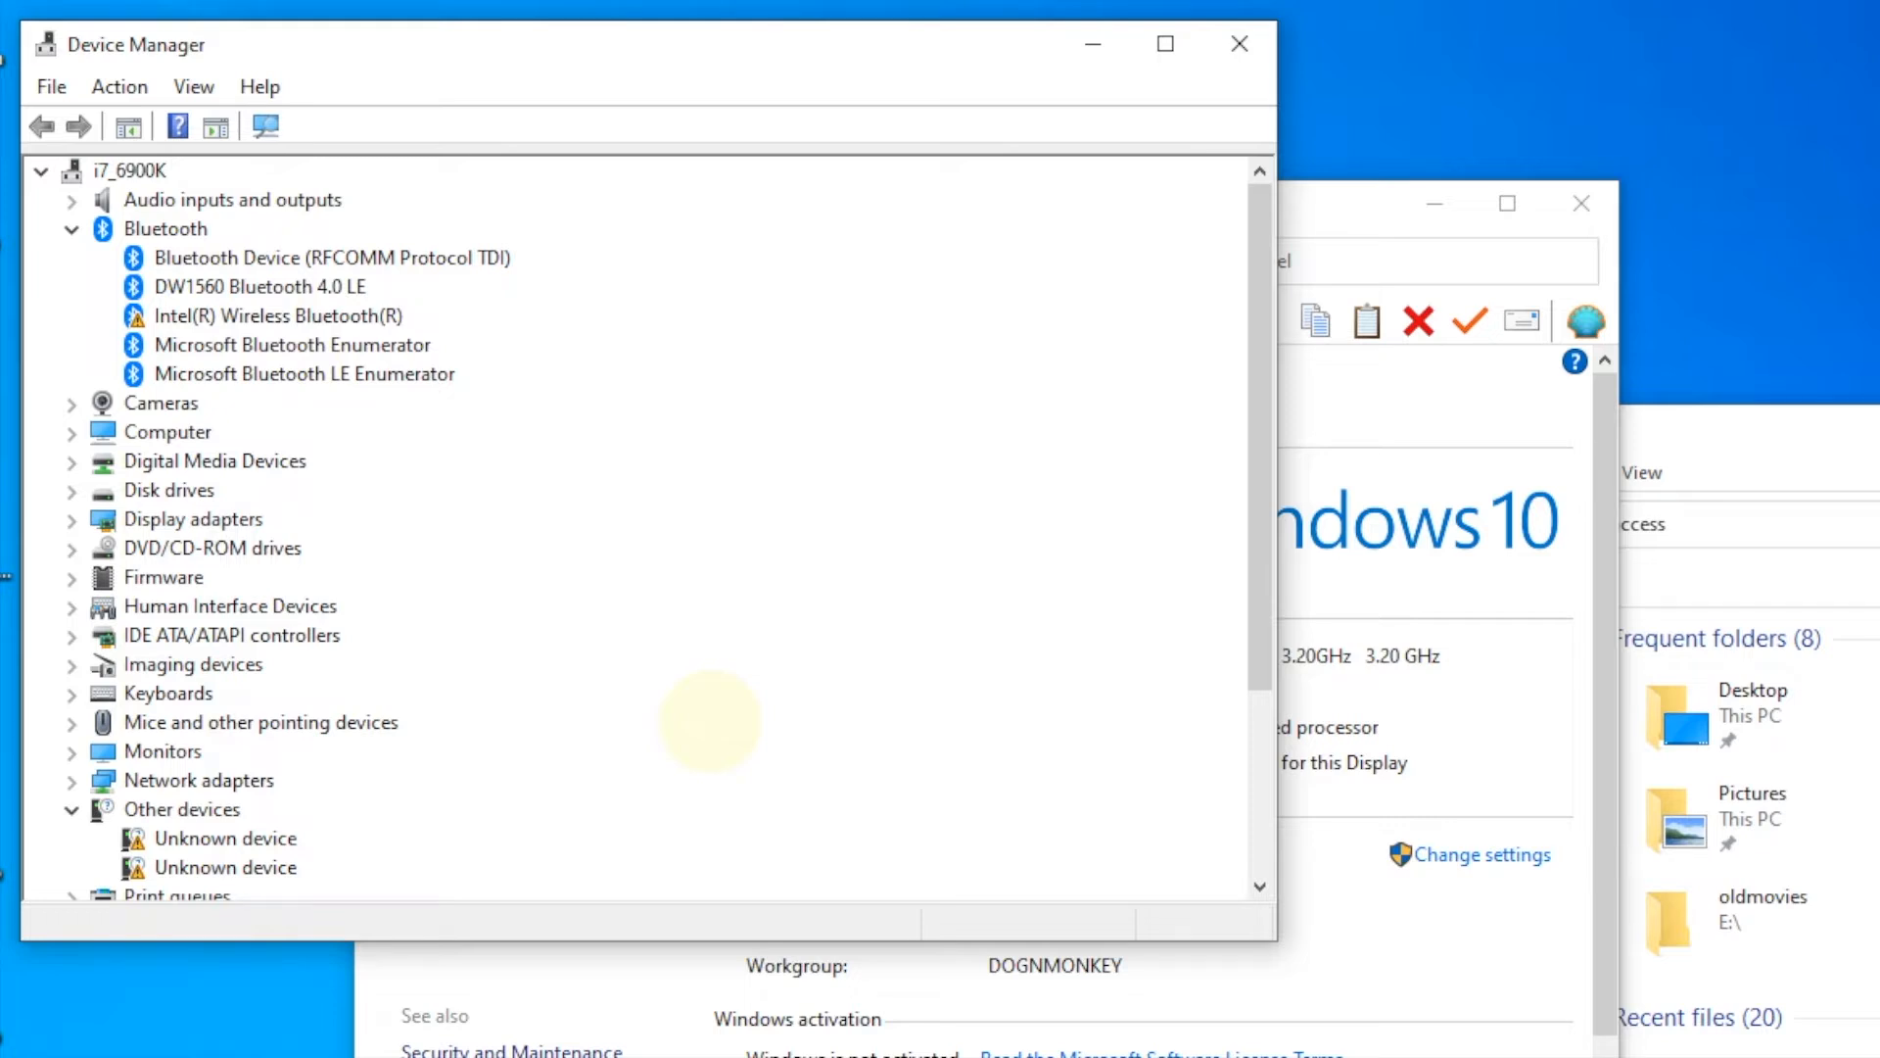
{"action": "mouse_move", "coordinate": [582, 349]}
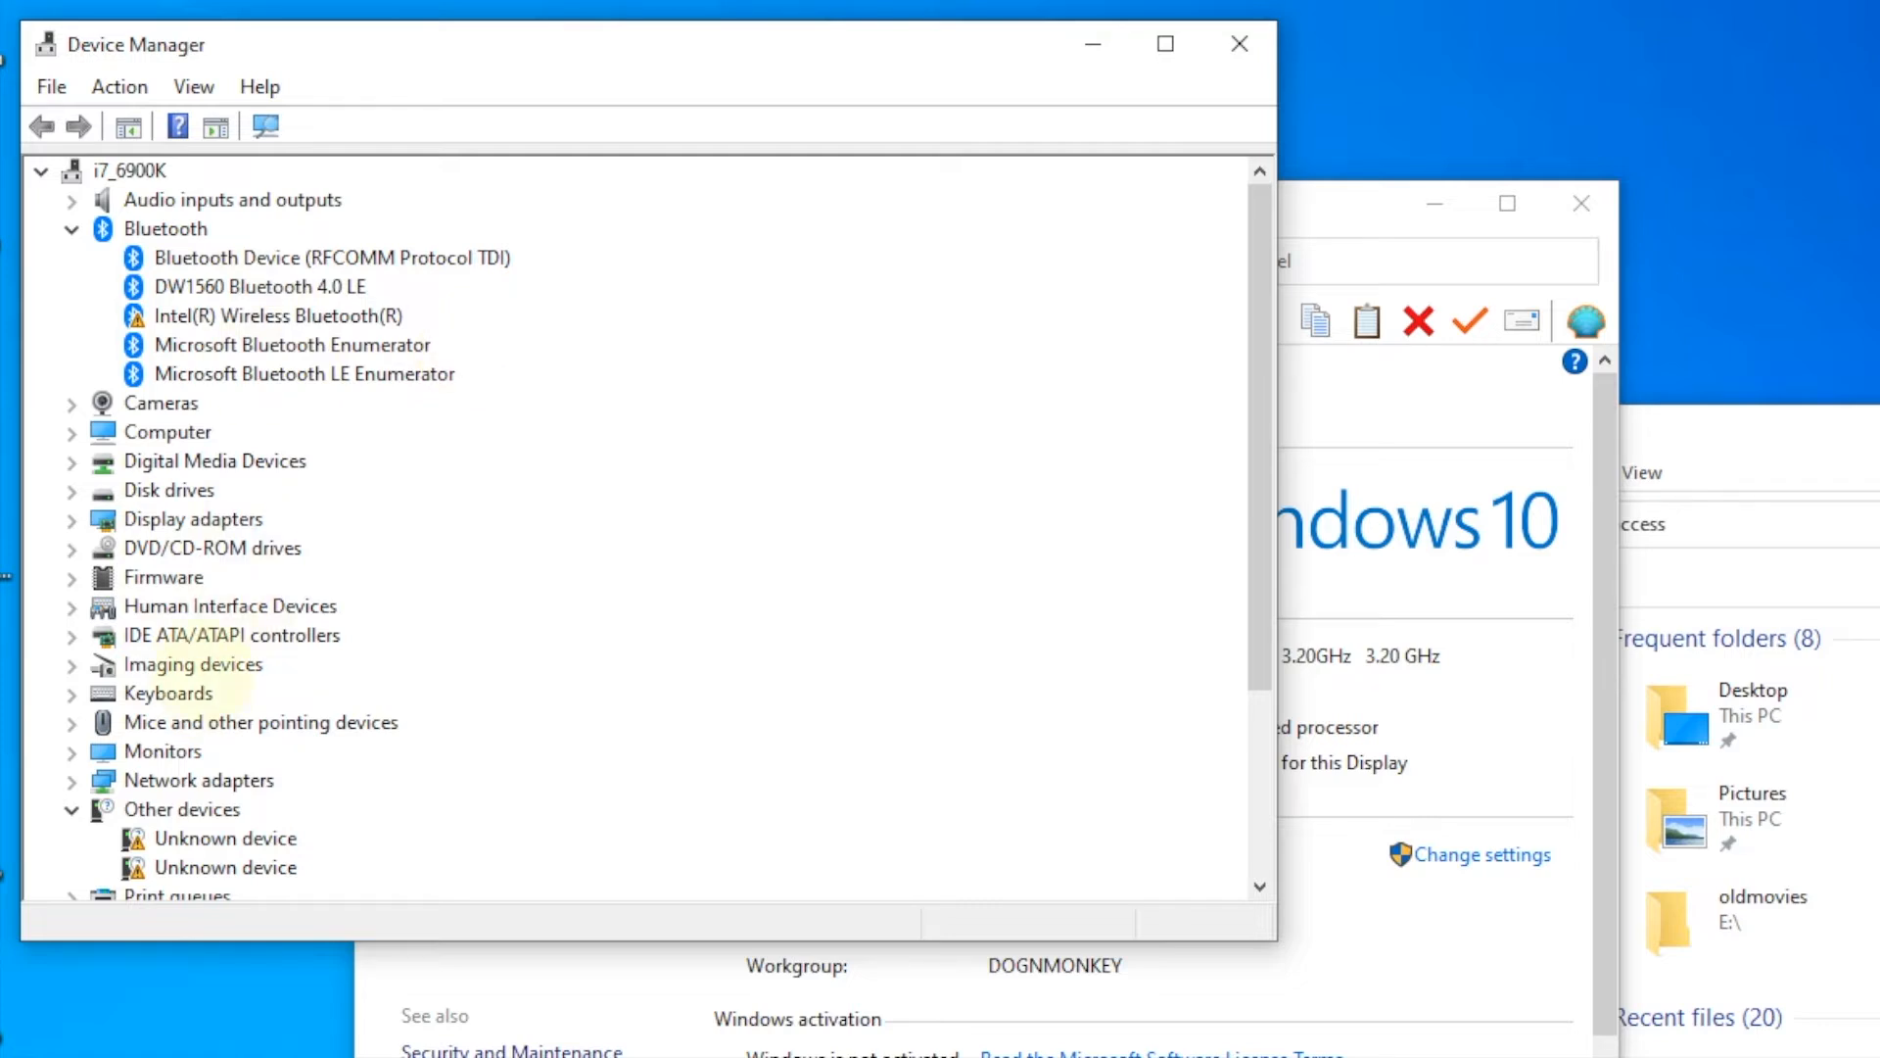
- Run Update driver on the Intel(R) Wireless Bluetooth(R) device and search for a newer driver
{"action": "scroll", "scroll_direction": "down", "scroll_amount": 3}
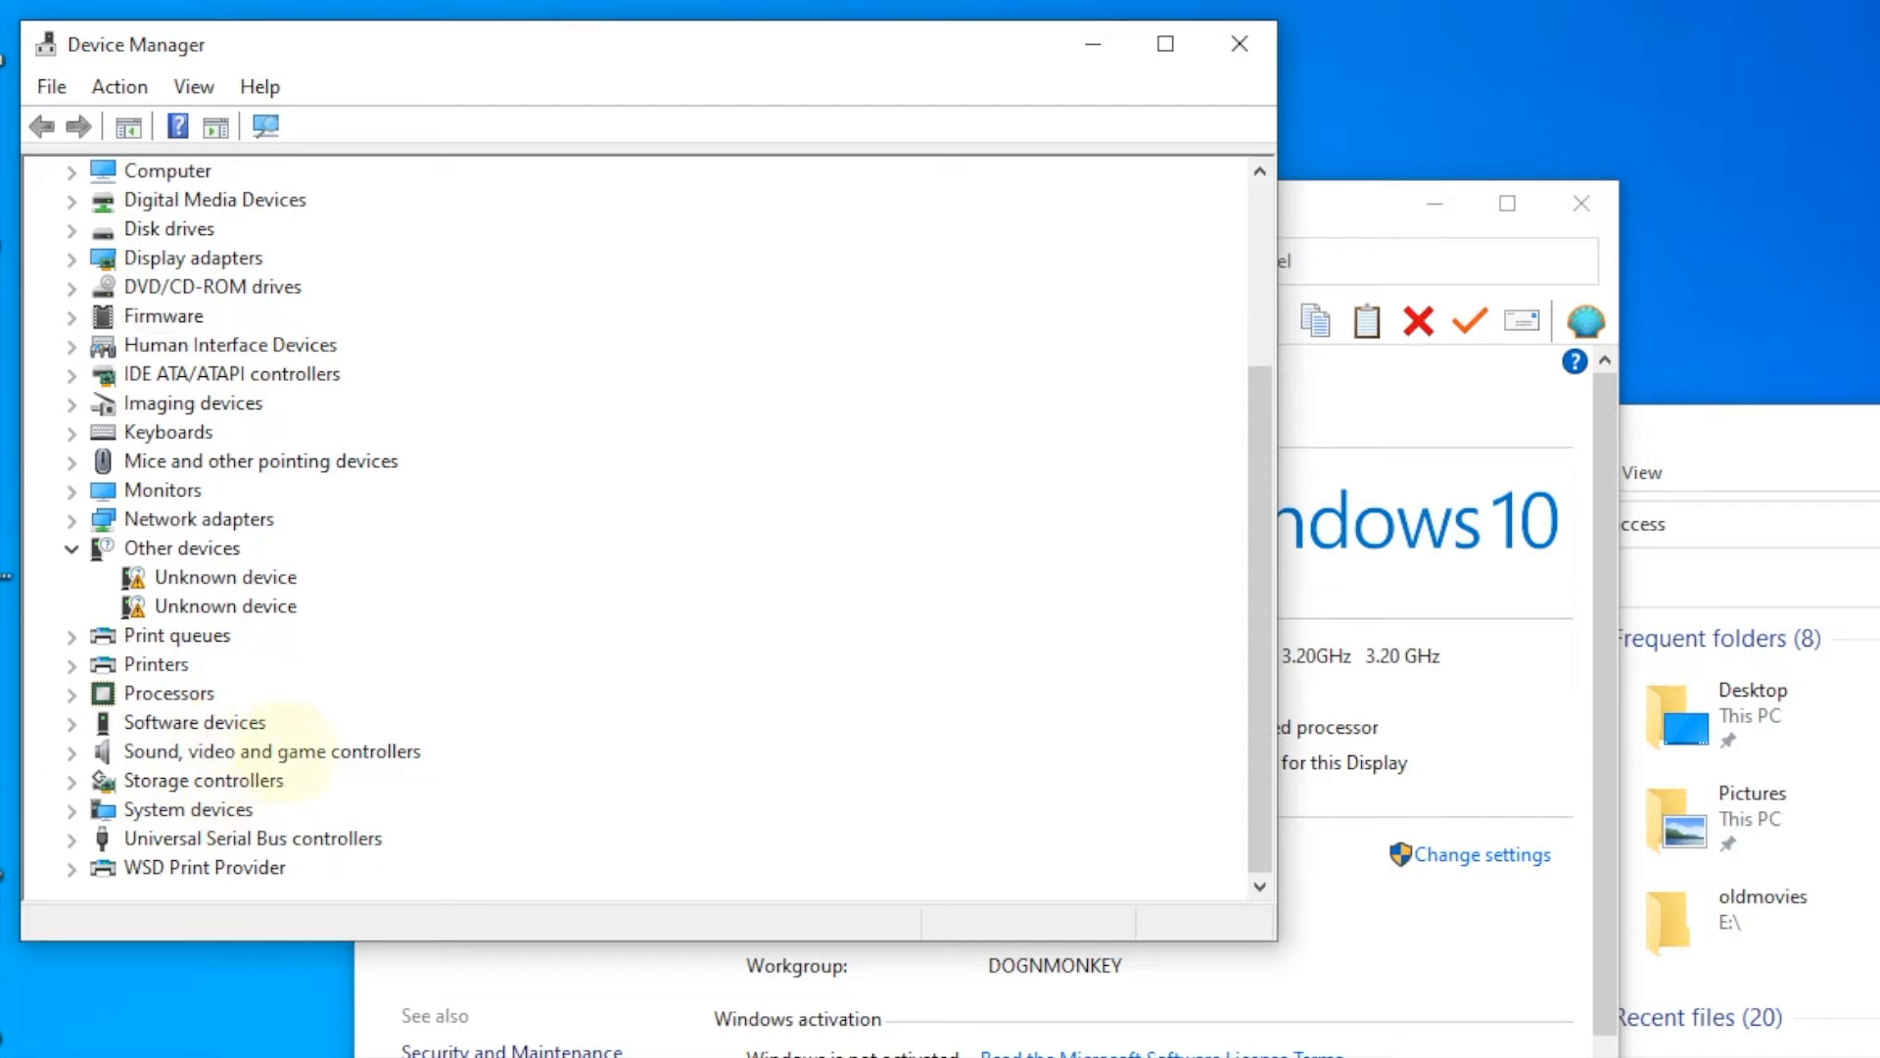
{"action": "scroll", "scroll_direction": "up", "scroll_amount": 3}
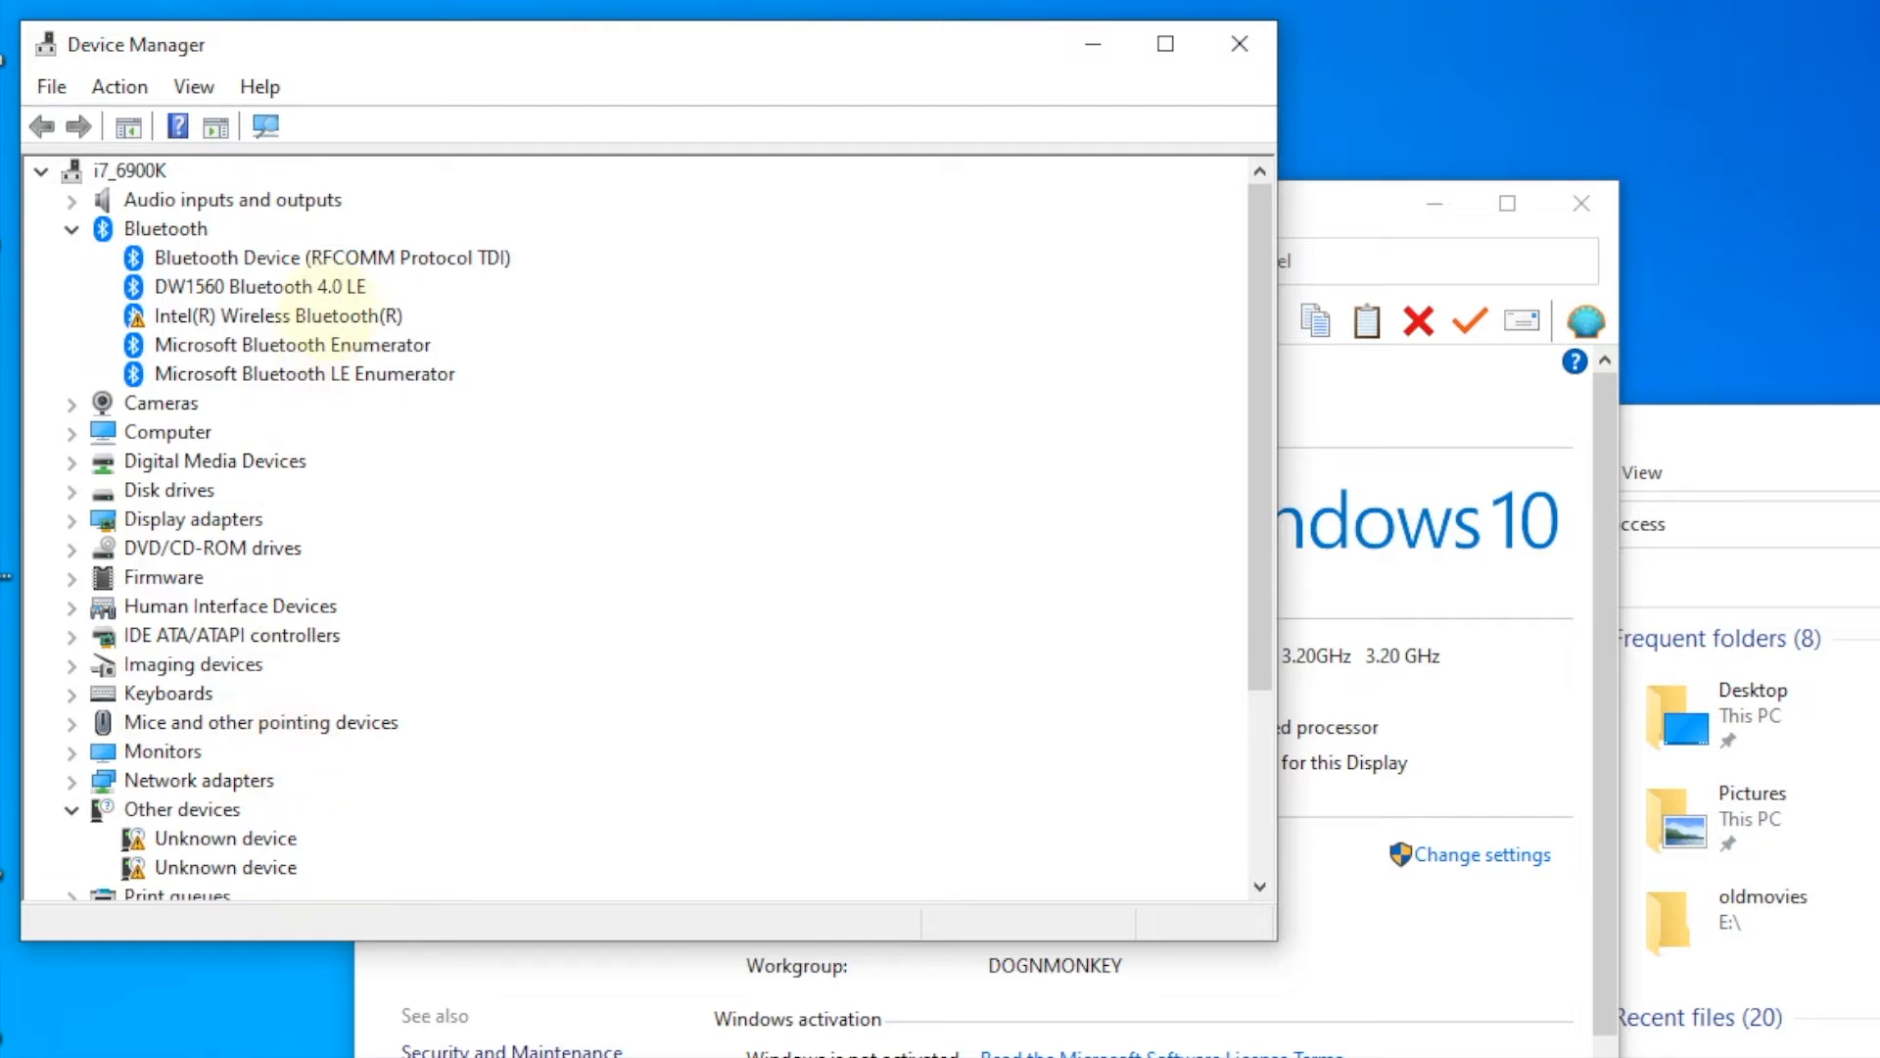
{"action": "left_click", "coordinate": [278, 316]}
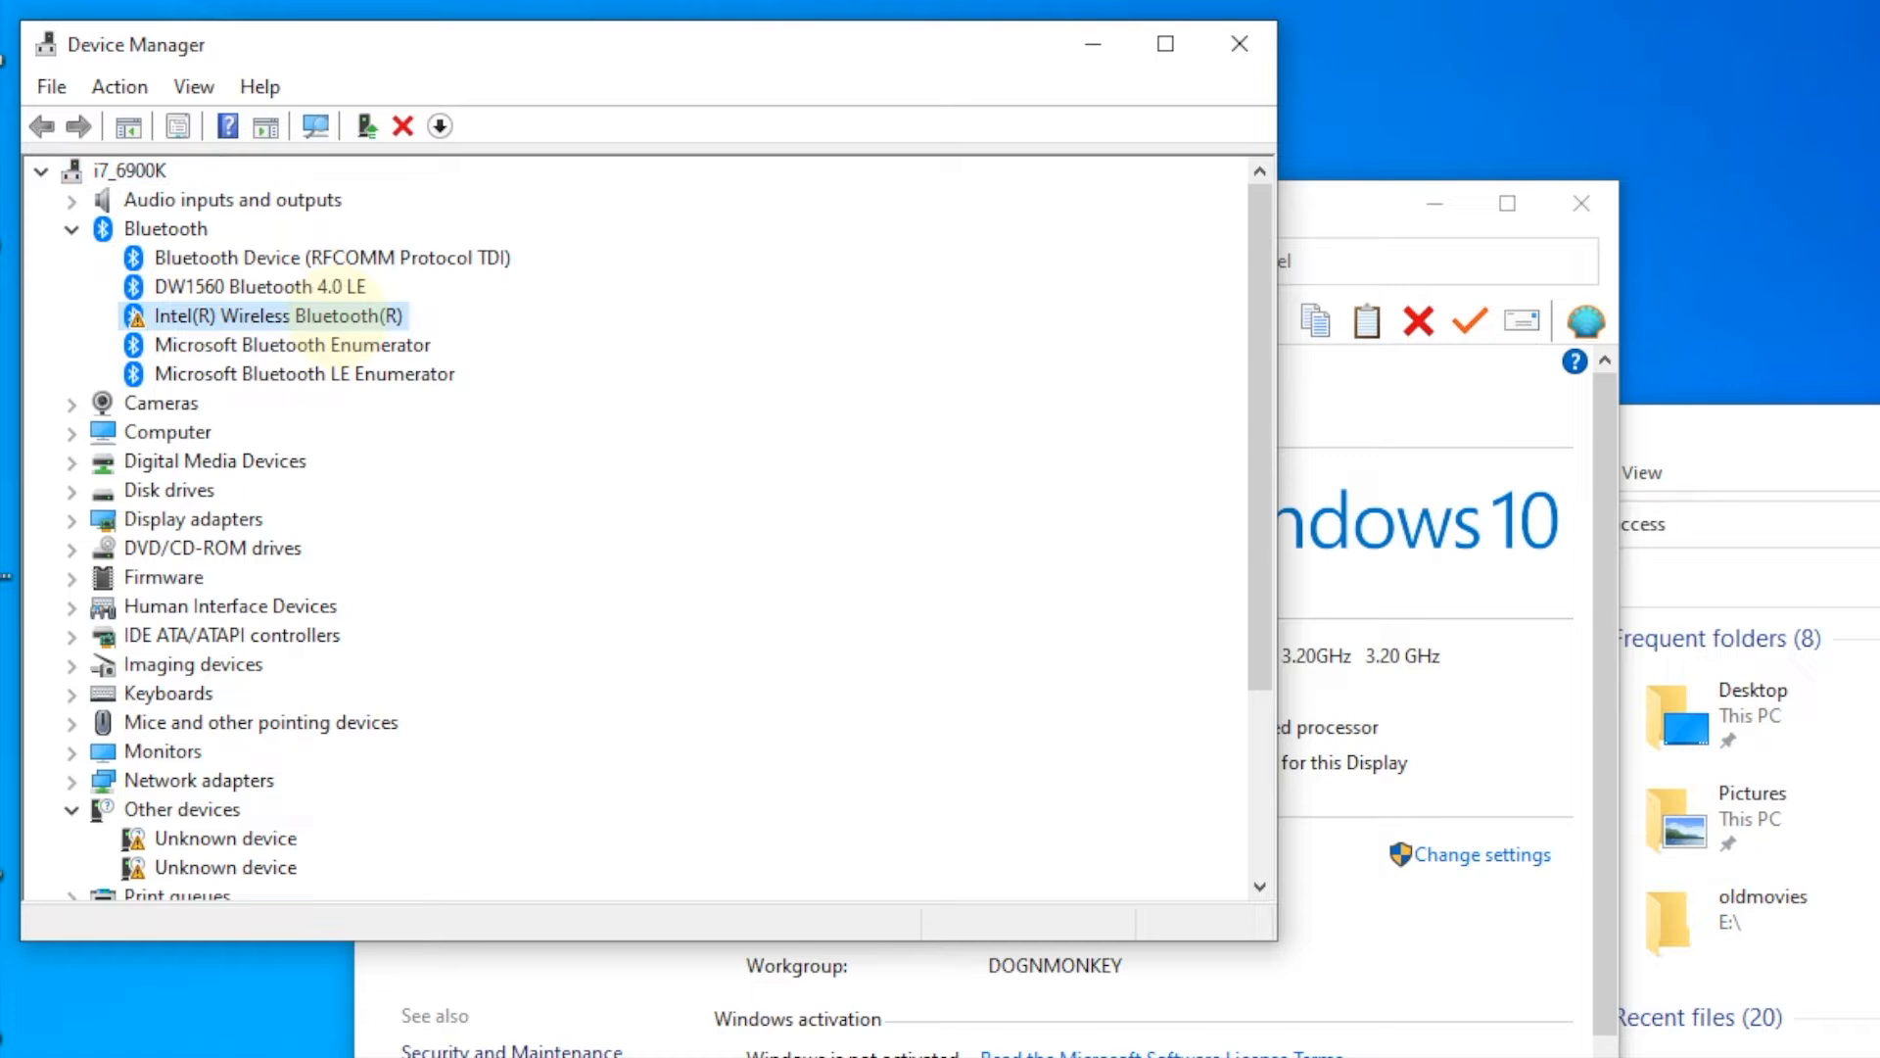
{"action": "right_click", "coordinate": [278, 316]}
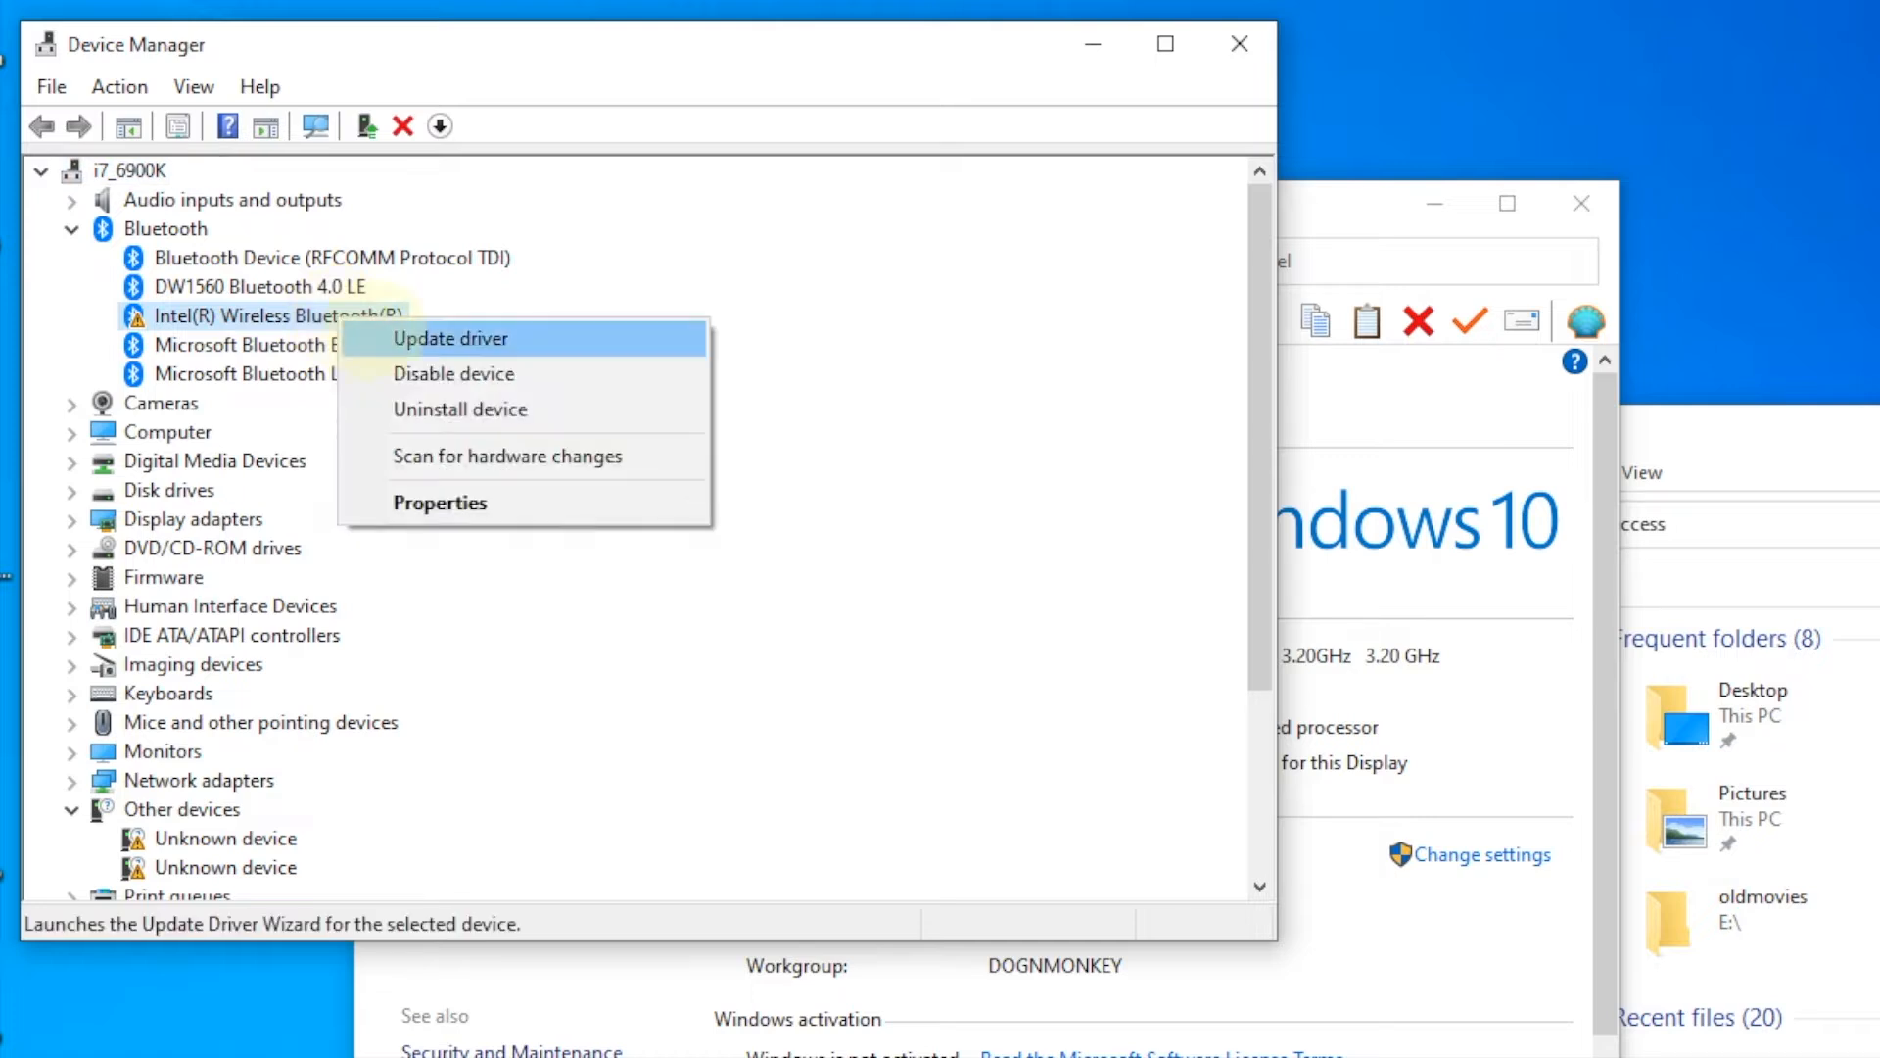
{"action": "left_click", "coordinate": [450, 339]}
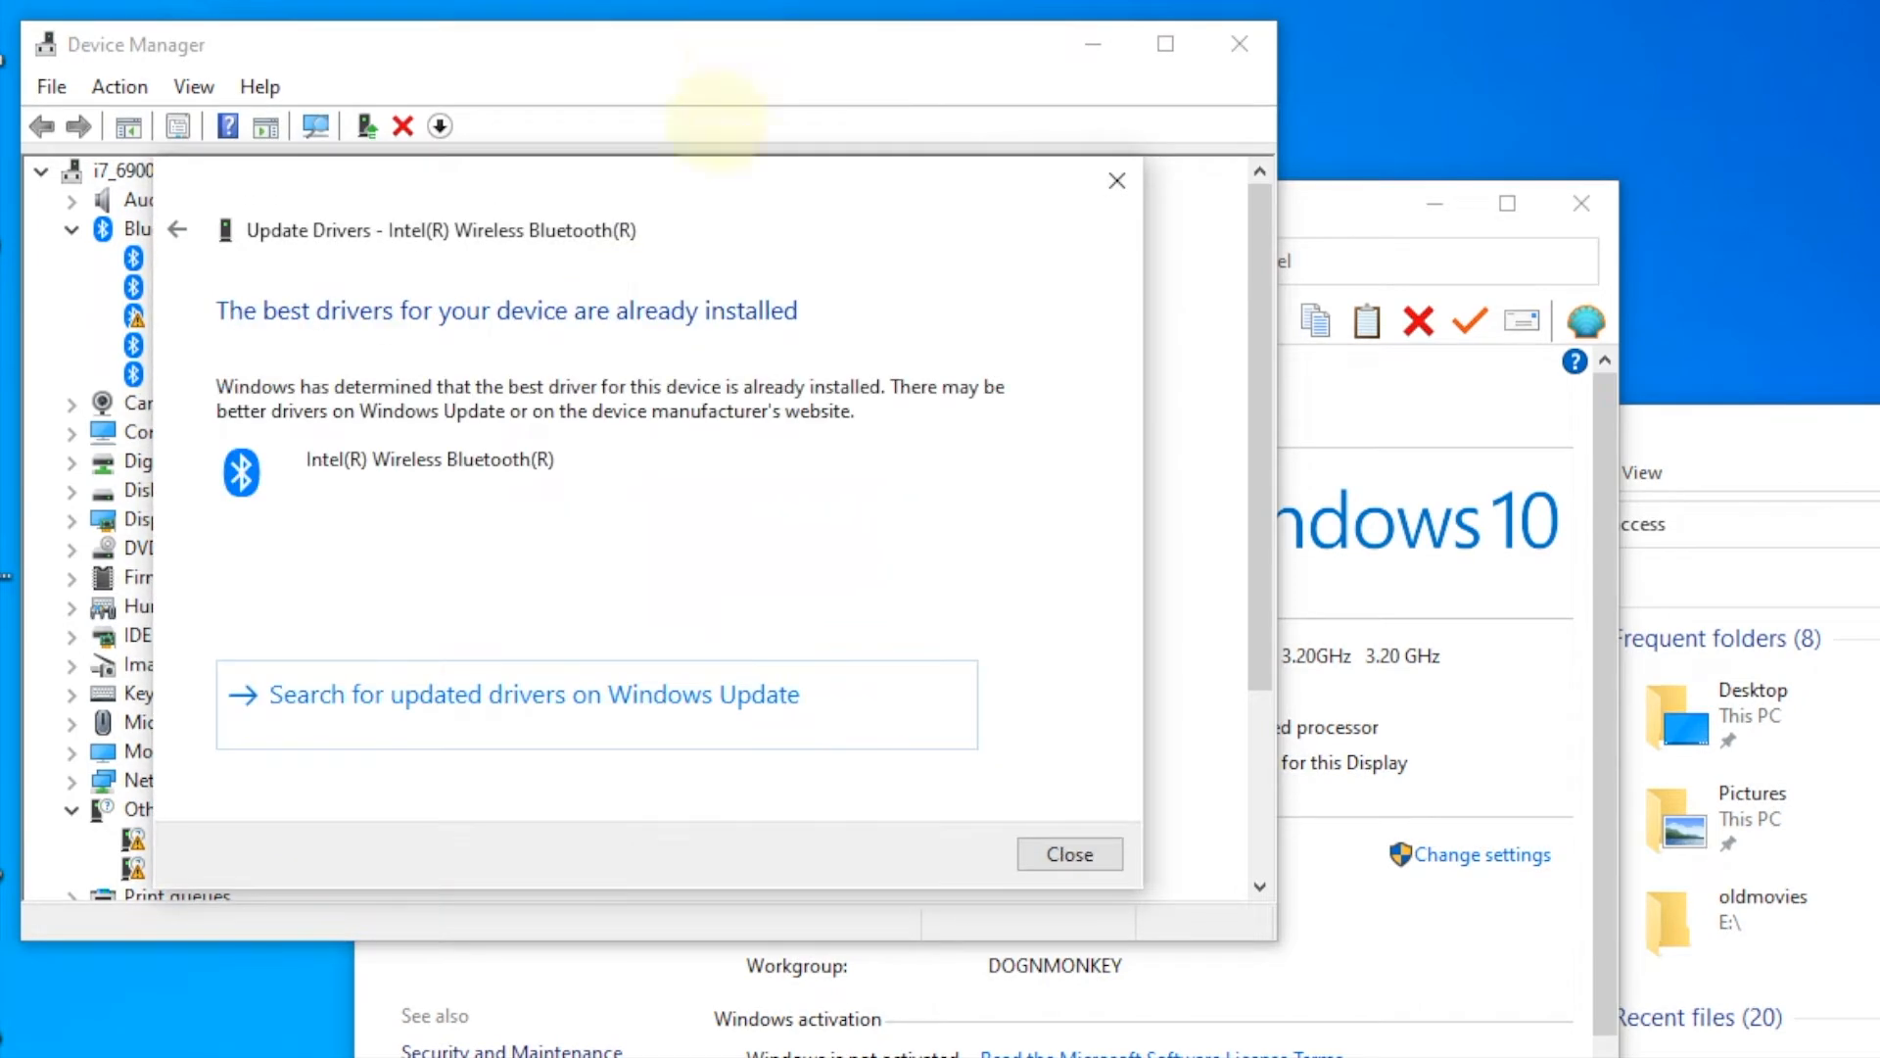
{"action": "mouse_move", "coordinate": [965, 834]}
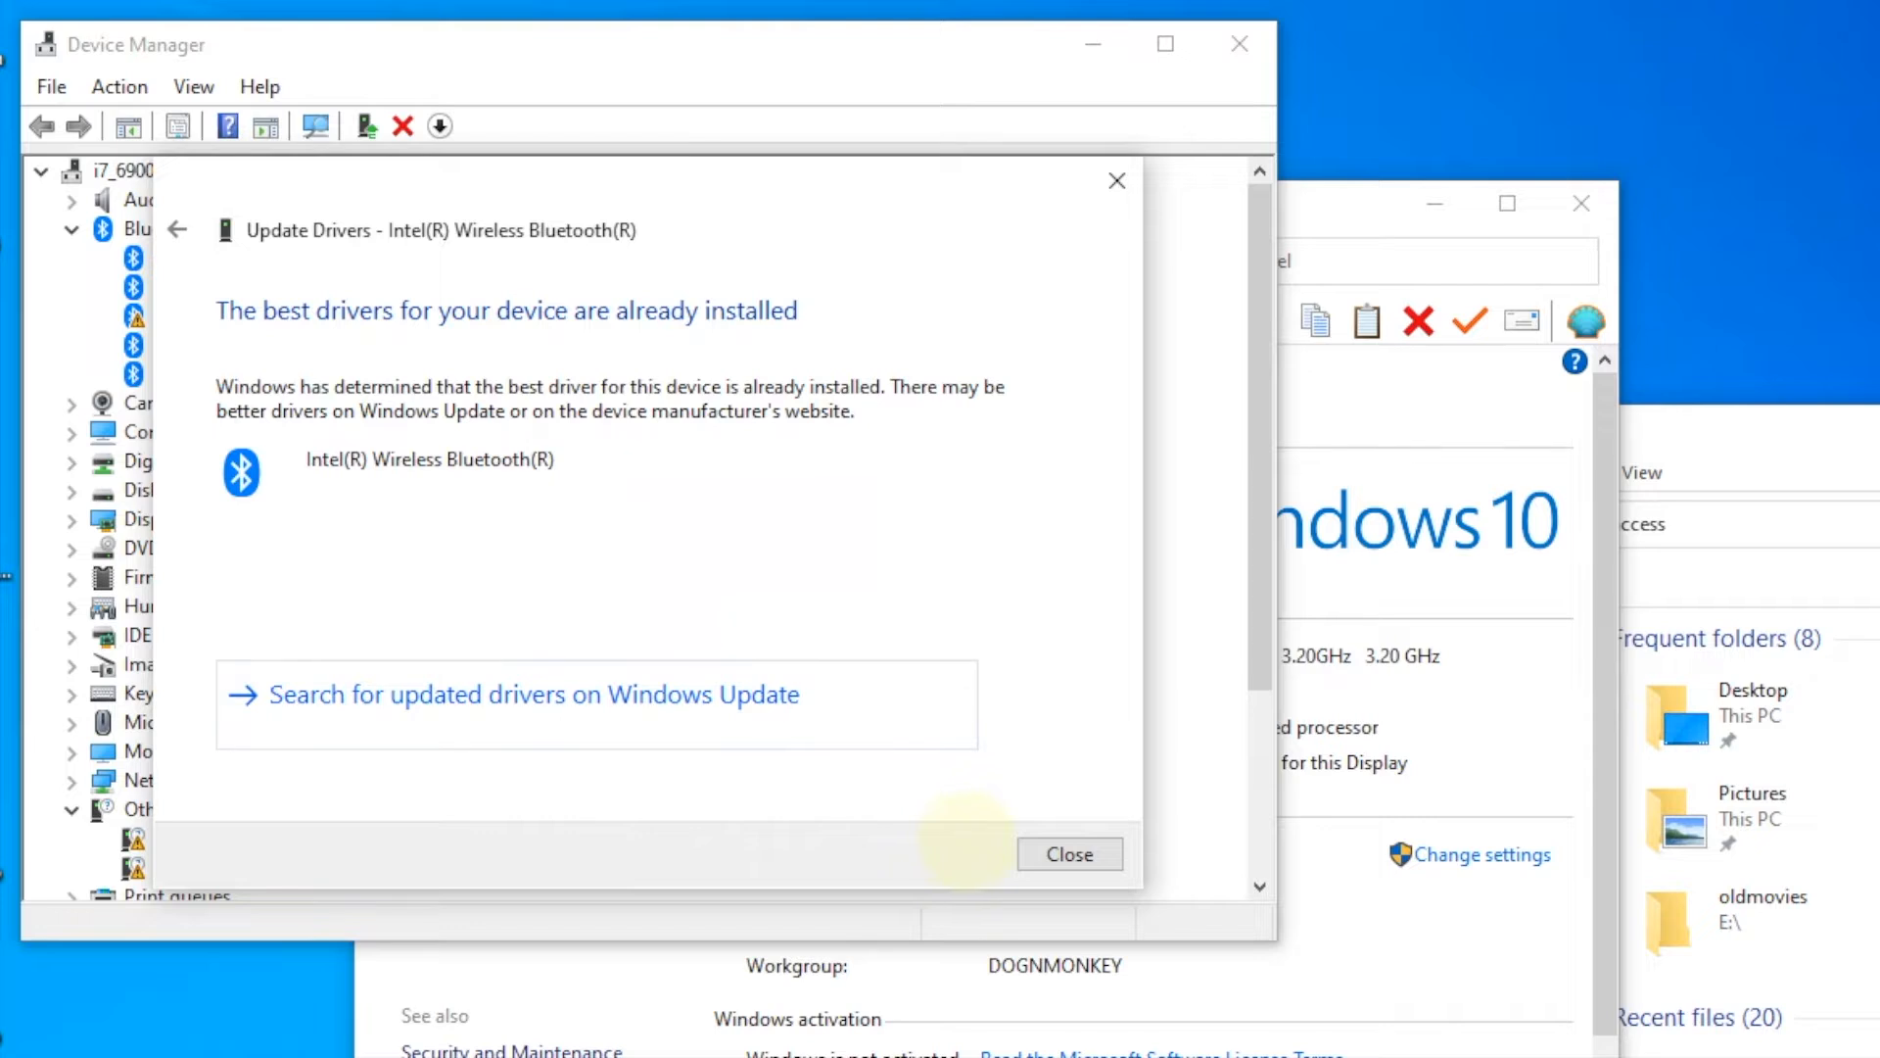
- Dismiss the best-driver-already-installed result and expand Network adapters
{"action": "left_click", "coordinate": [1065, 852]}
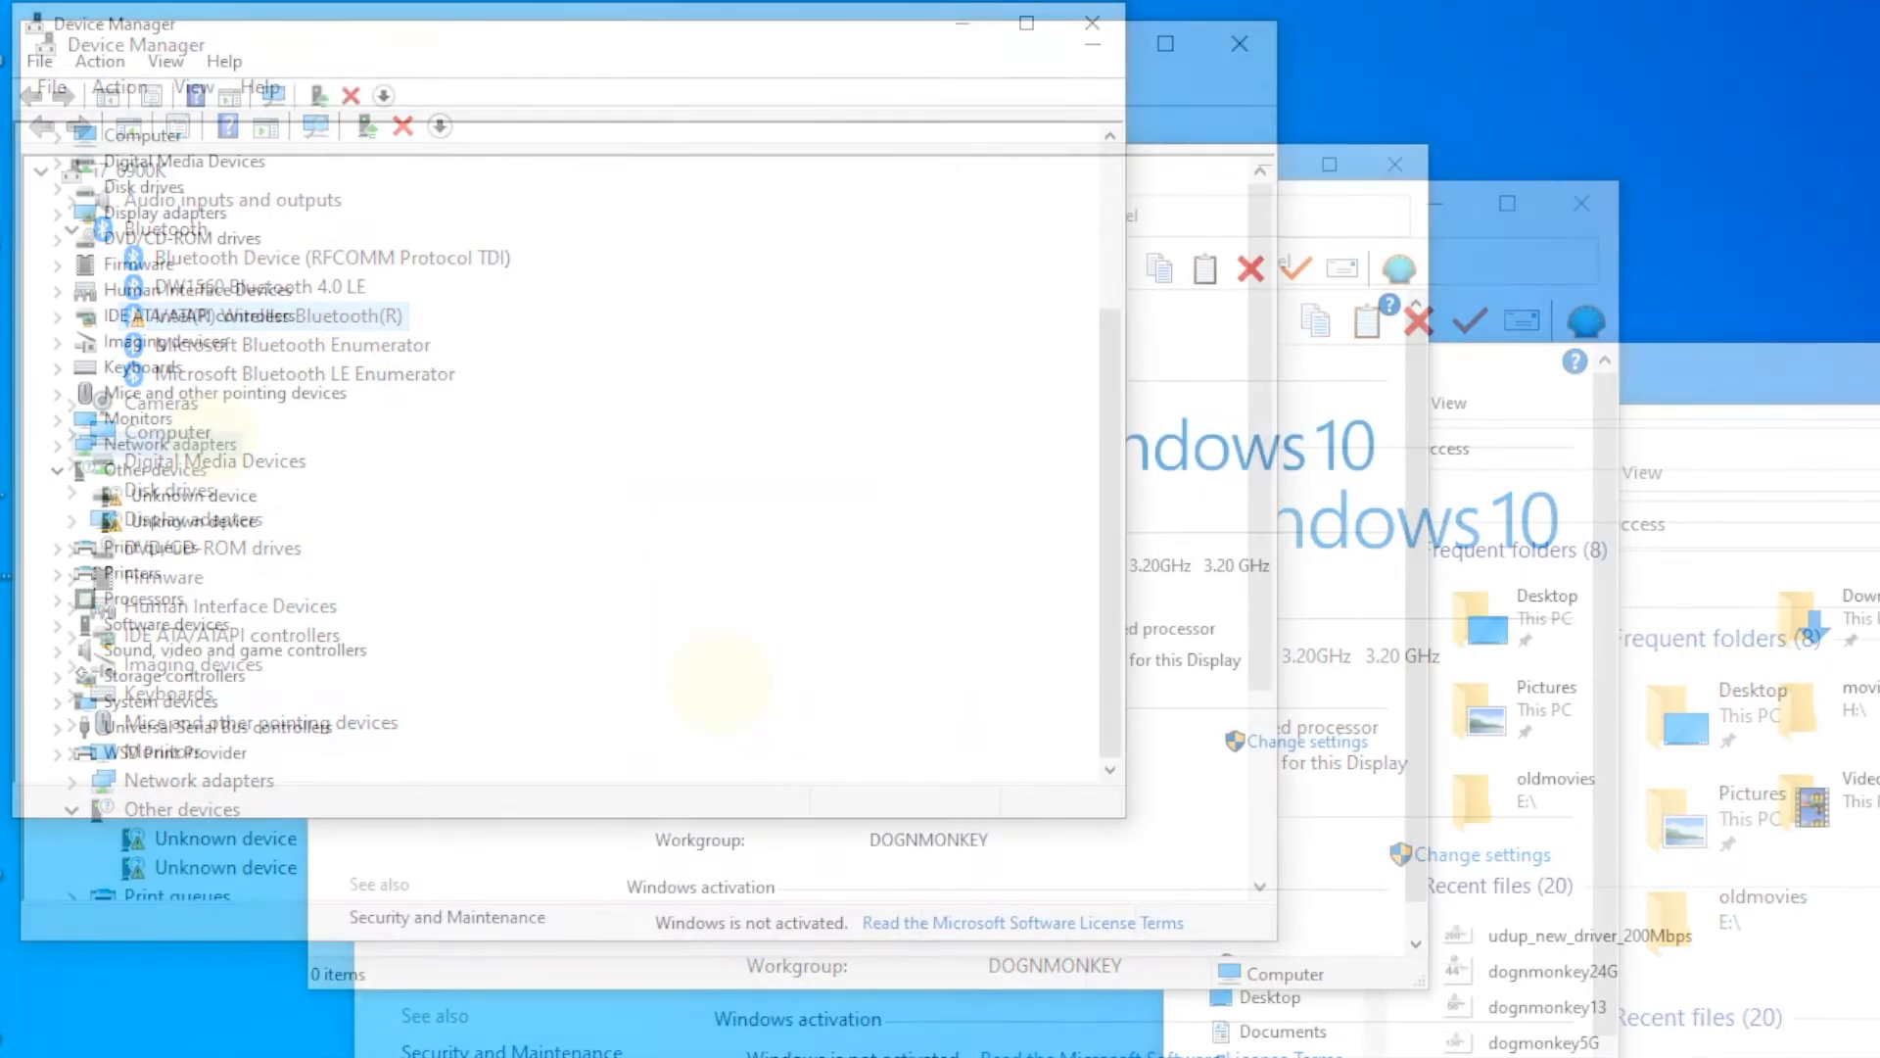
{"action": "left_click", "coordinate": [55, 417]}
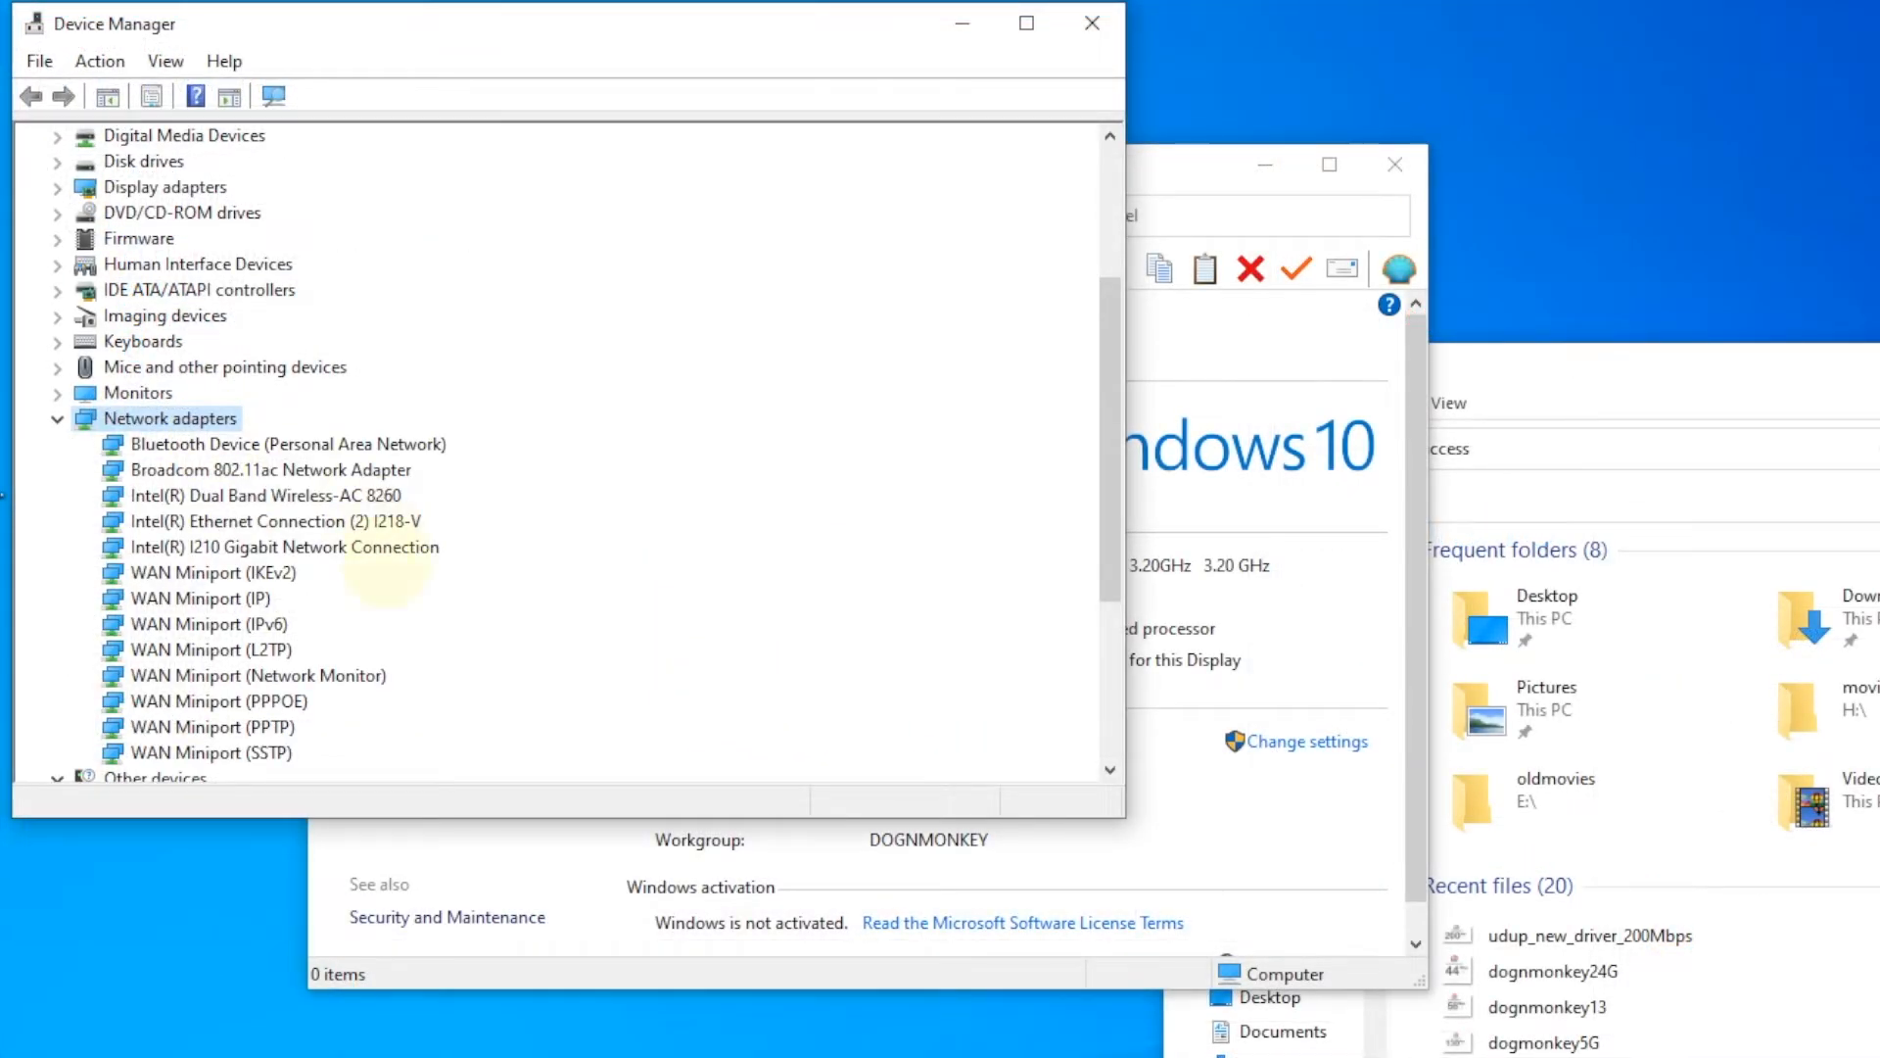
- Show the Ethernet page of Windows Network & Internet settings
{"action": "left_click", "coordinate": [269, 493]}
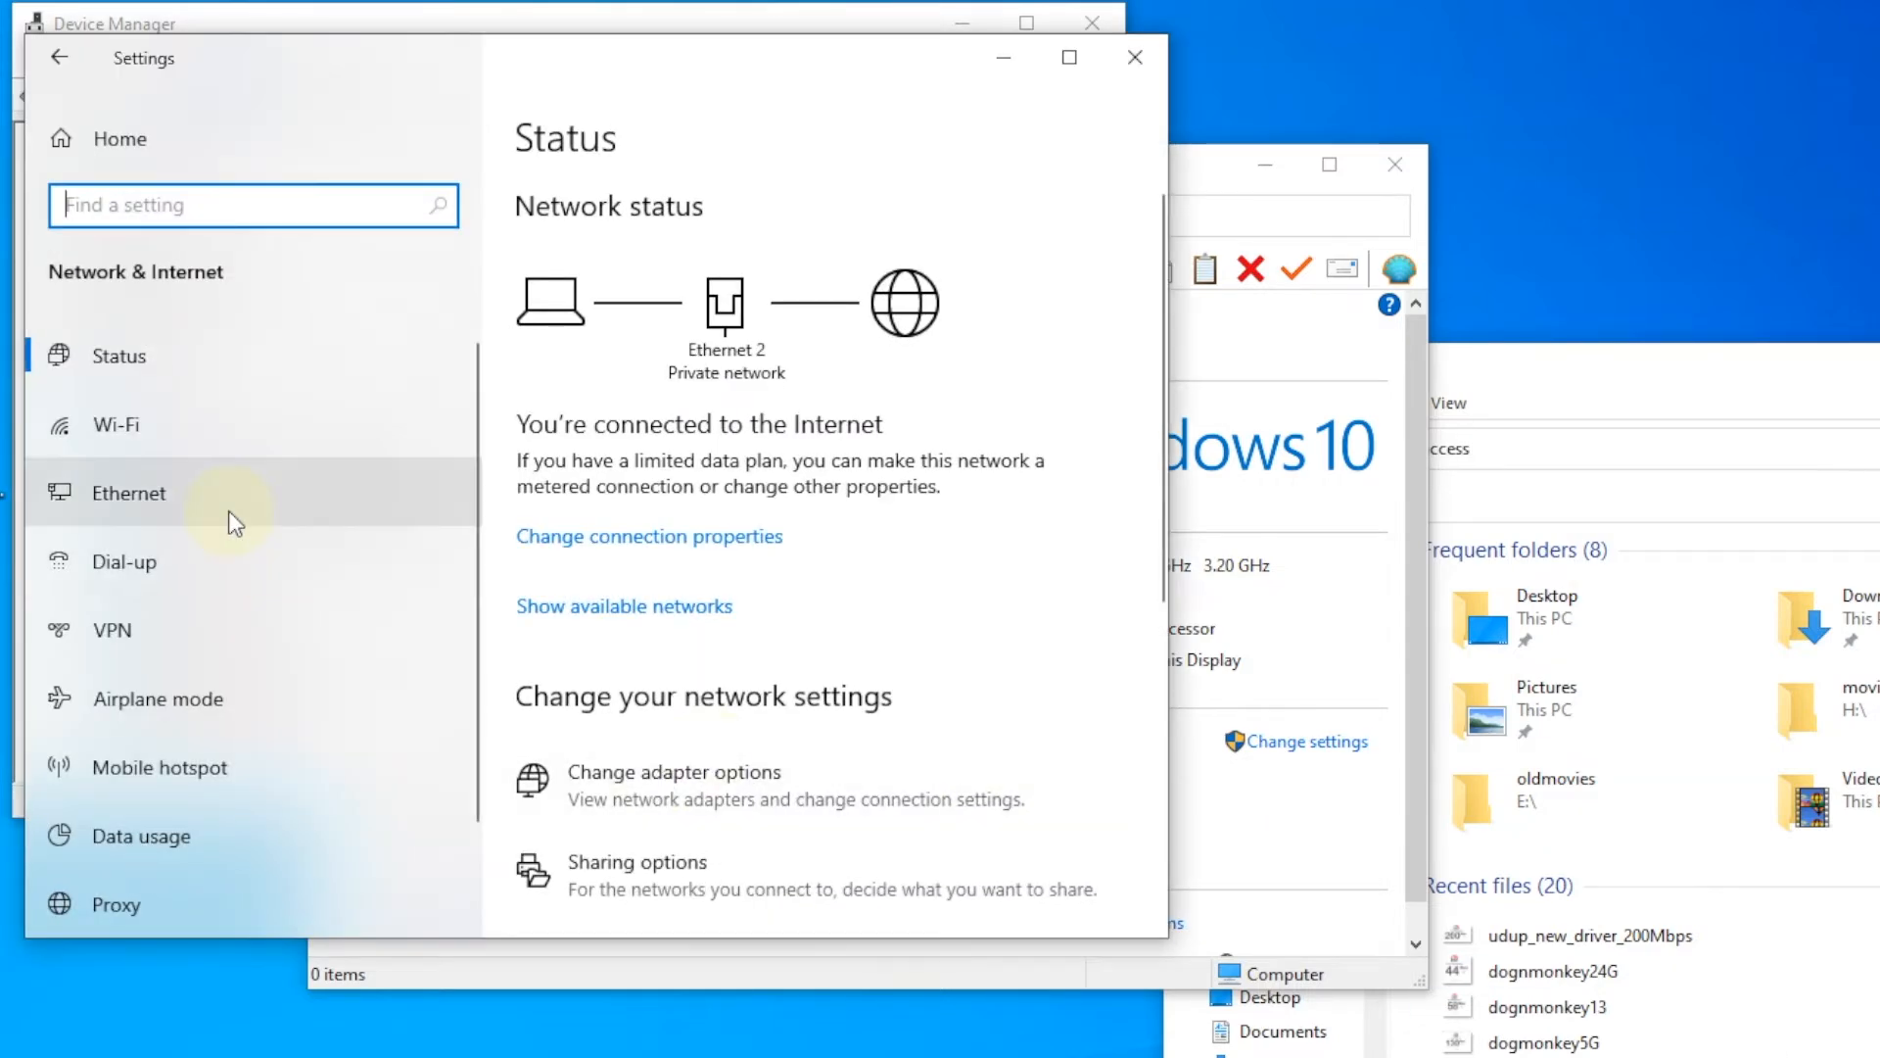
{"action": "left_click", "coordinate": [125, 491]}
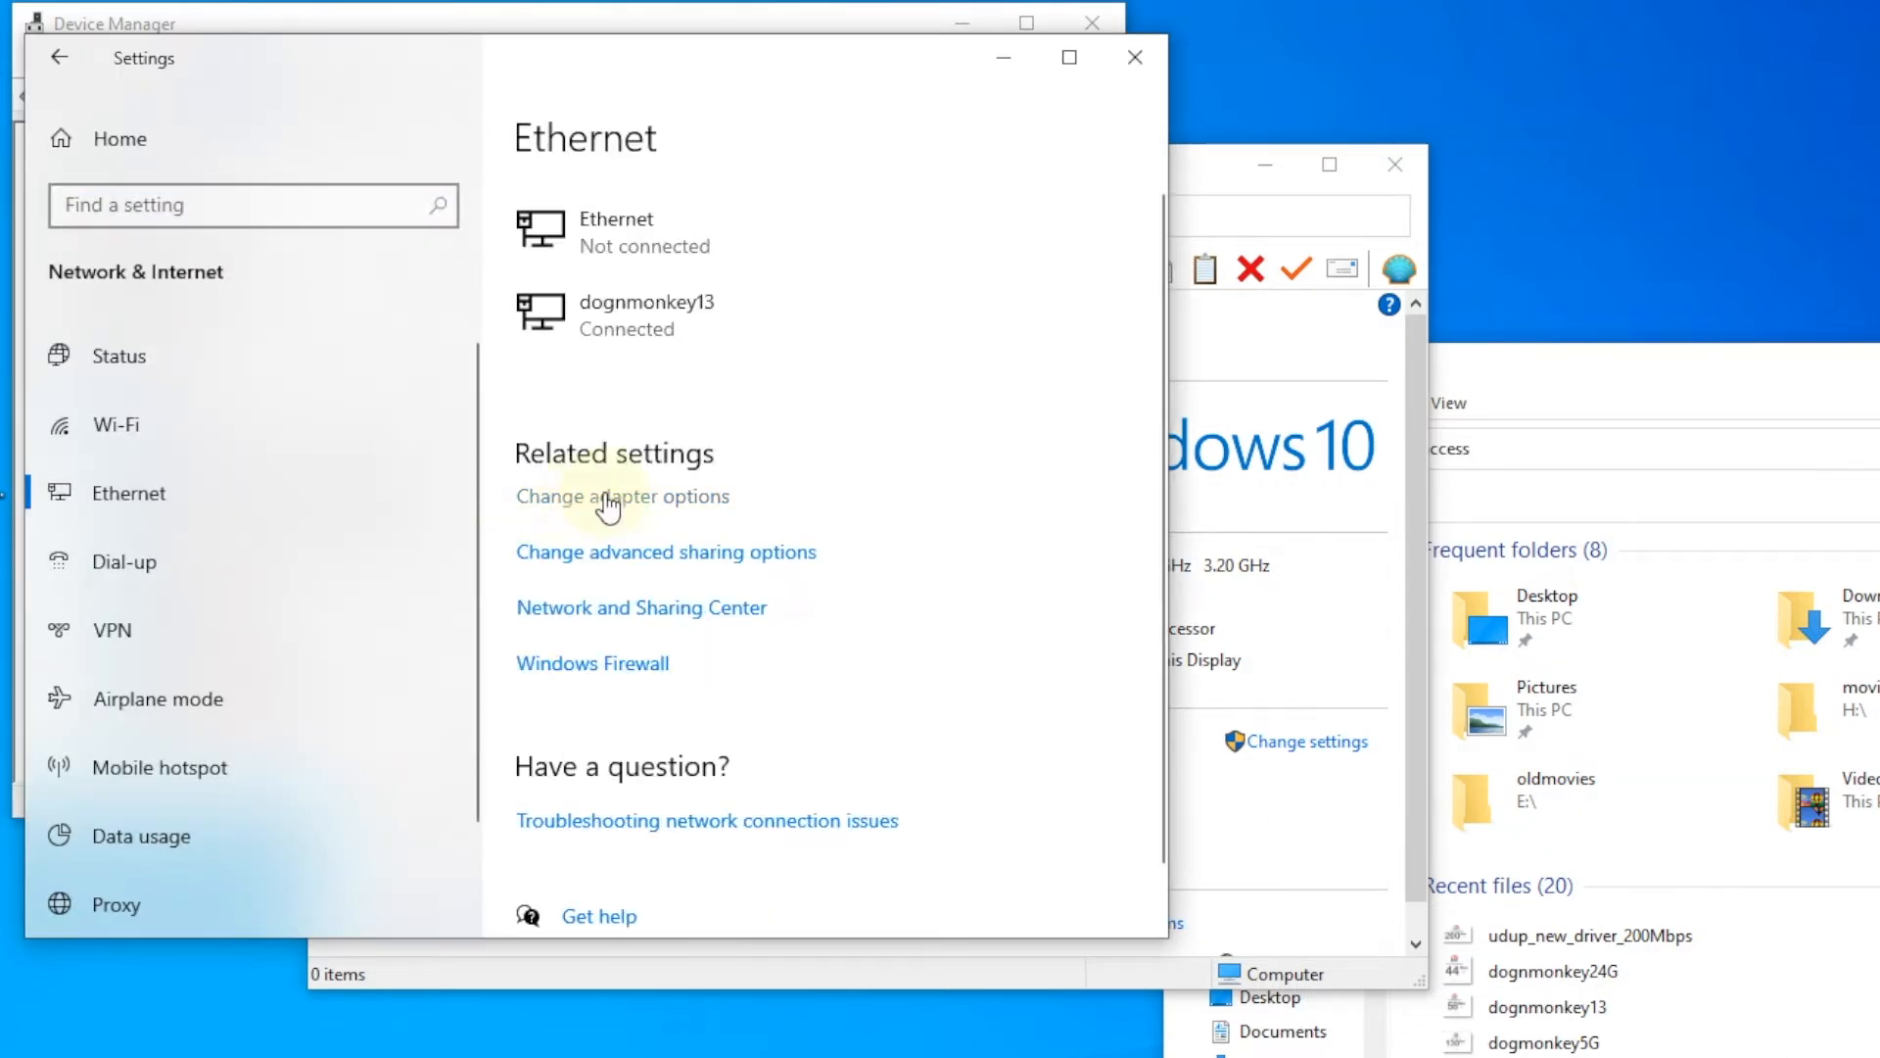
- In Network Connections, disable the Ethernet 2 (dognmonkey13) connection
{"action": "left_click", "coordinate": [621, 496]}
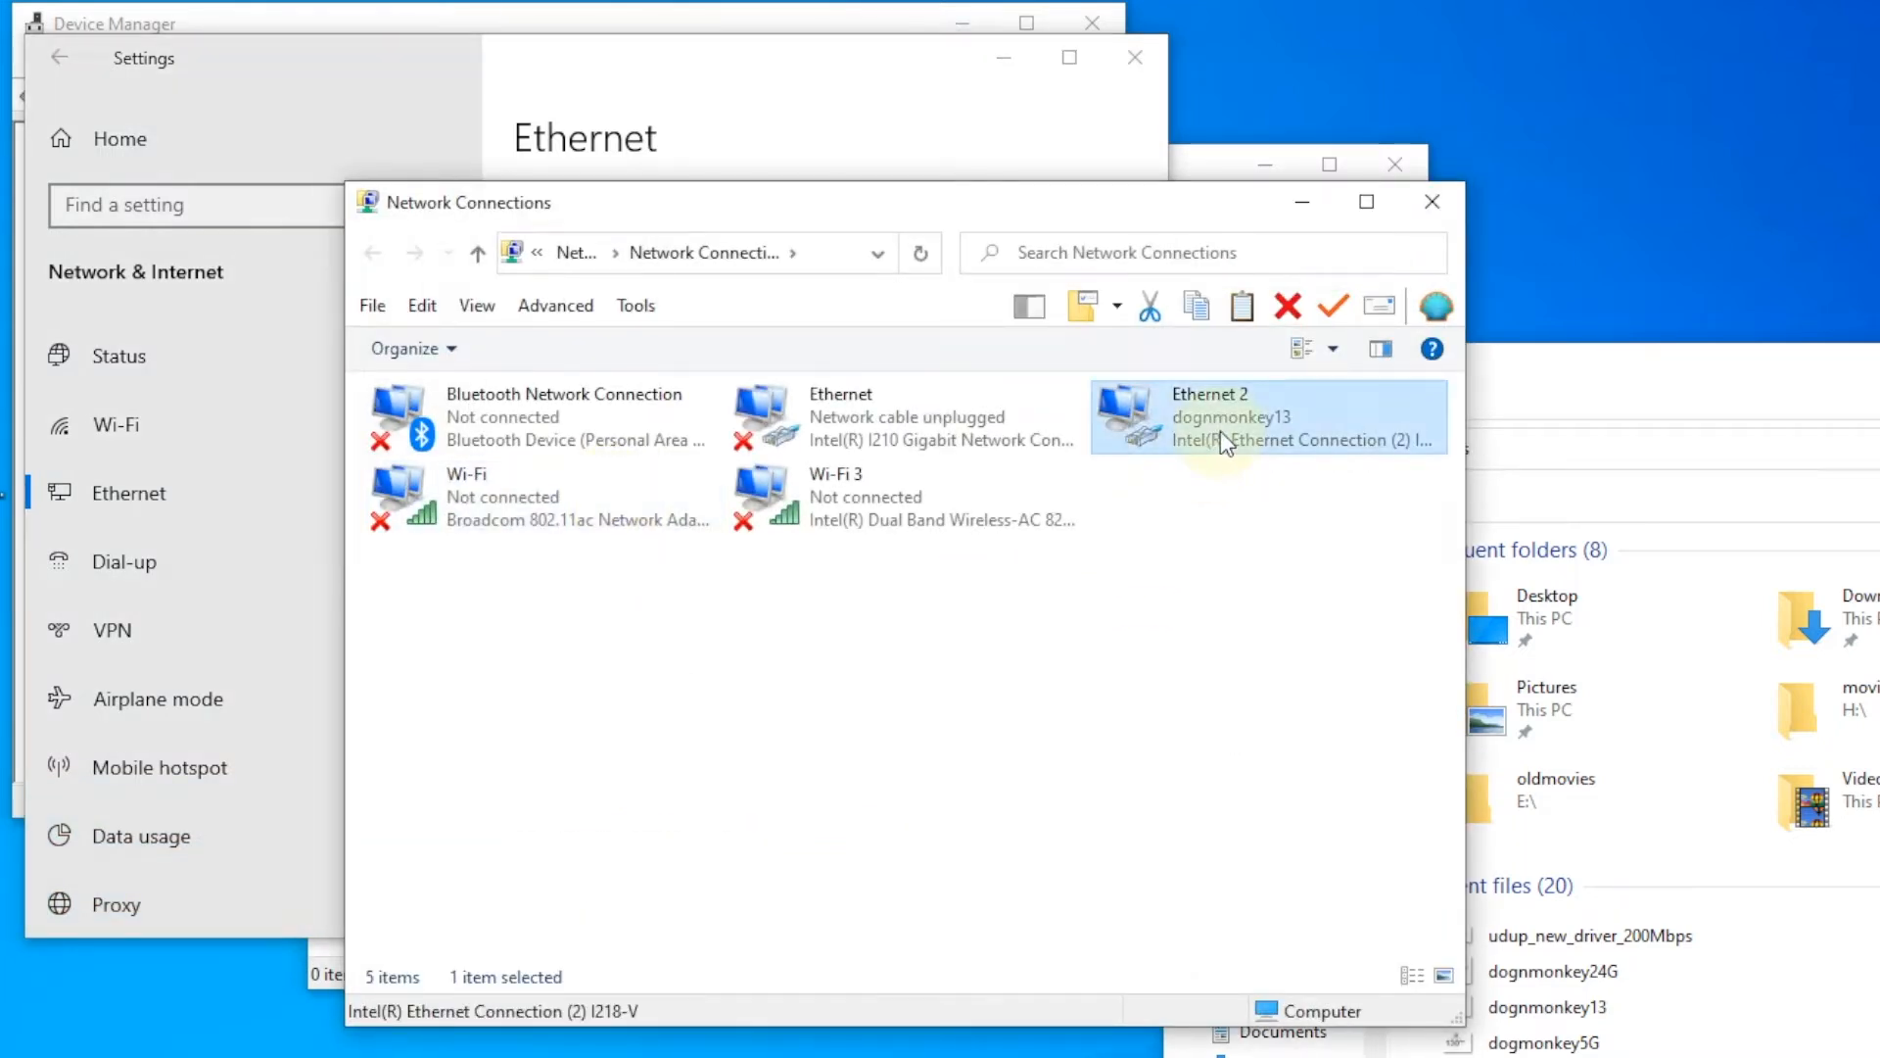
{"action": "right_click", "coordinate": [1222, 419]}
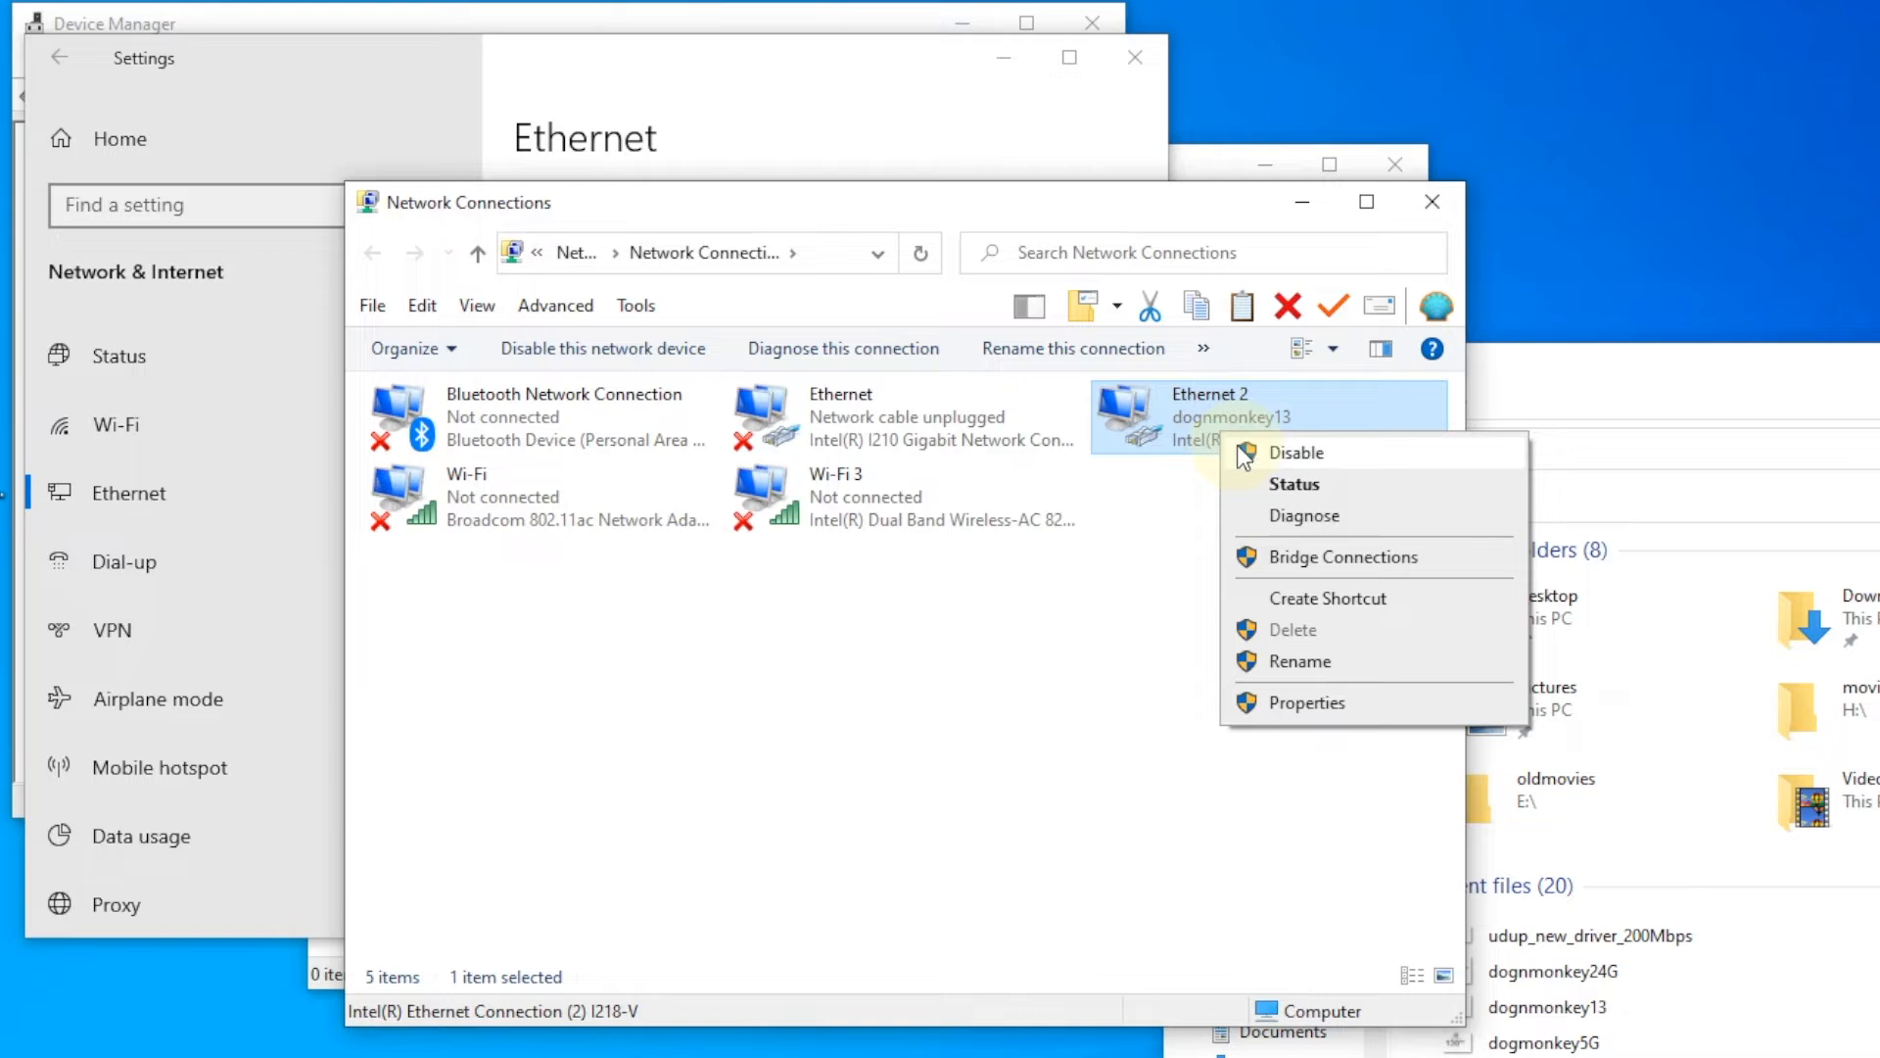
{"action": "left_click", "coordinate": [1294, 452]}
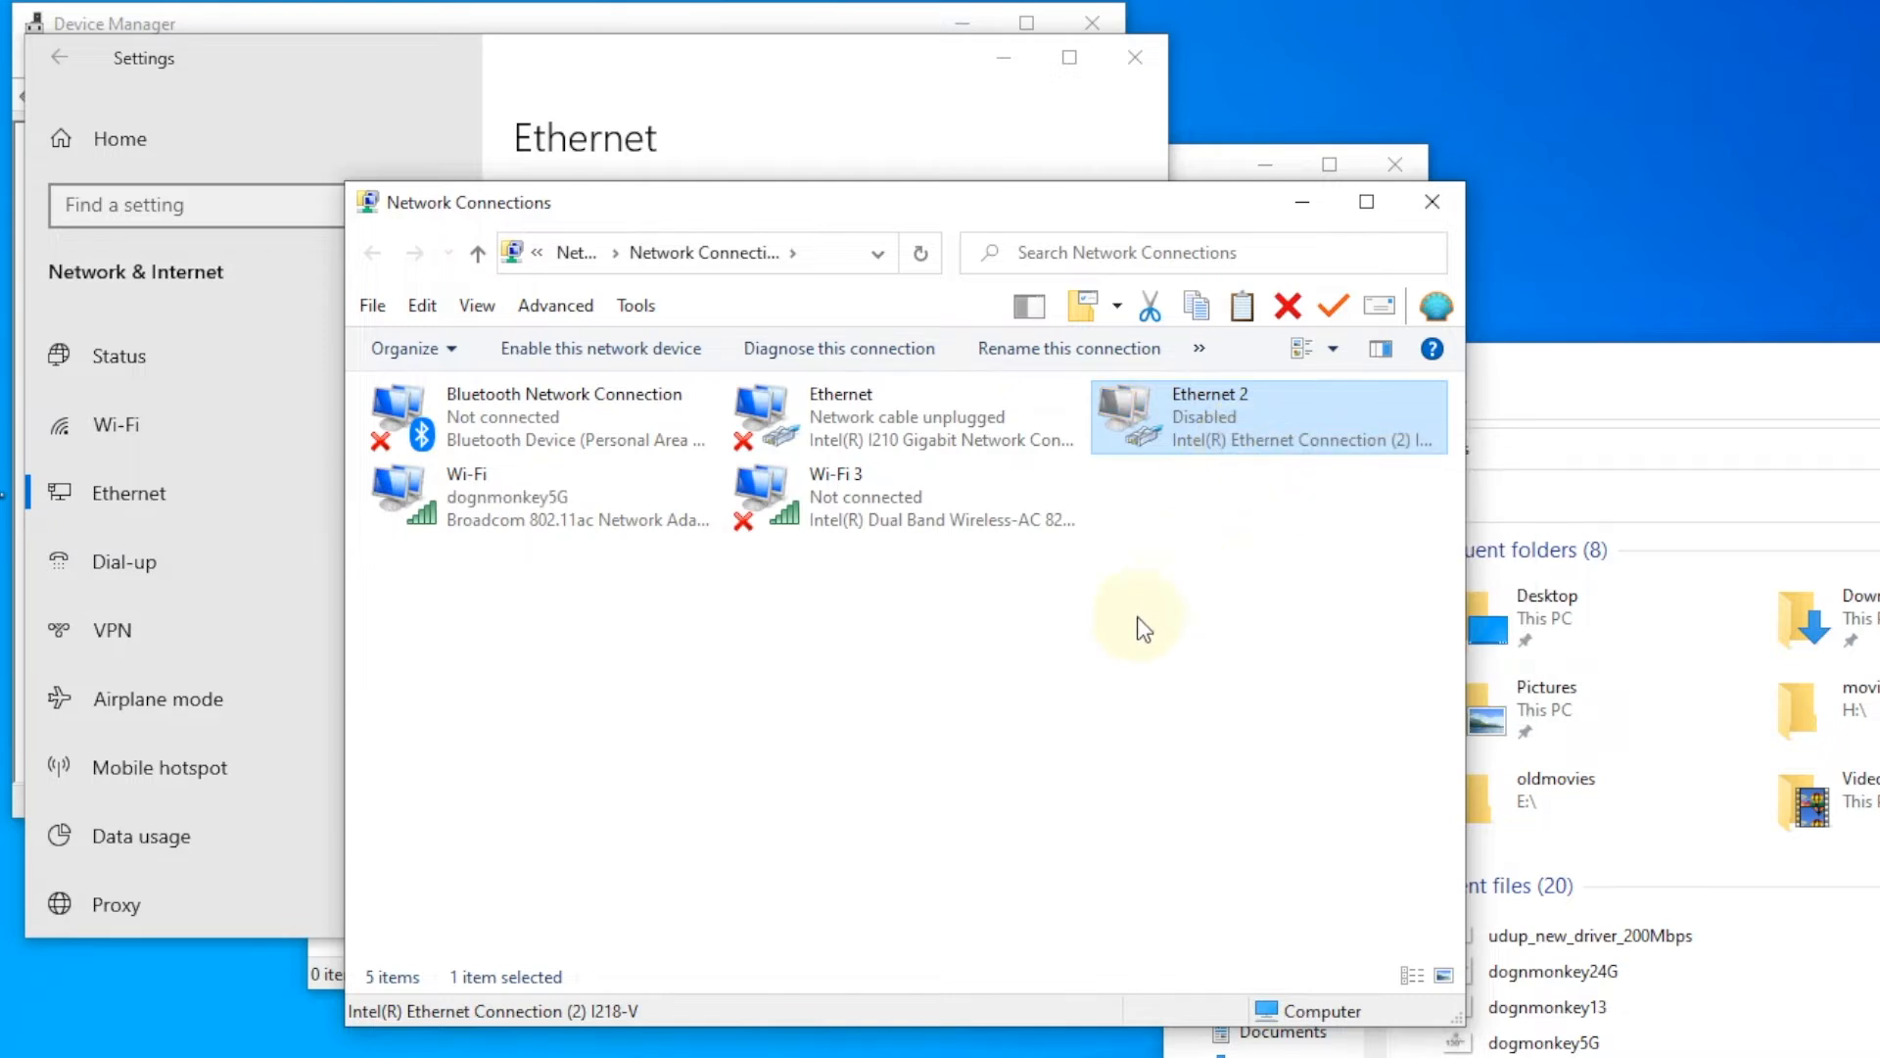
- Disable the Broadcom Wi-Fi adapter and select the Intel Wi-Fi 3 adapter
{"action": "right_click", "coordinate": [541, 495]}
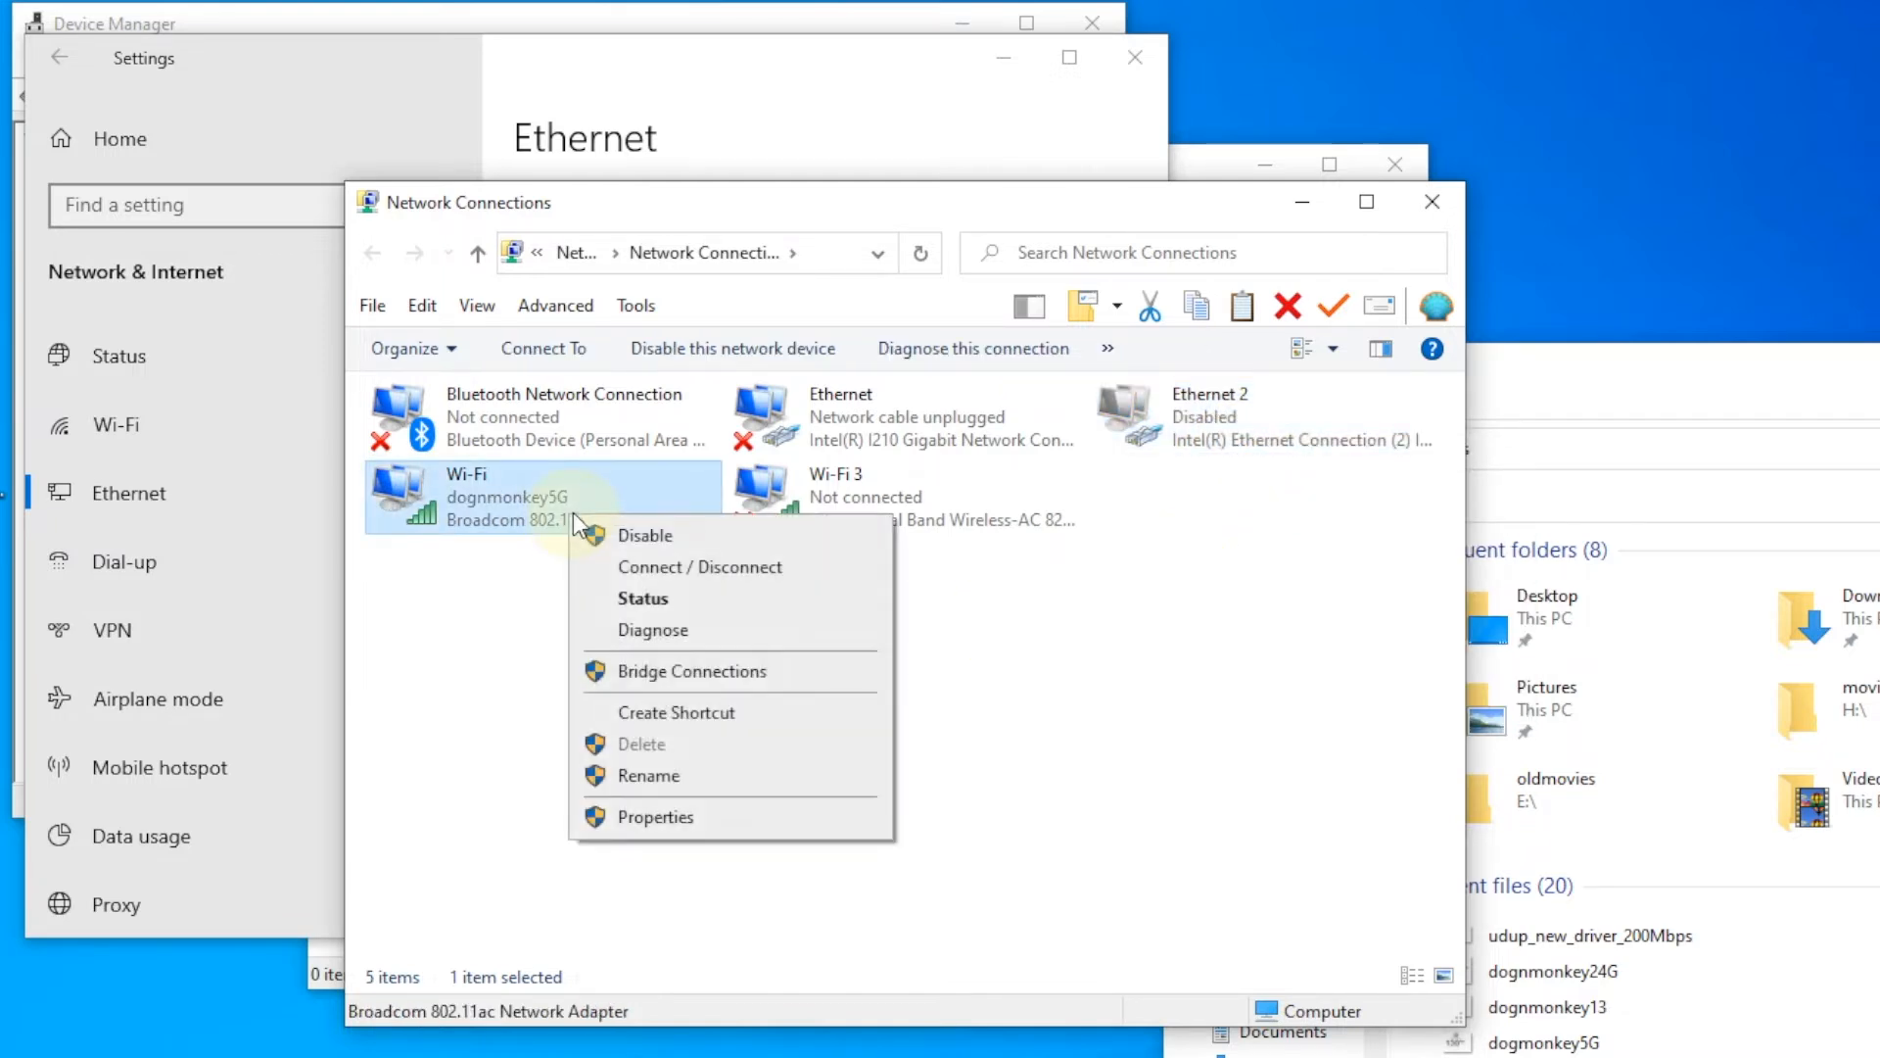
{"action": "left_click", "coordinate": [644, 535]}
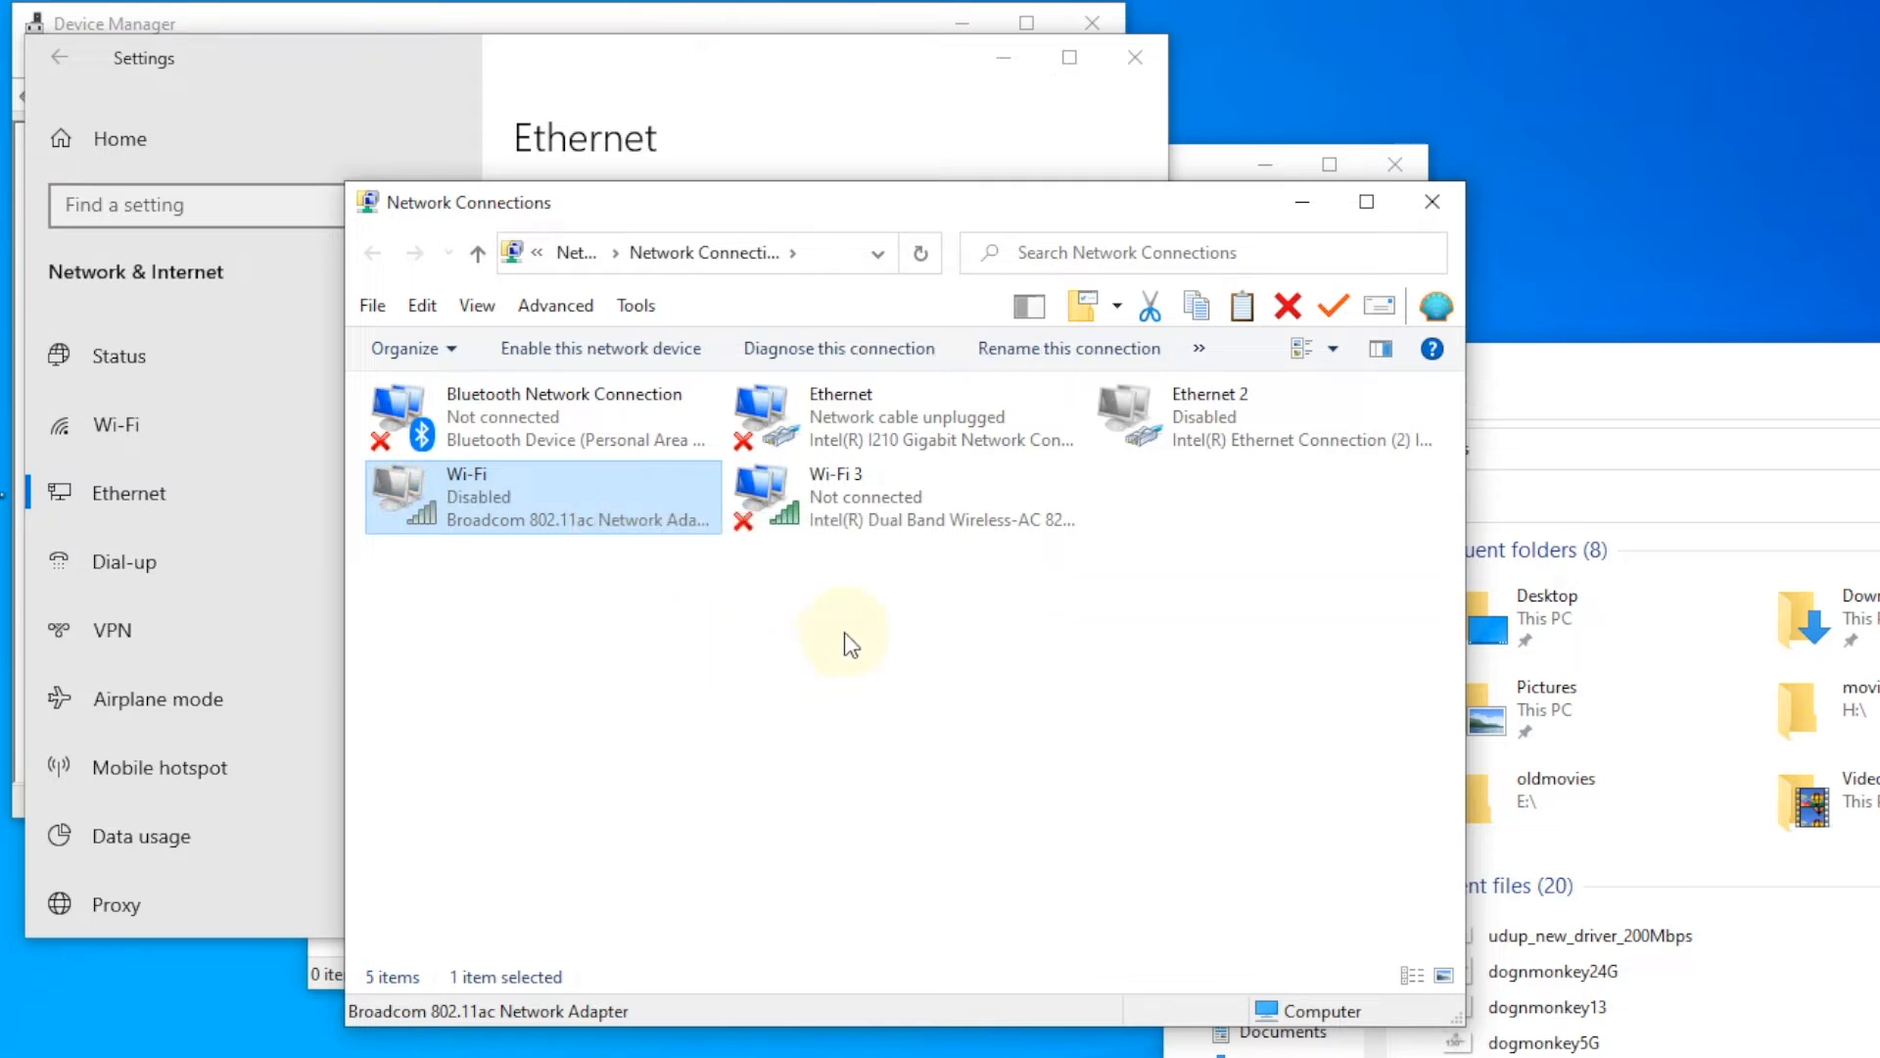
{"action": "left_click", "coordinate": [899, 495]}
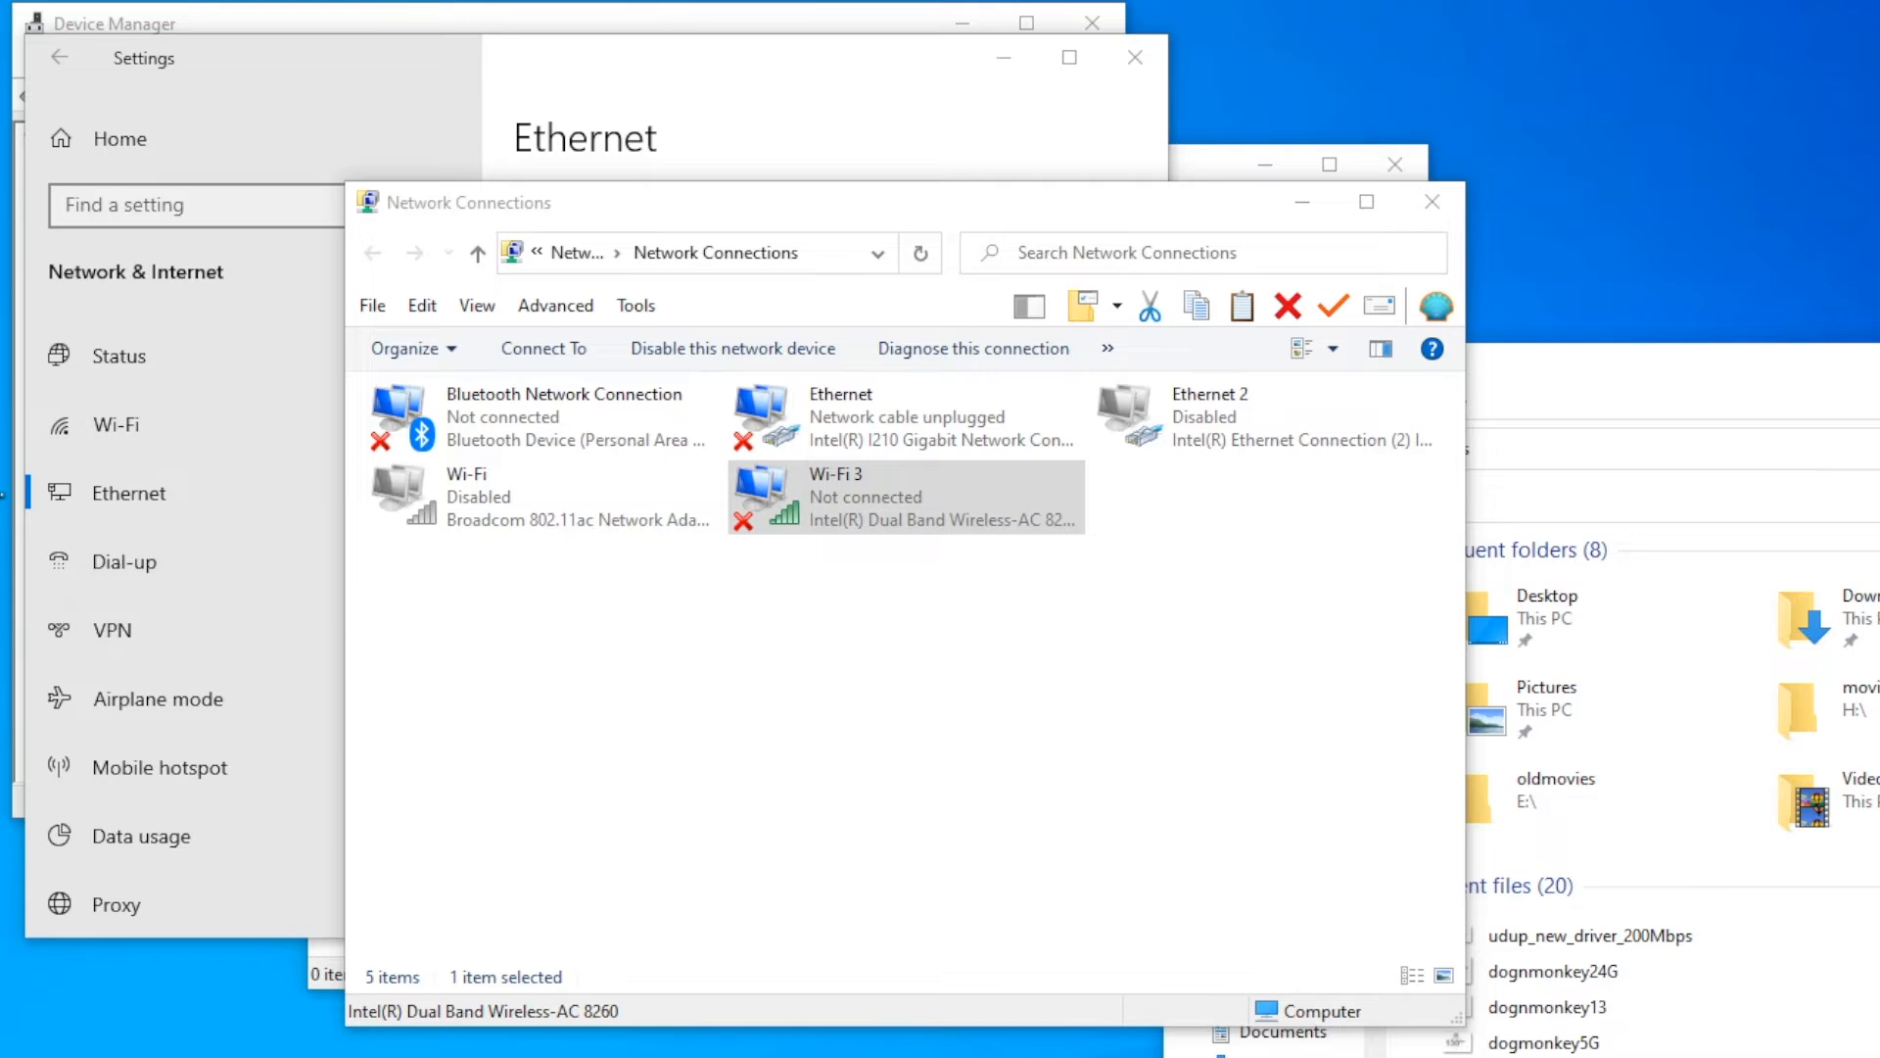
- Connect Wi-Fi 3 to dognmonkey5G with its security key and allow the PC to be discoverable
{"action": "left_click", "coordinate": [1711, 1032]}
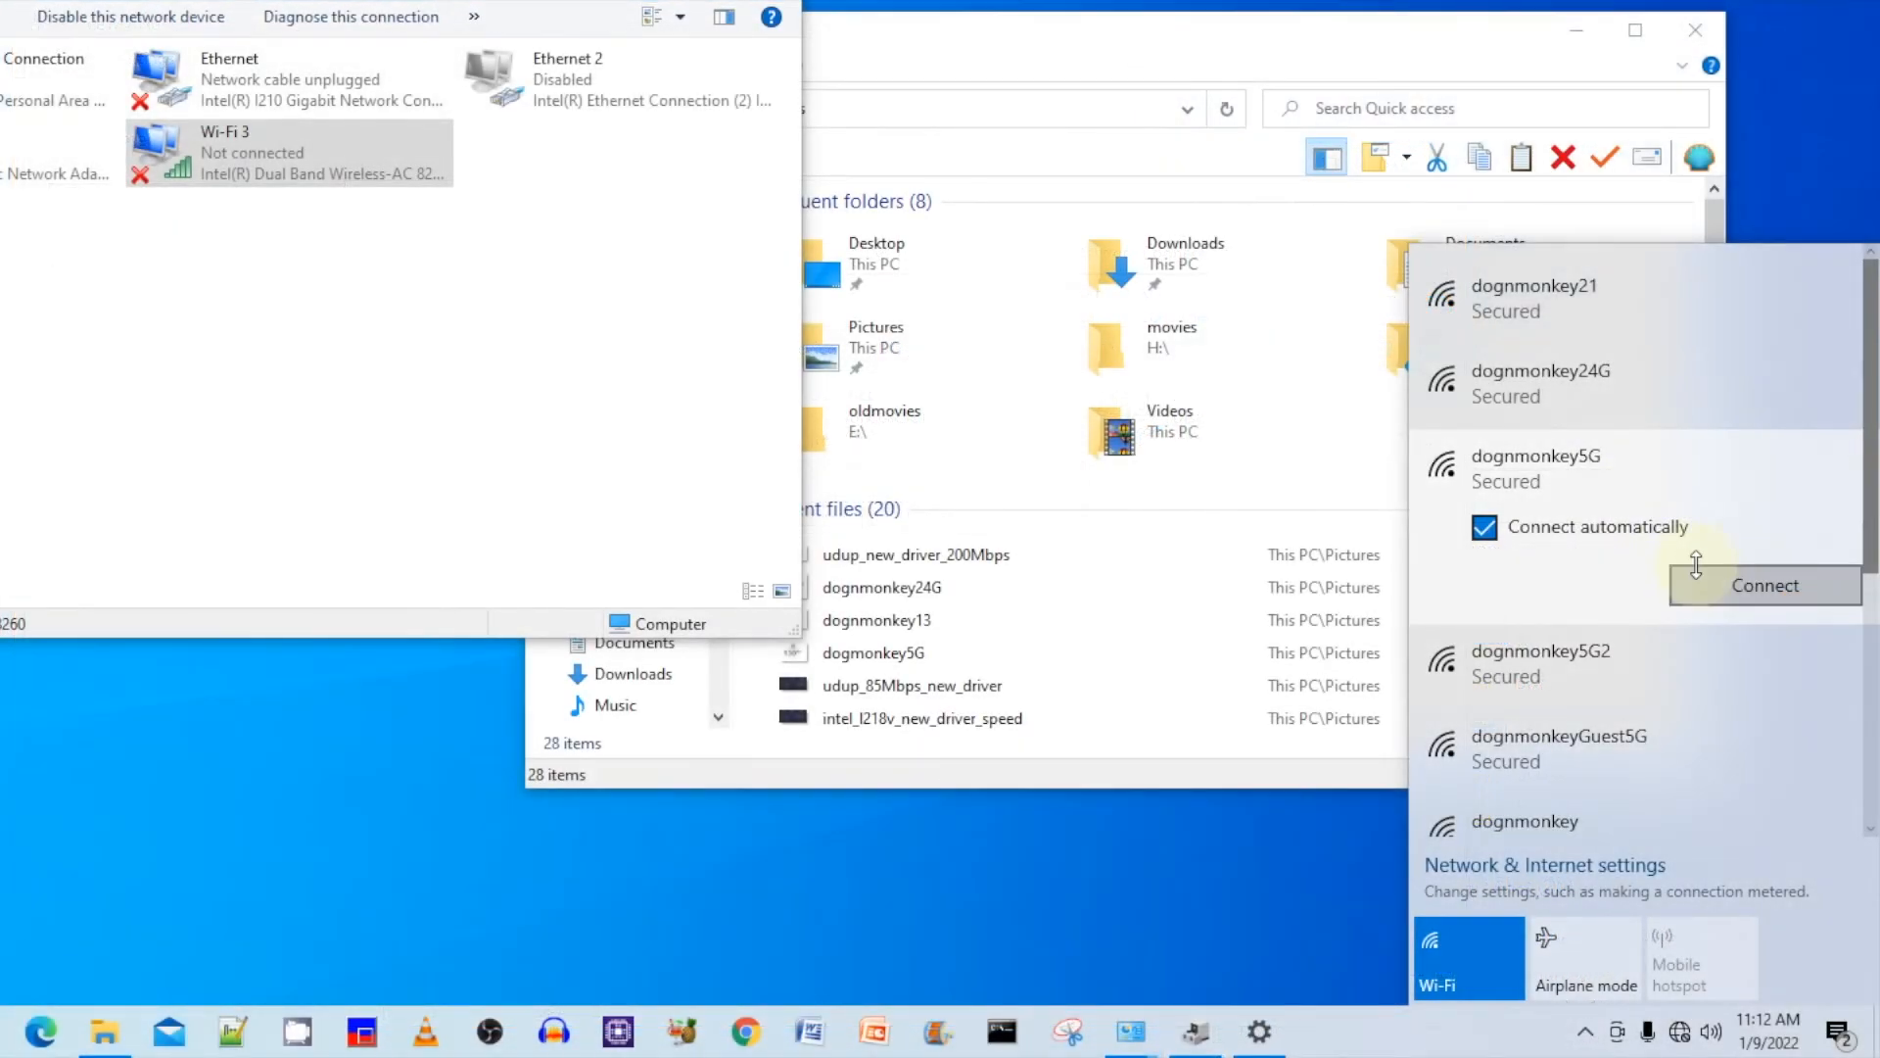
{"action": "left_click", "coordinate": [1765, 586]}
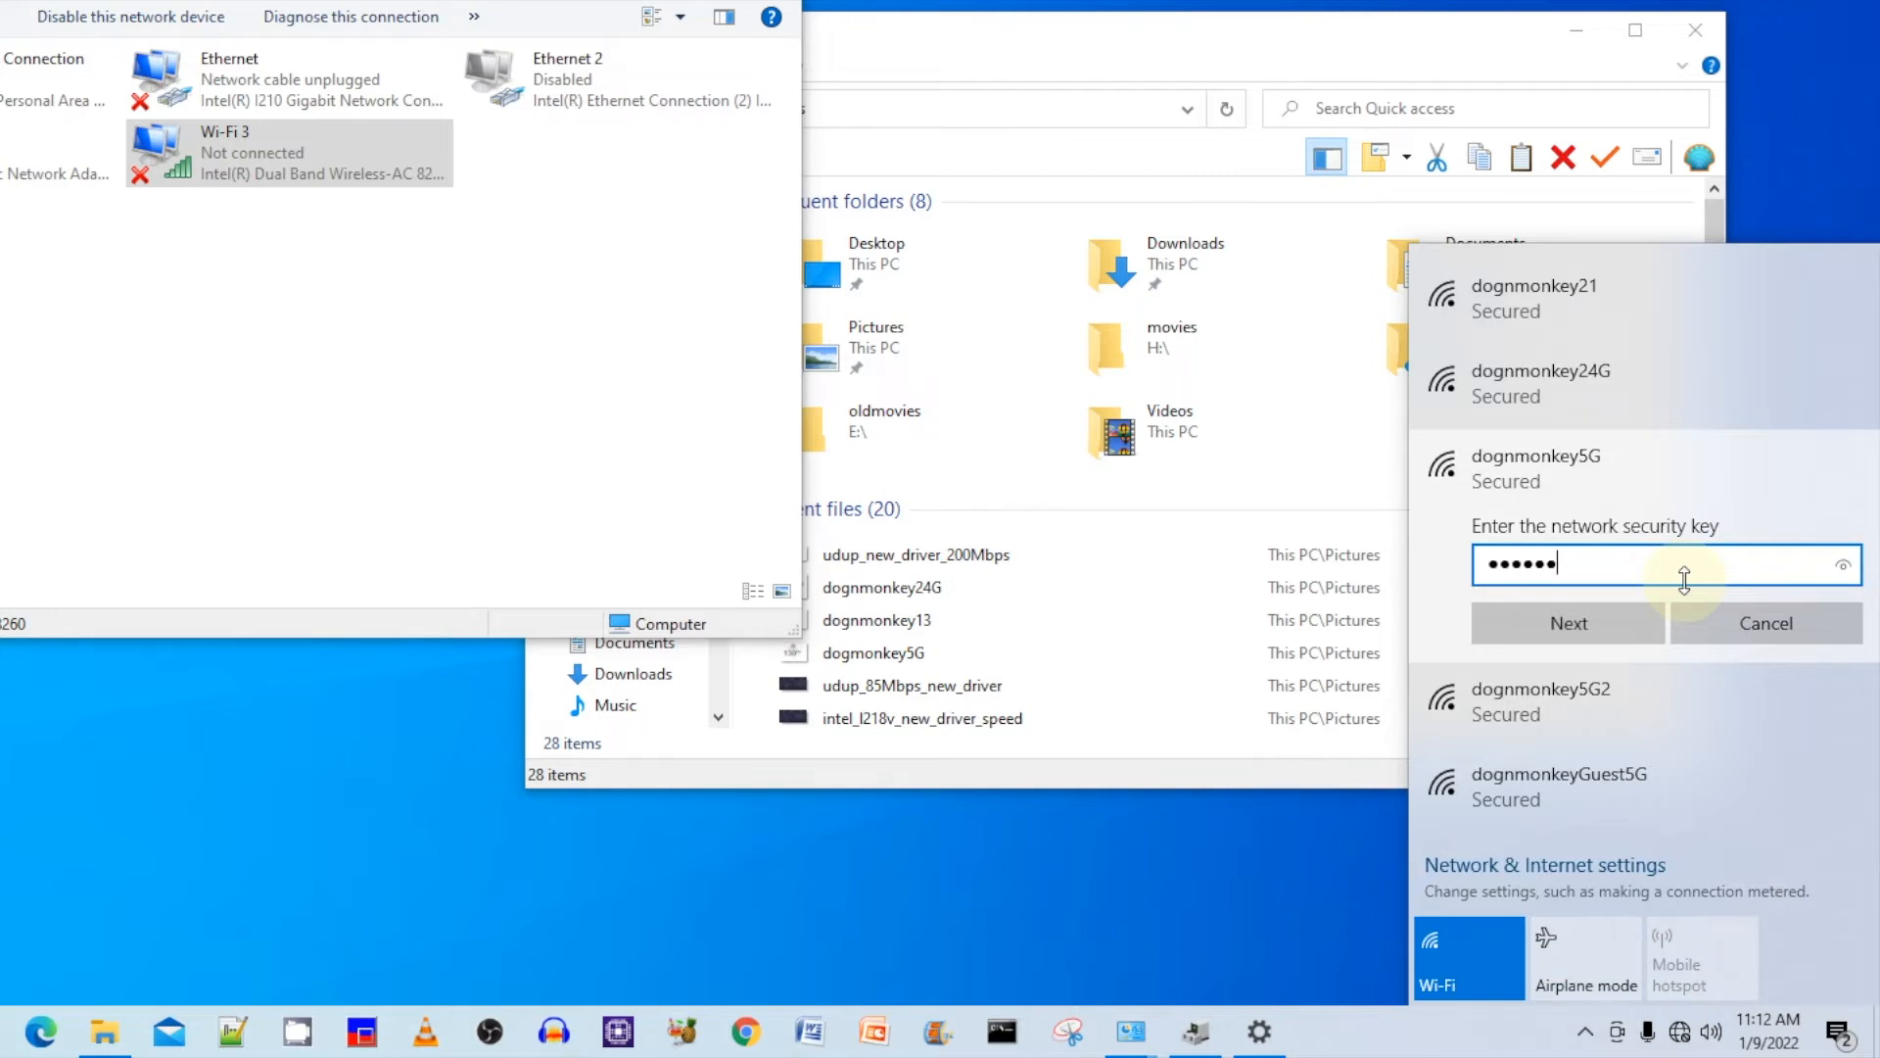
{"action": "type", "text": "••"}
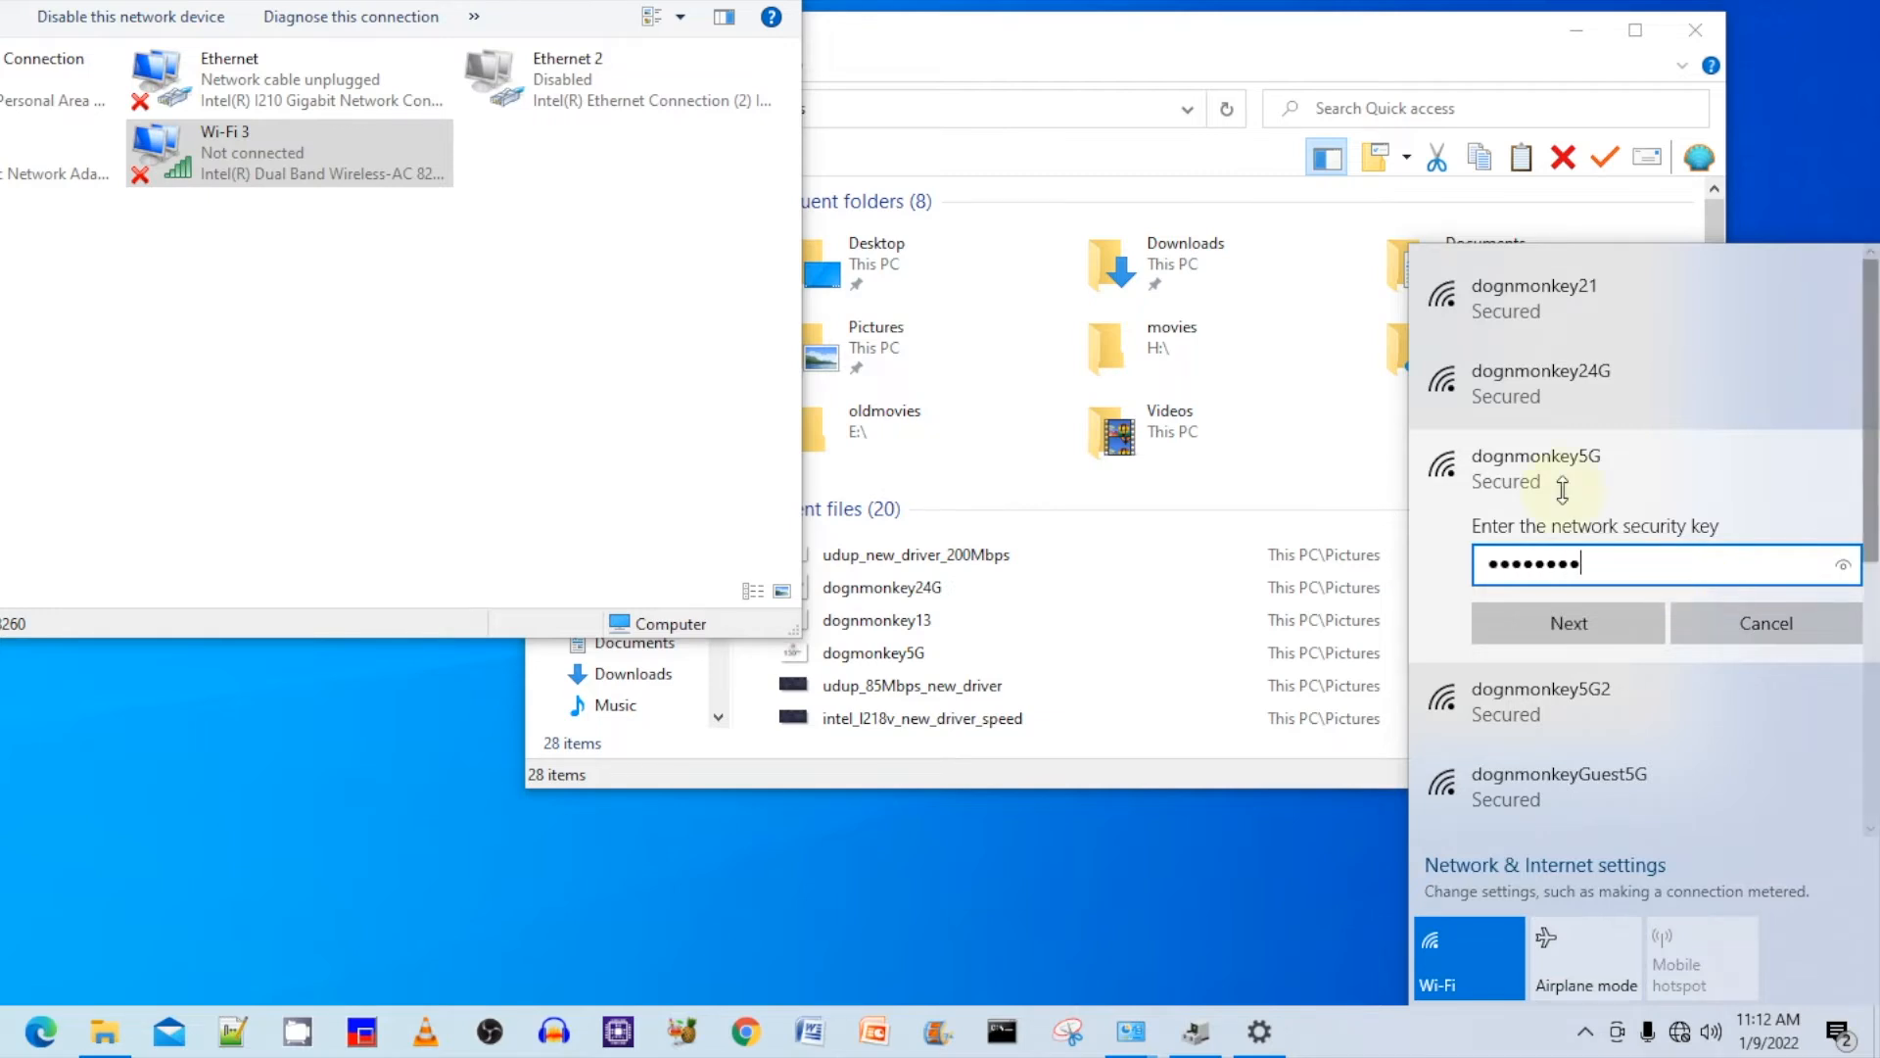
{"action": "left_click", "coordinate": [1567, 623]}
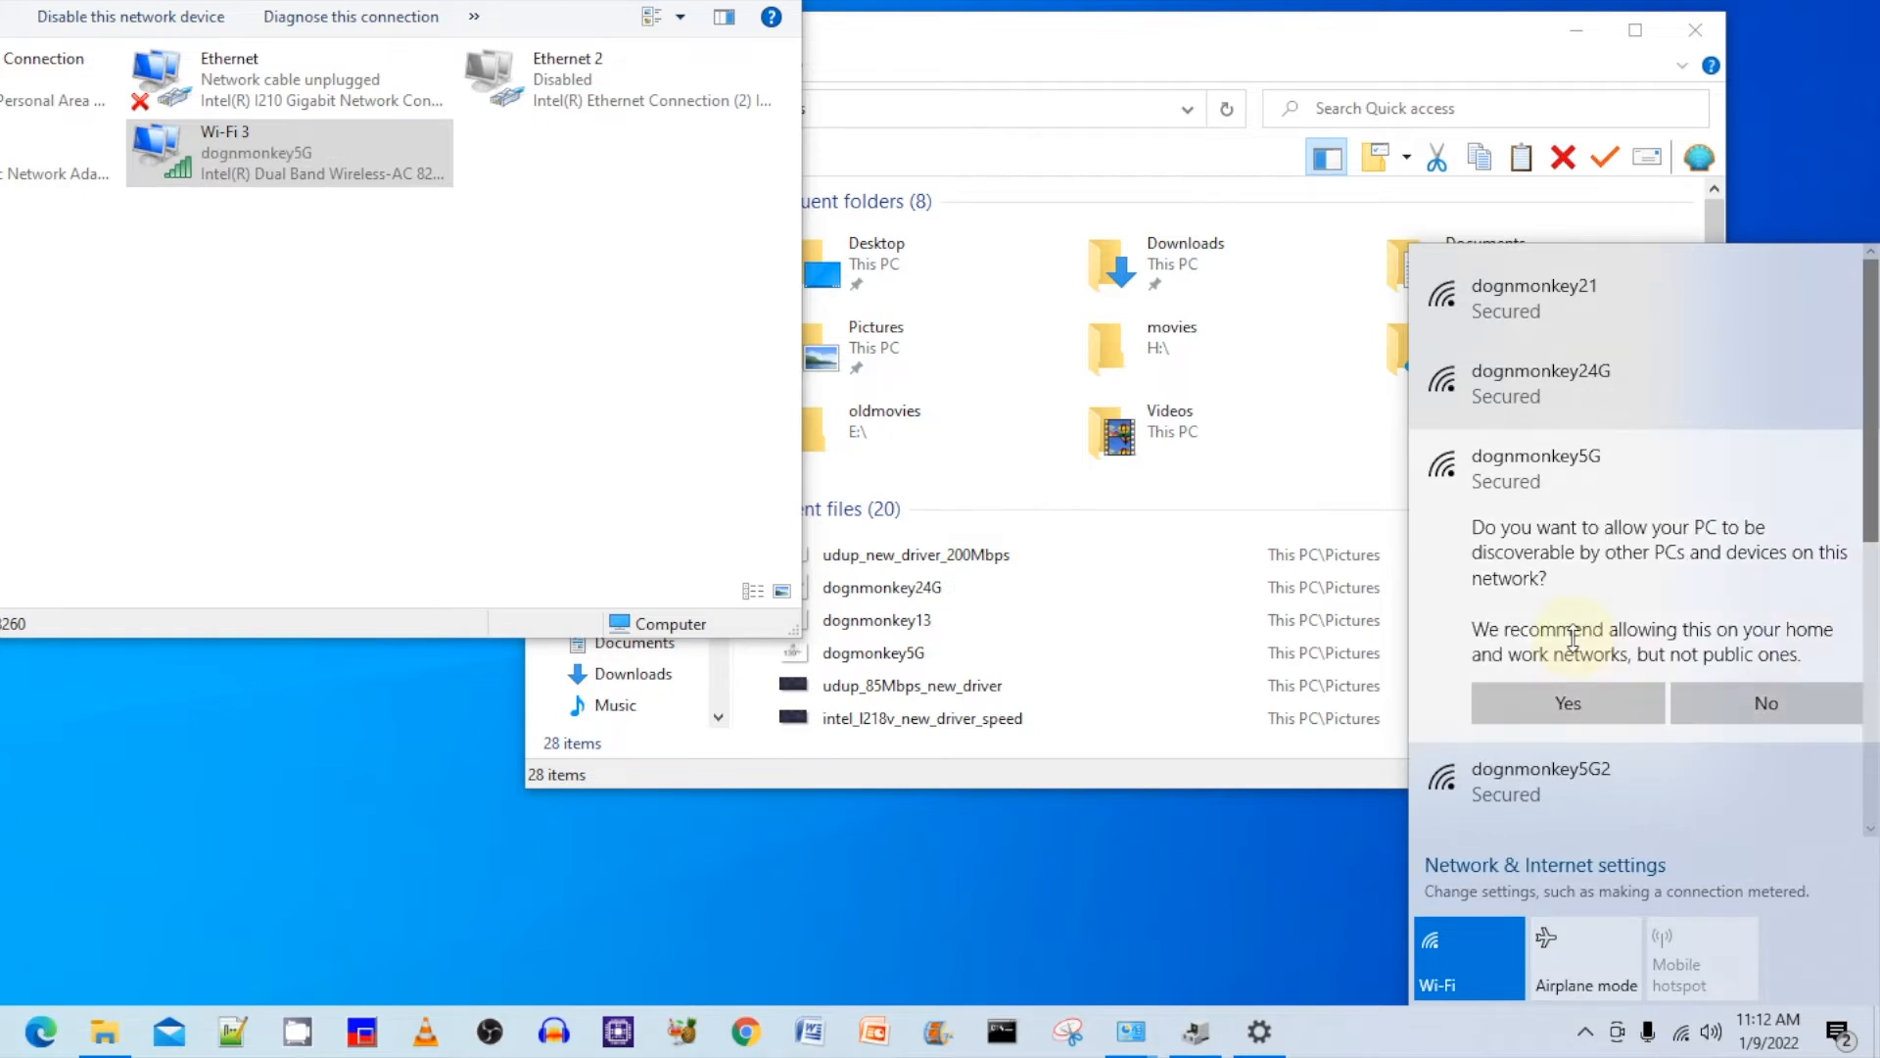
{"action": "left_click", "coordinate": [1566, 703]}
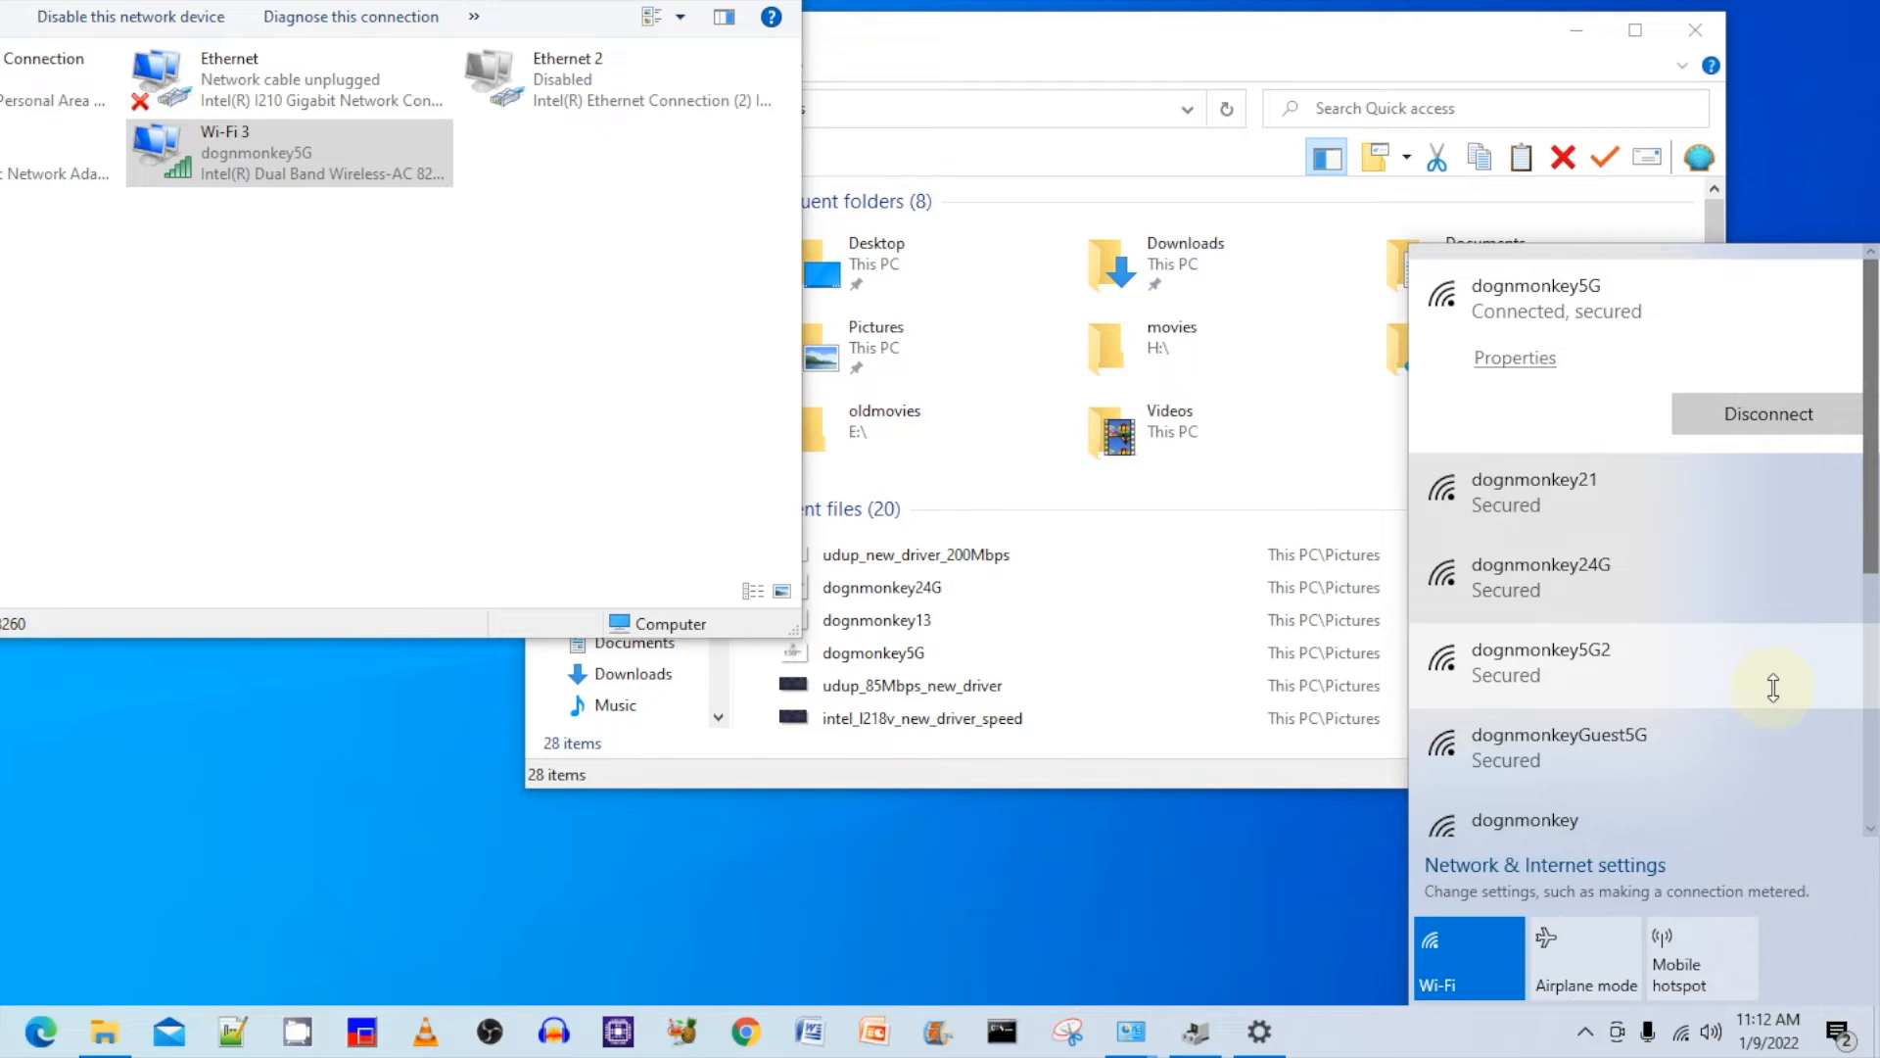
{"action": "mouse_move", "coordinate": [1580, 335]}
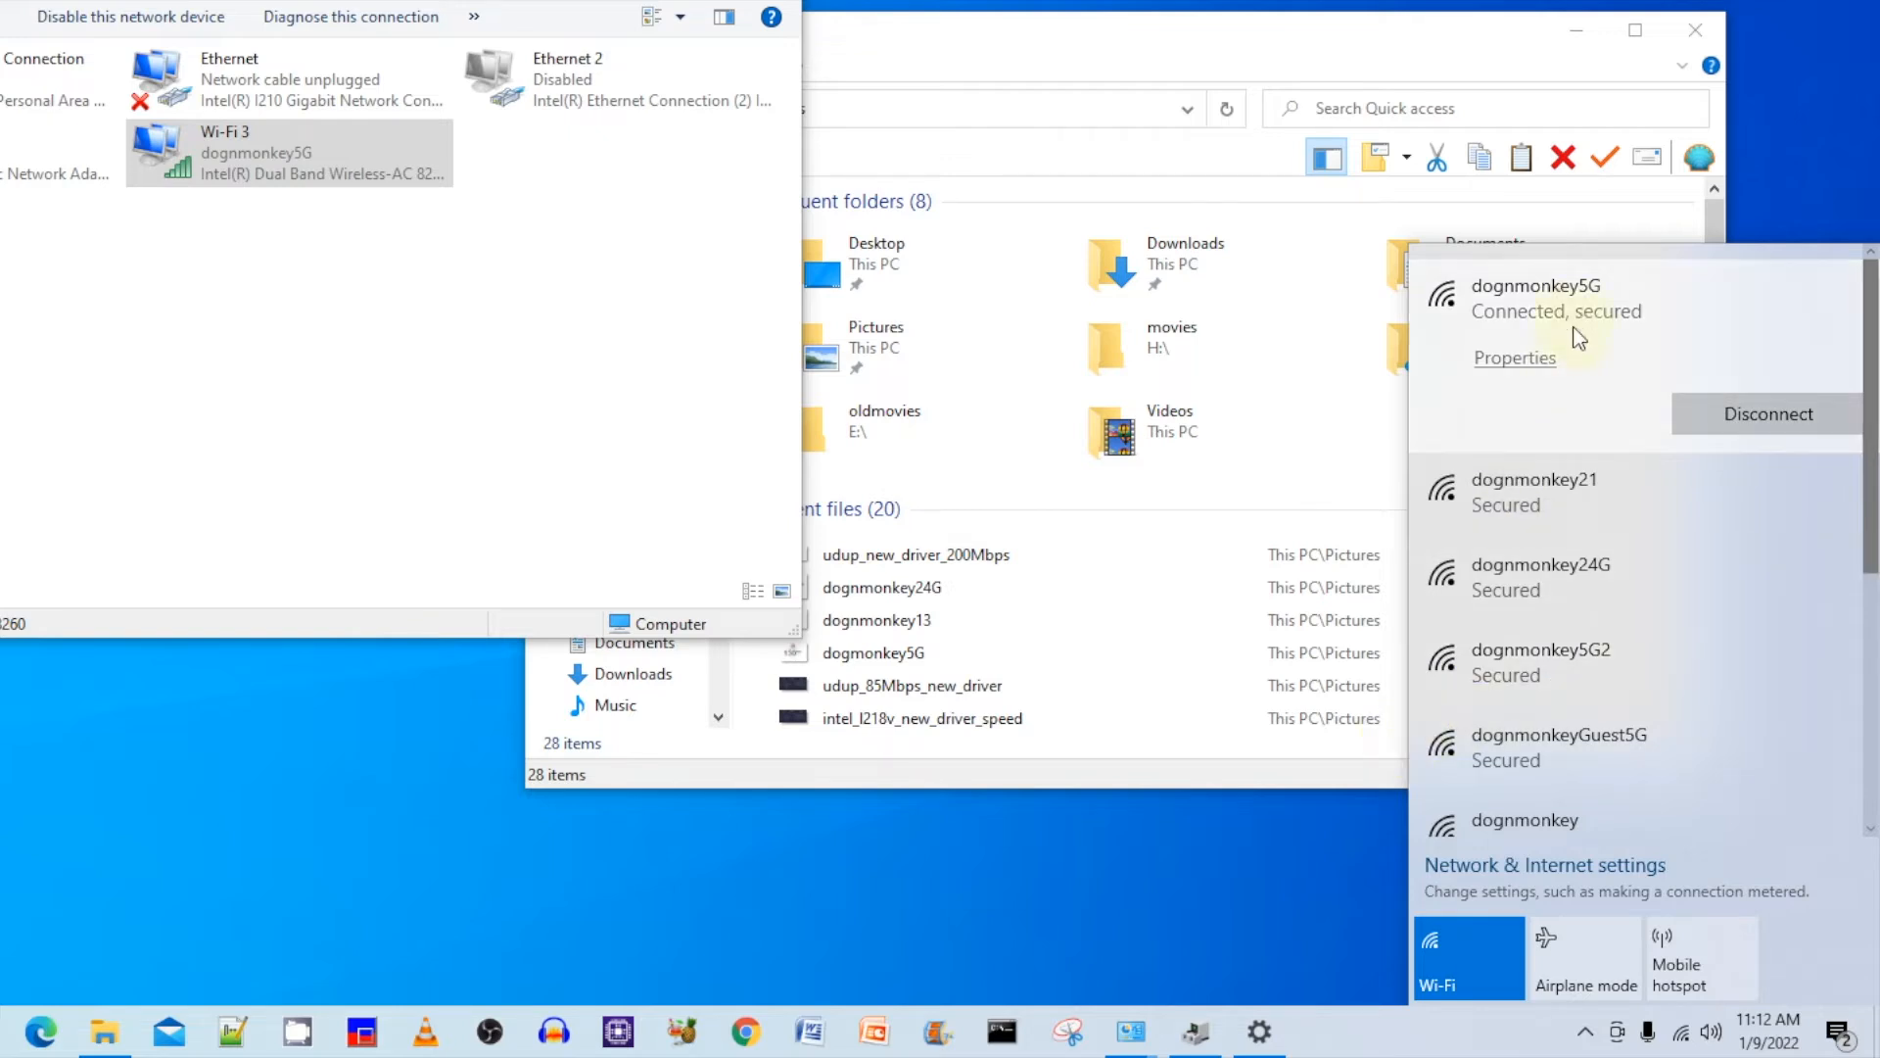
{"action": "mouse_move", "coordinate": [169, 1032]}
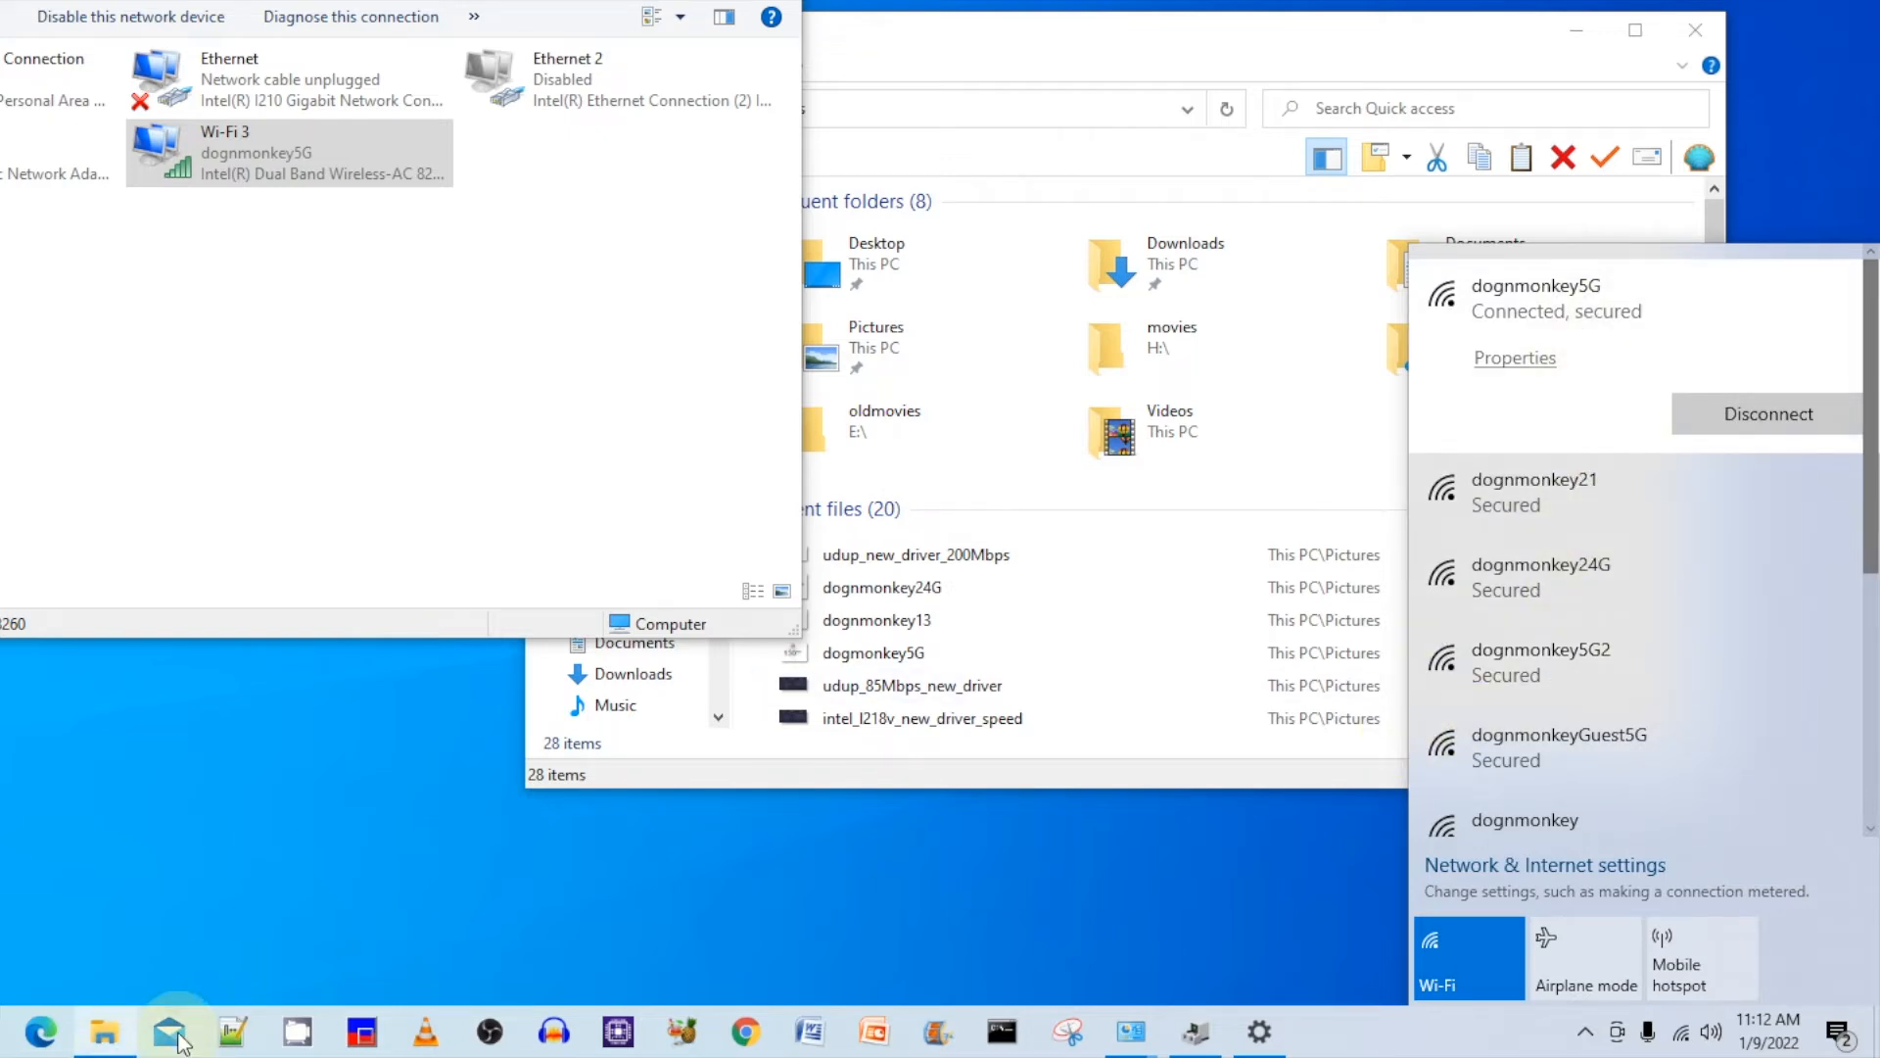
{"action": "mouse_move", "coordinate": [152, 1044]}
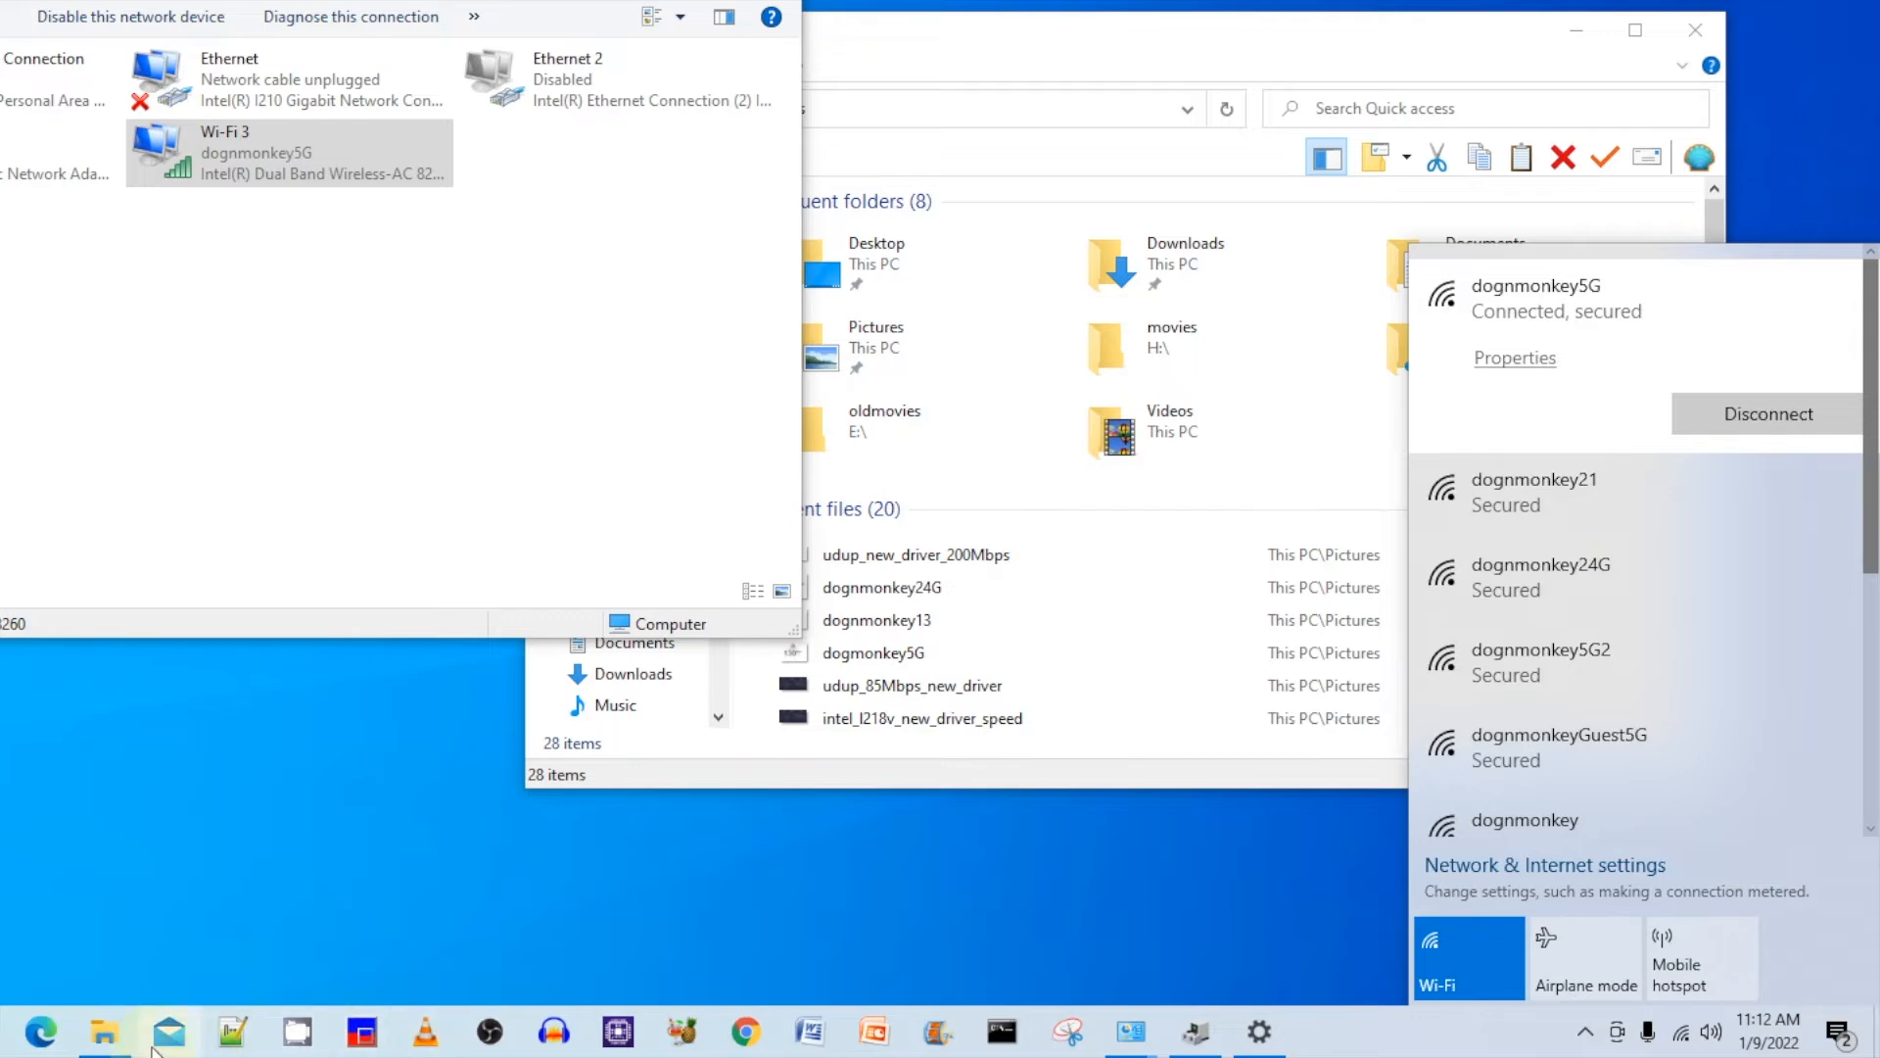
- Launch Chrome from the taskbar and navigate to speedtest.net
{"action": "left_click", "coordinate": [744, 1030]}
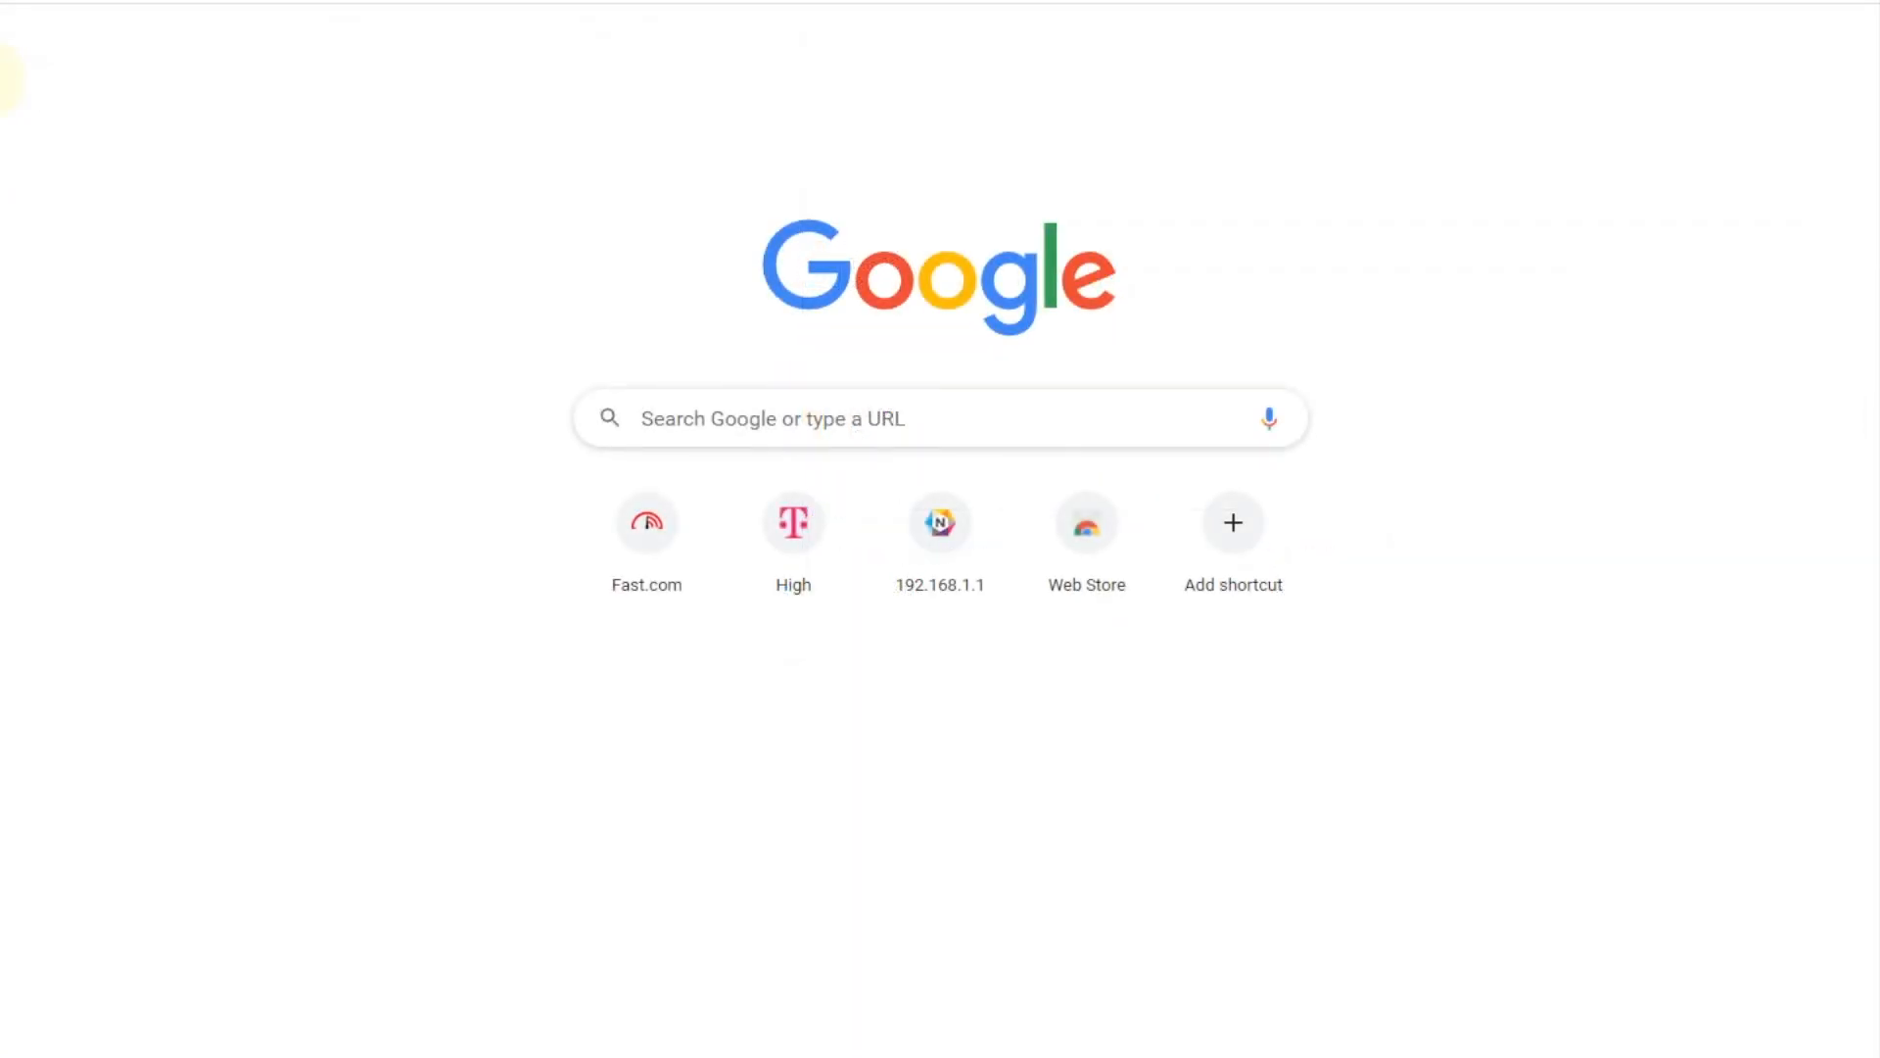
{"action": "left_click", "coordinate": [646, 521]}
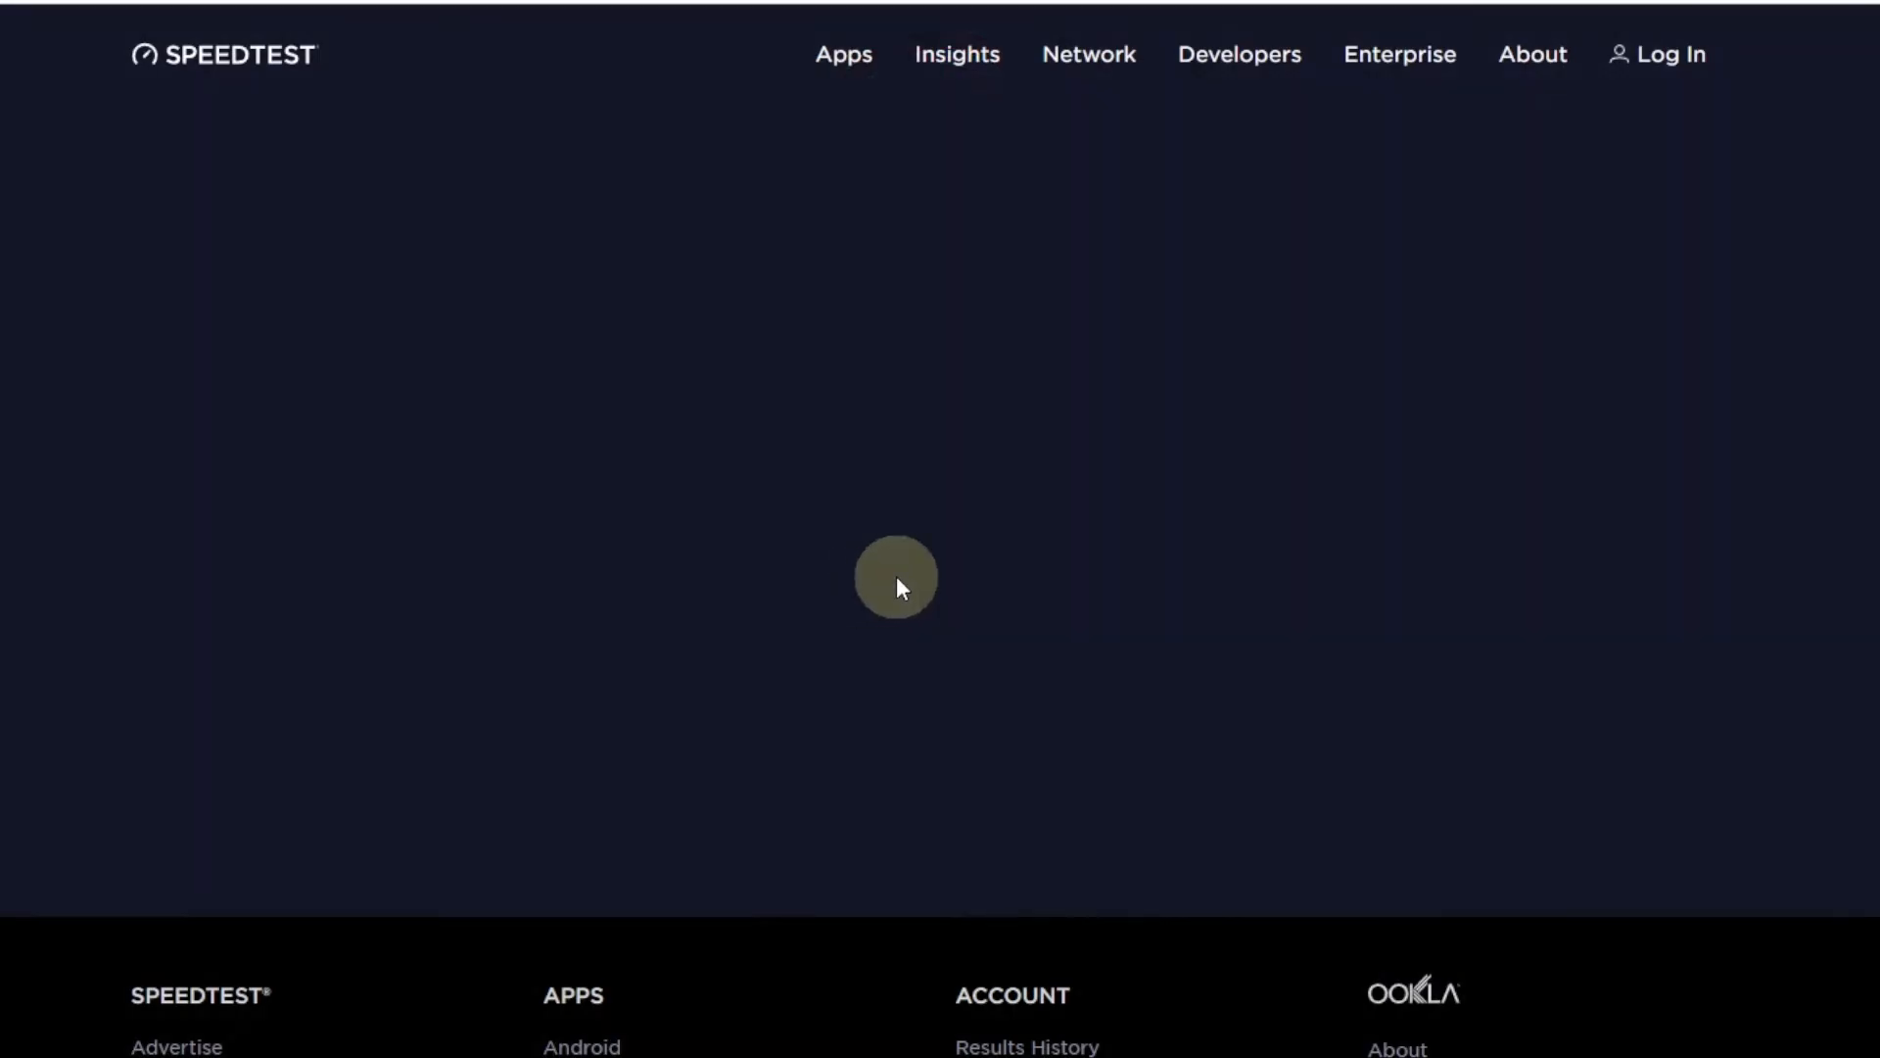
- Start the Speedtest with GO over the dognmonkey5G connection
{"action": "left_click", "coordinate": [895, 576]}
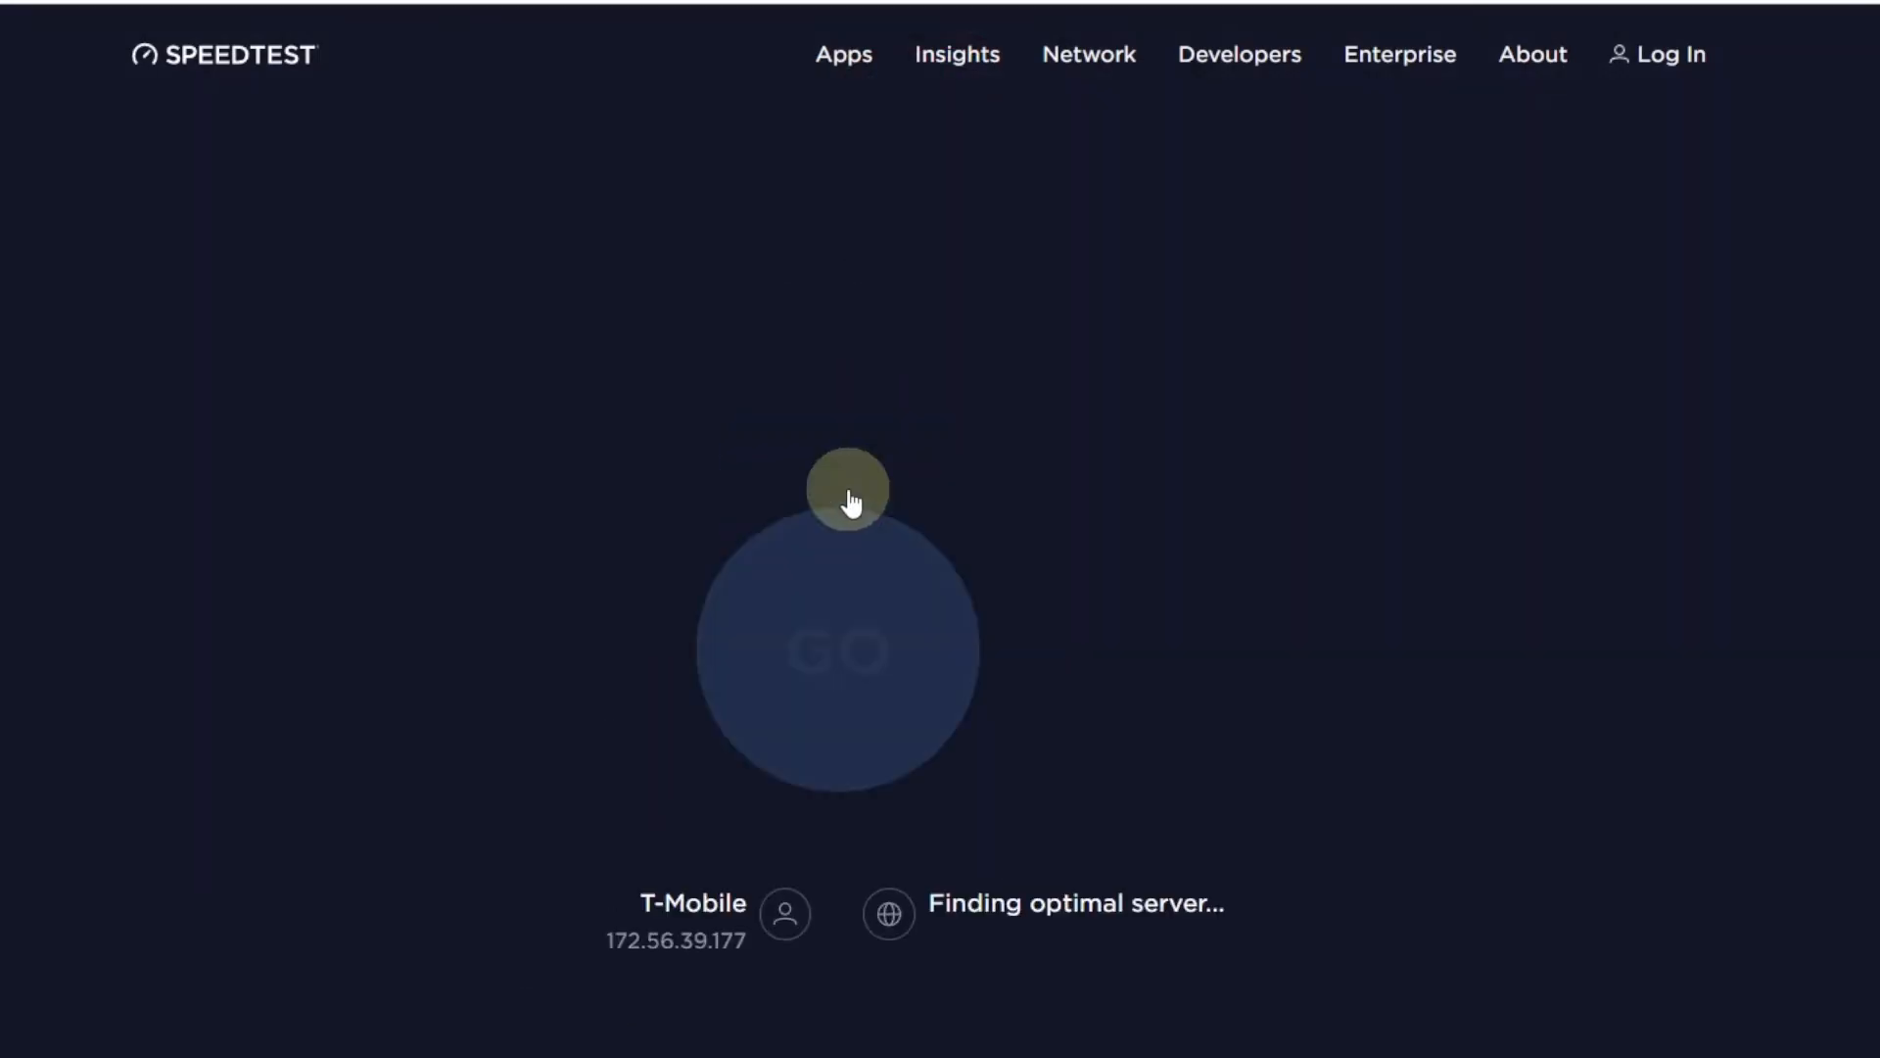
{"action": "left_click", "coordinate": [836, 650]}
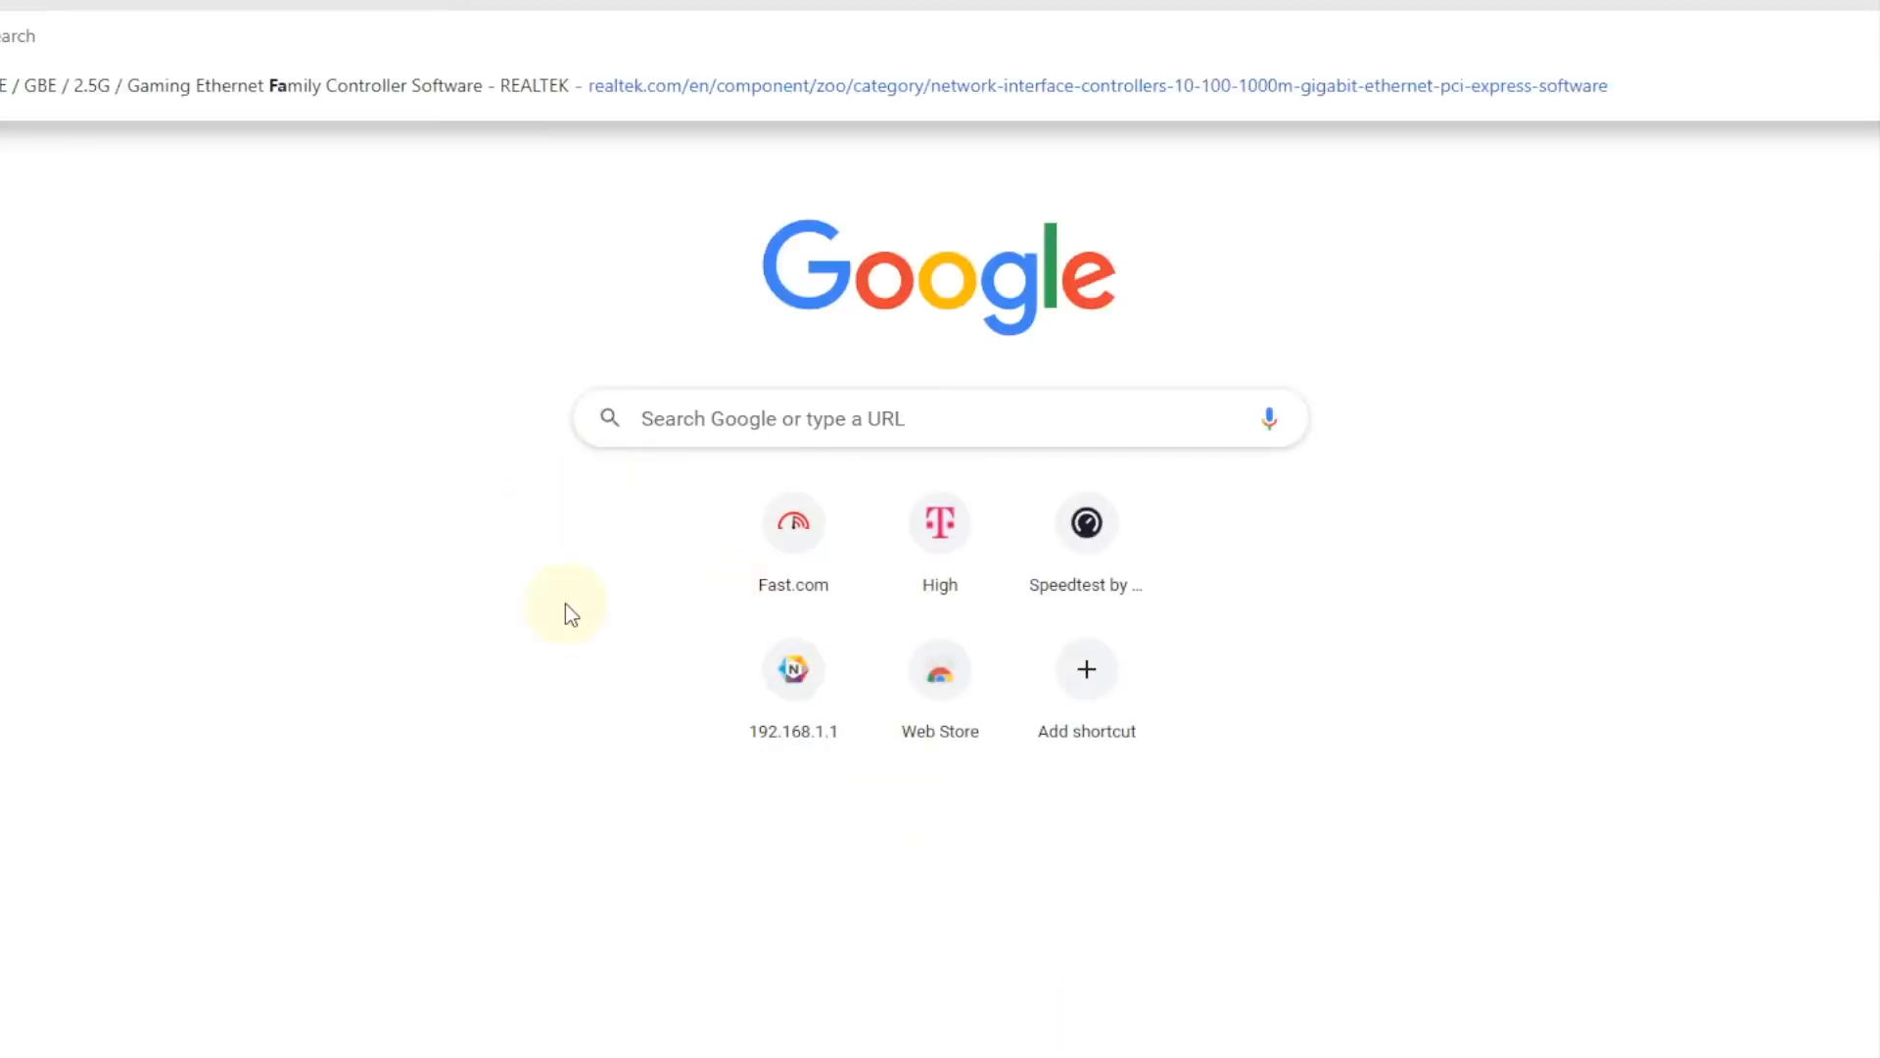
- Switch from Chrome back to Device Manager showing the Intel Dual Band Wireless-AC 8260
{"action": "left_click", "coordinate": [793, 520]}
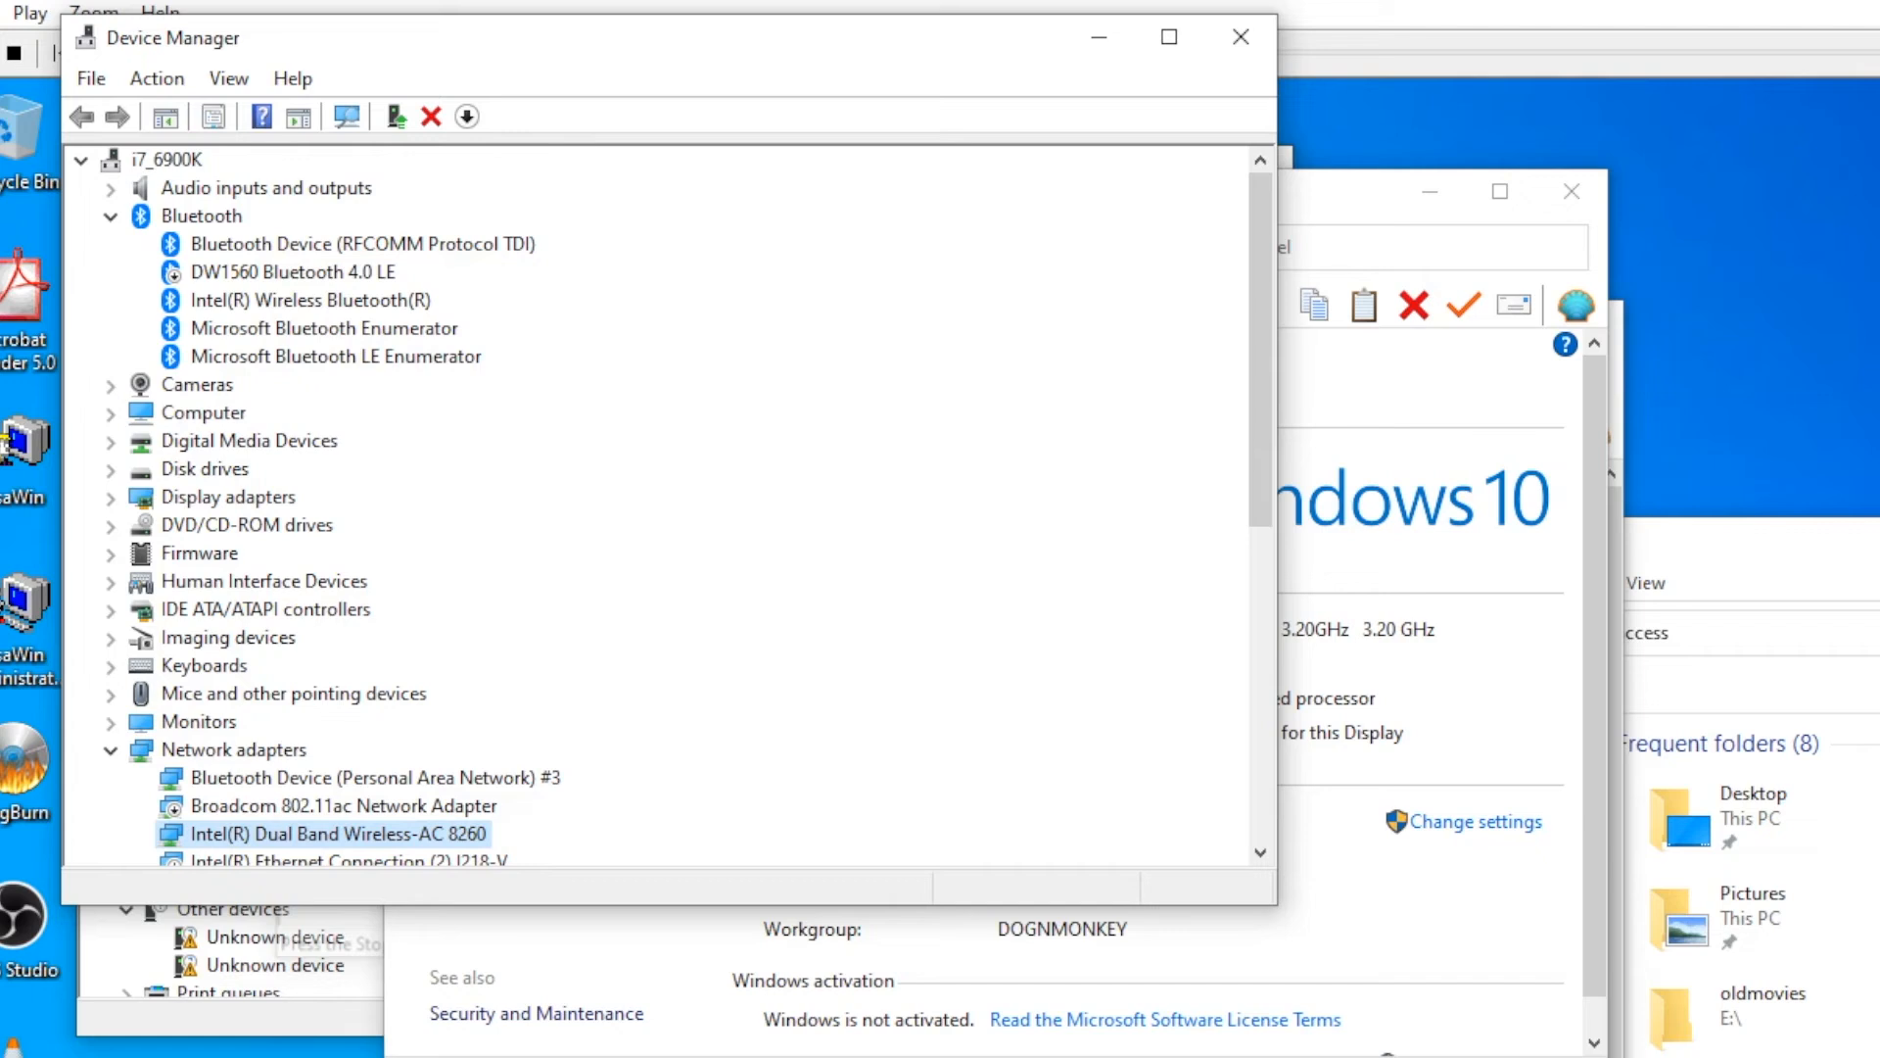
{"action": "mouse_move", "coordinate": [247, 447]}
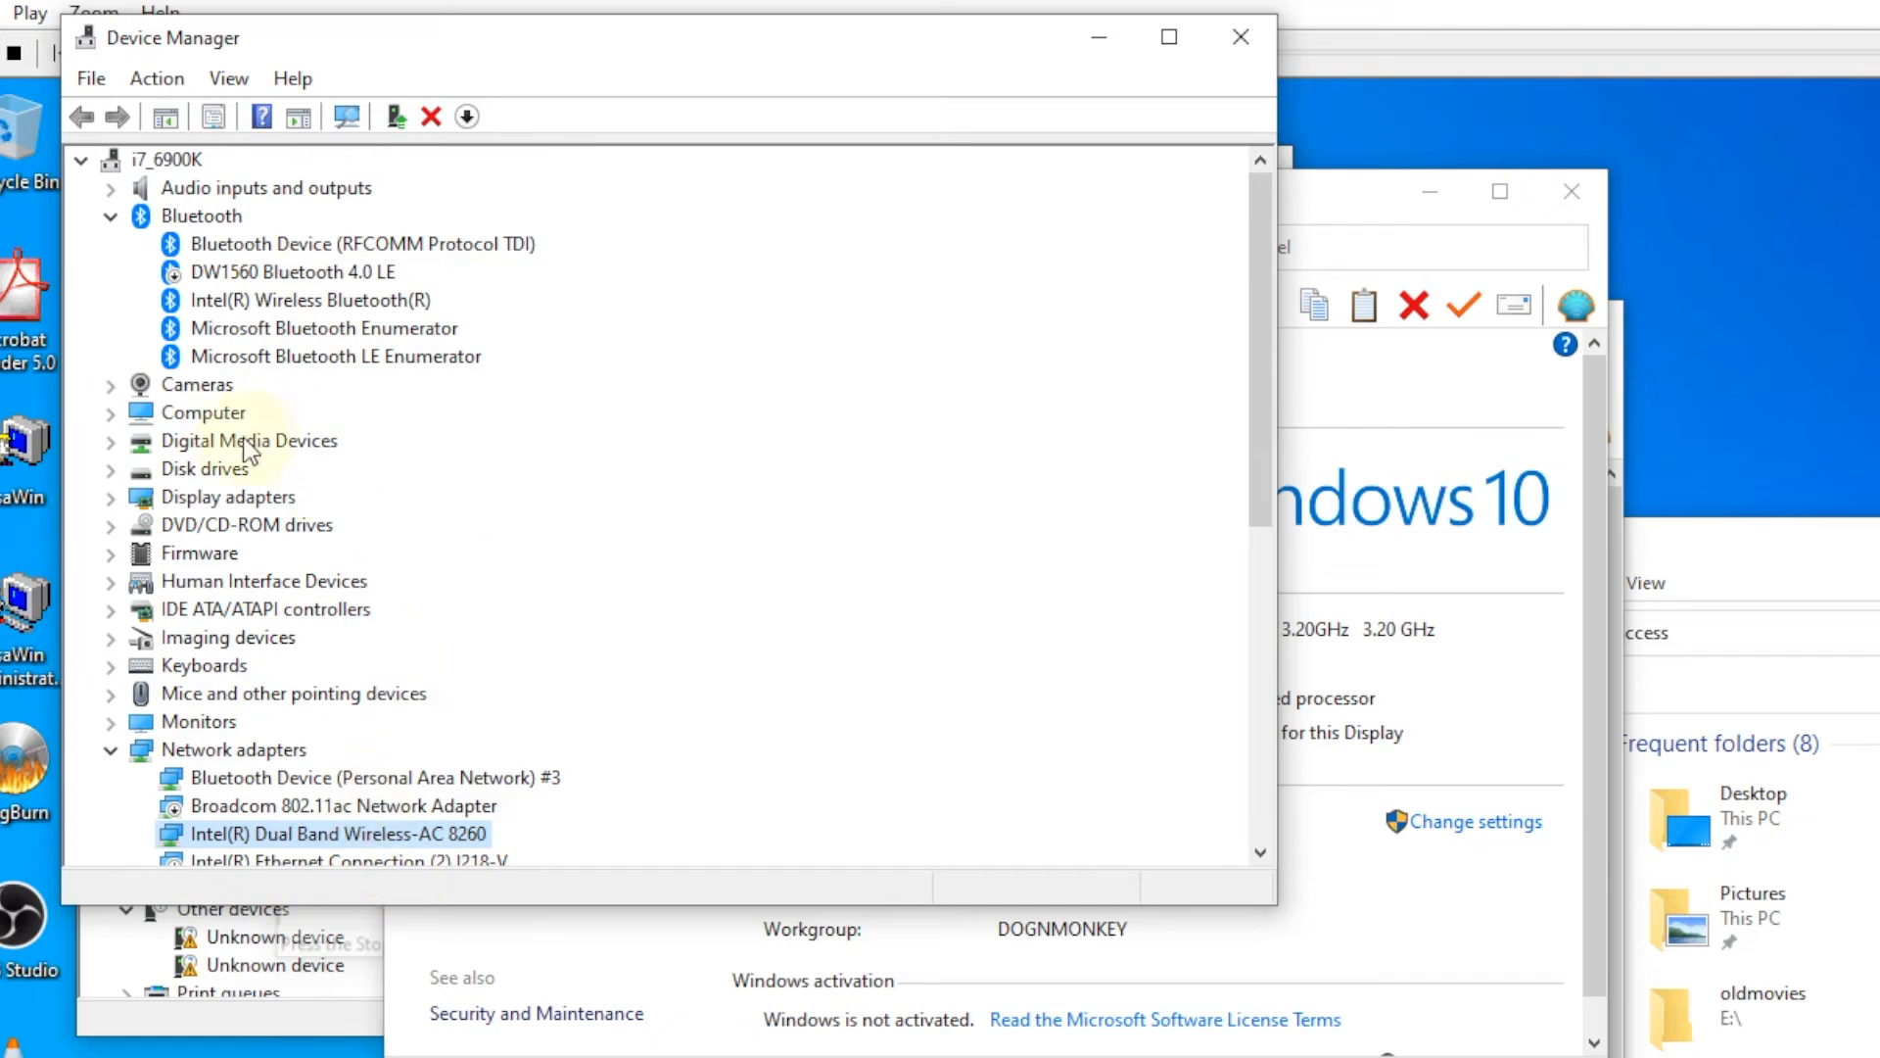
{"action": "mouse_move", "coordinate": [355, 294]}
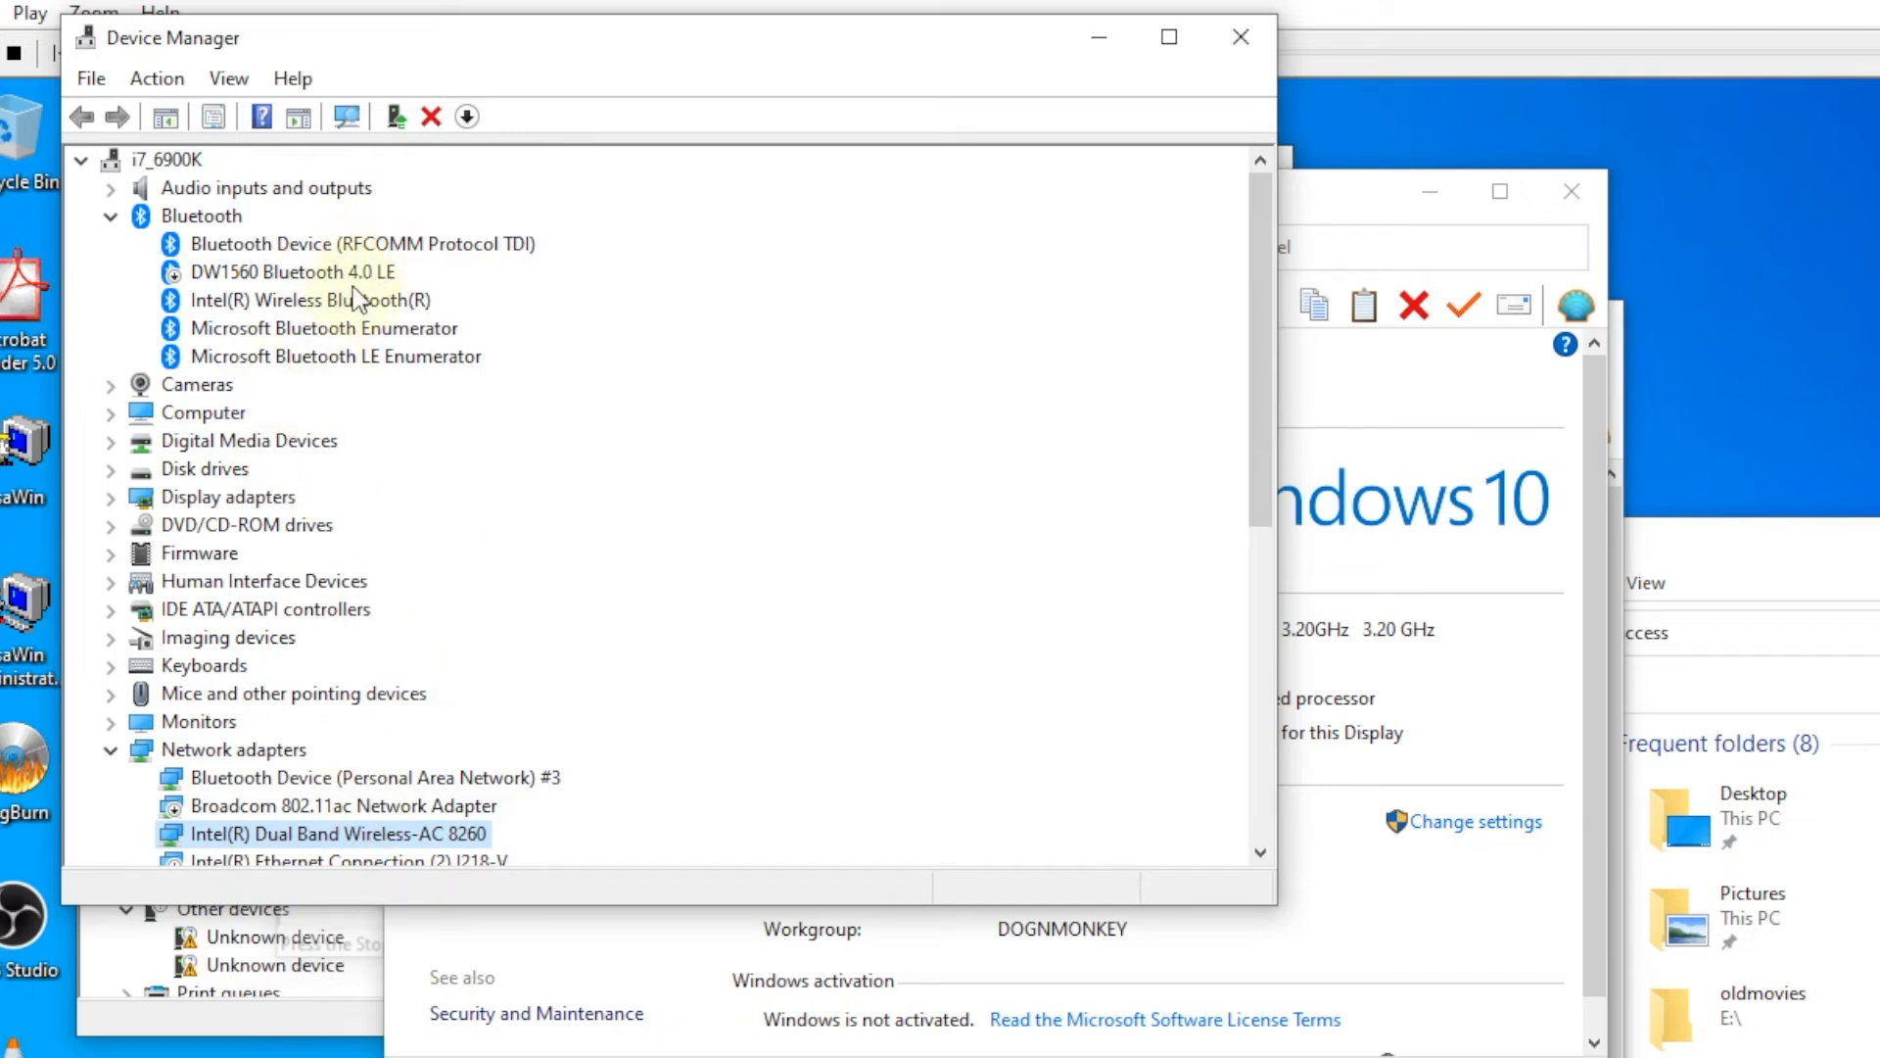
{"action": "mouse_move", "coordinate": [384, 315]}
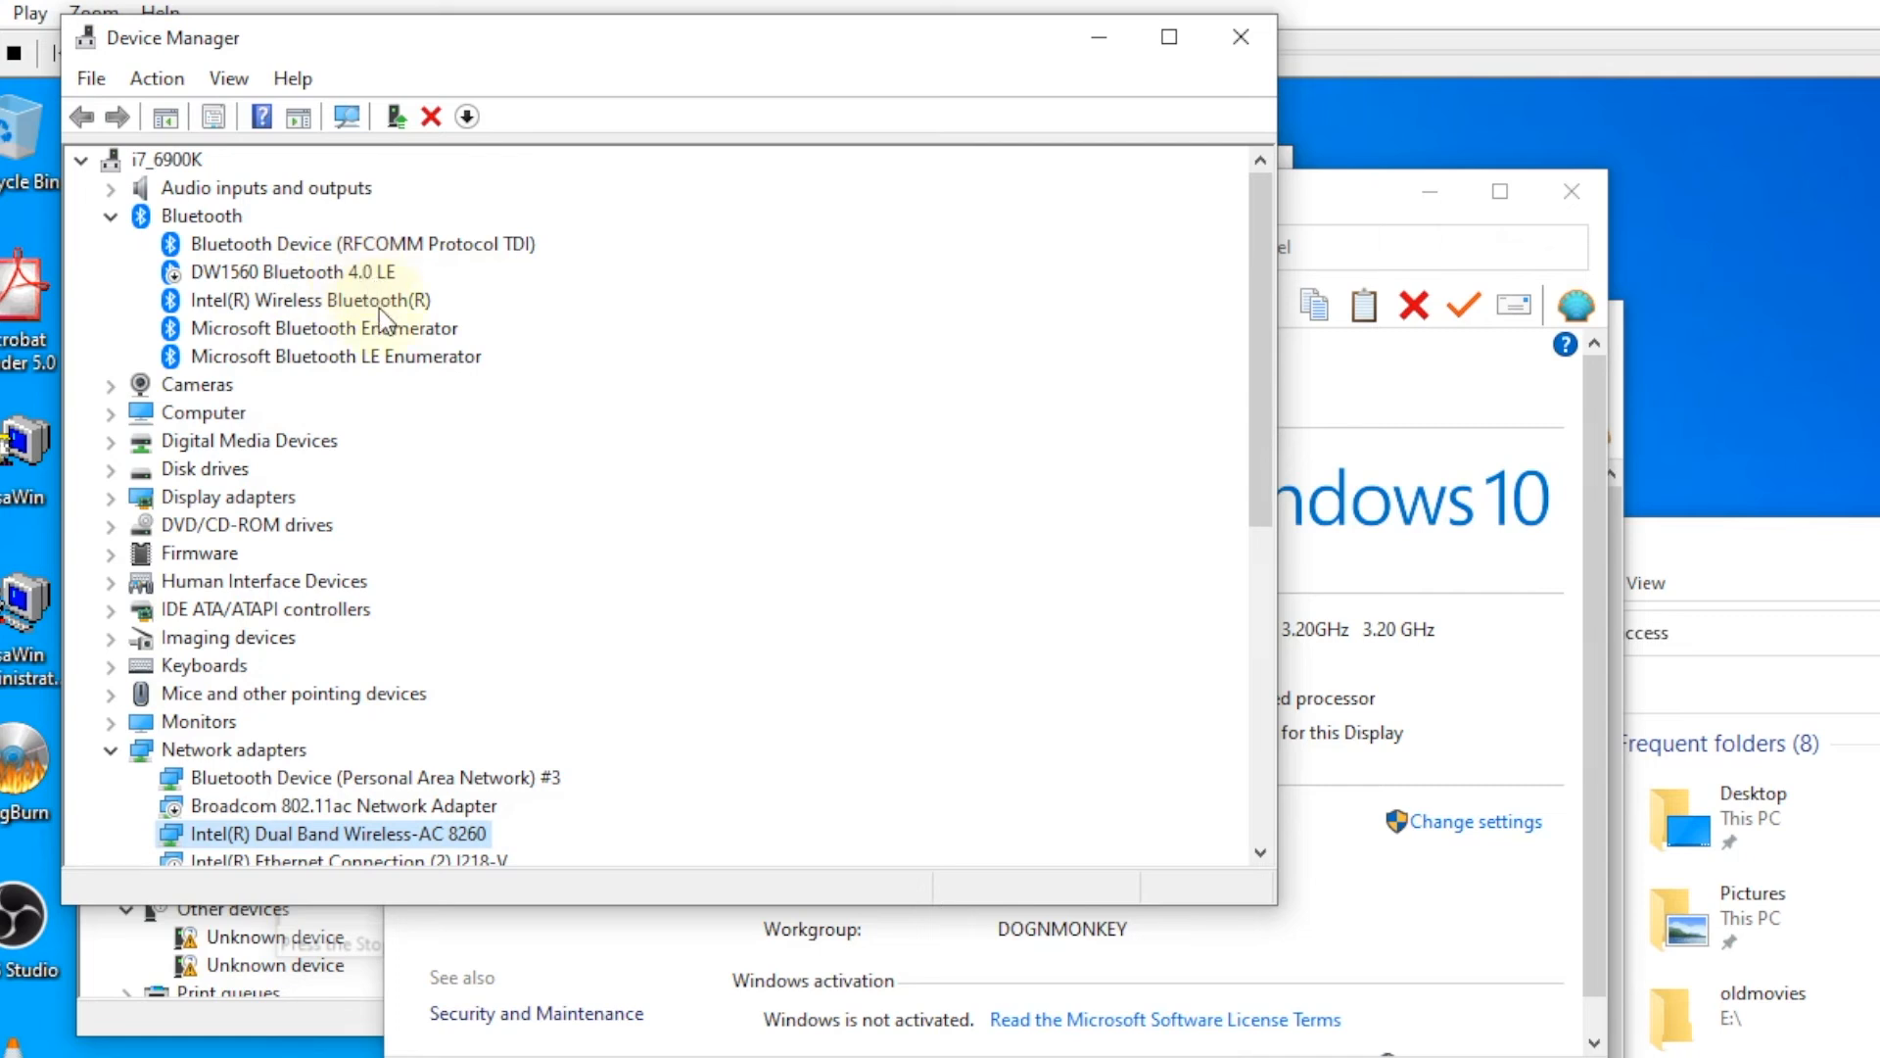
{"action": "mouse_move", "coordinate": [830, 801]}
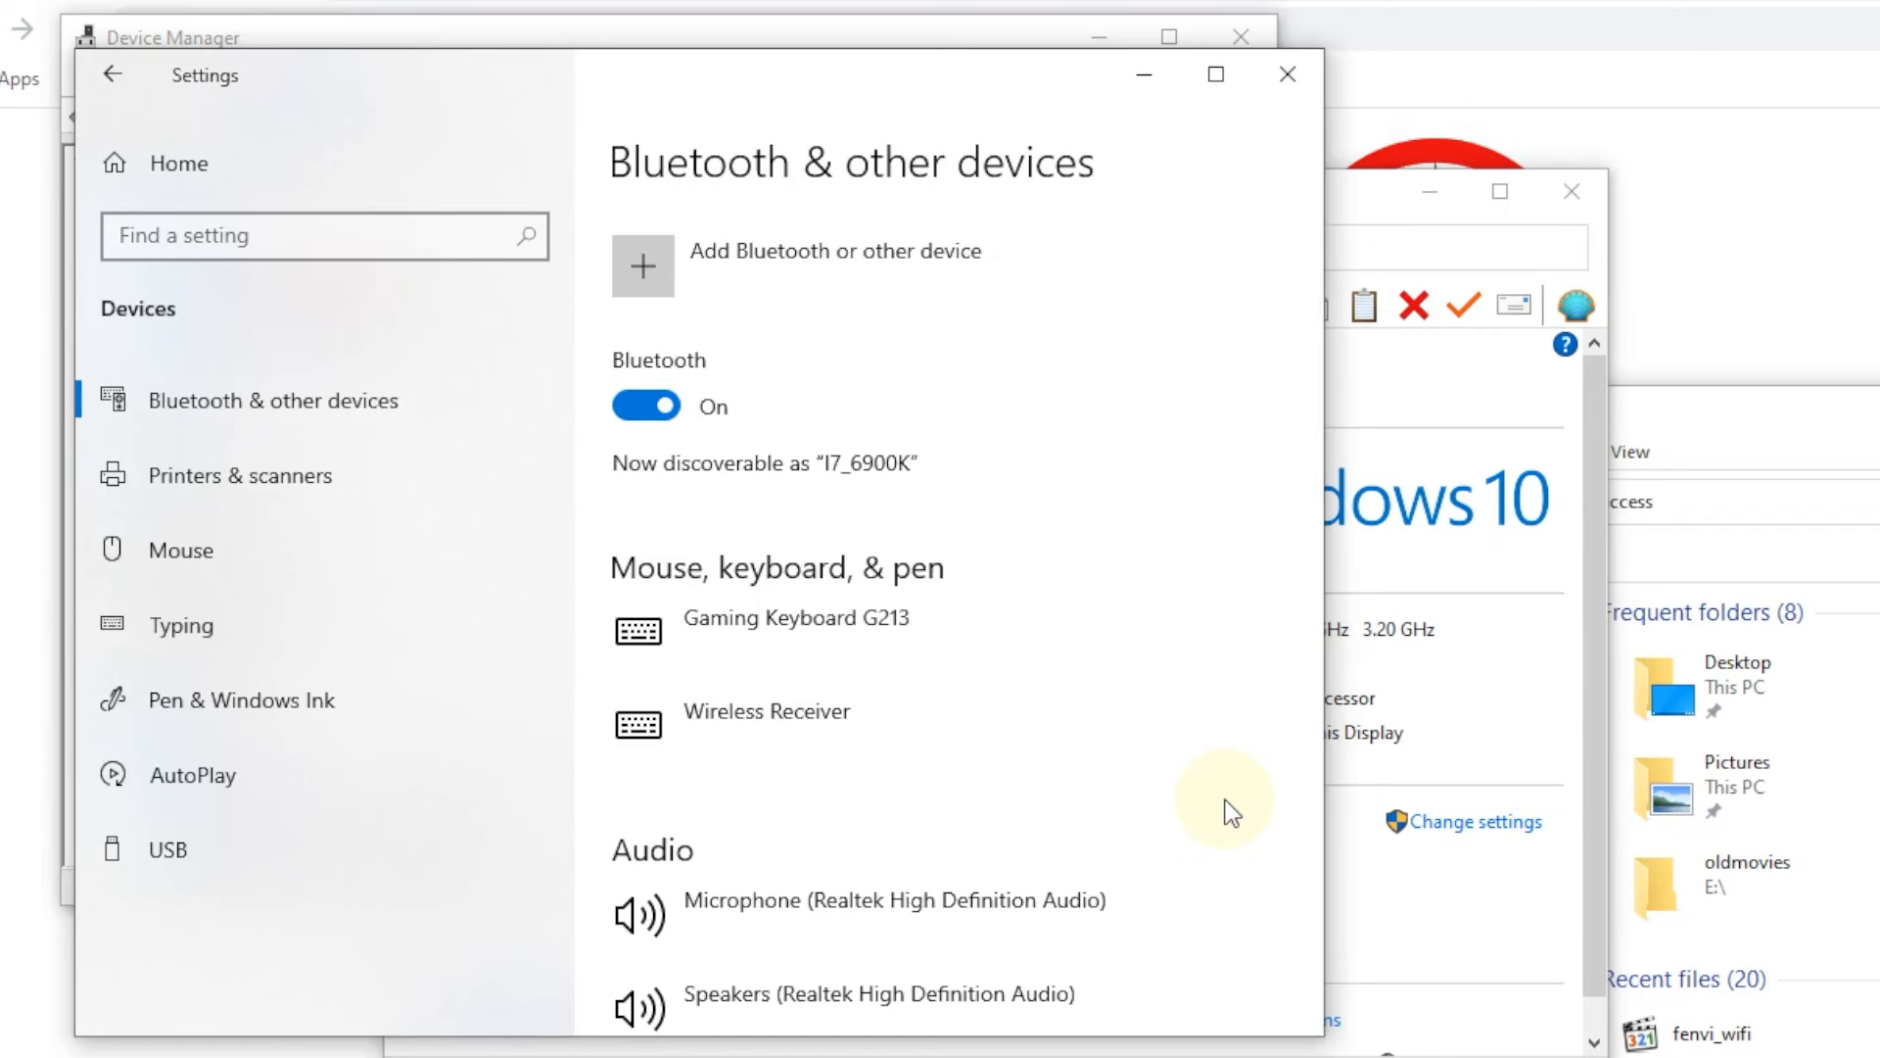
{"action": "mouse_move", "coordinate": [1102, 568]}
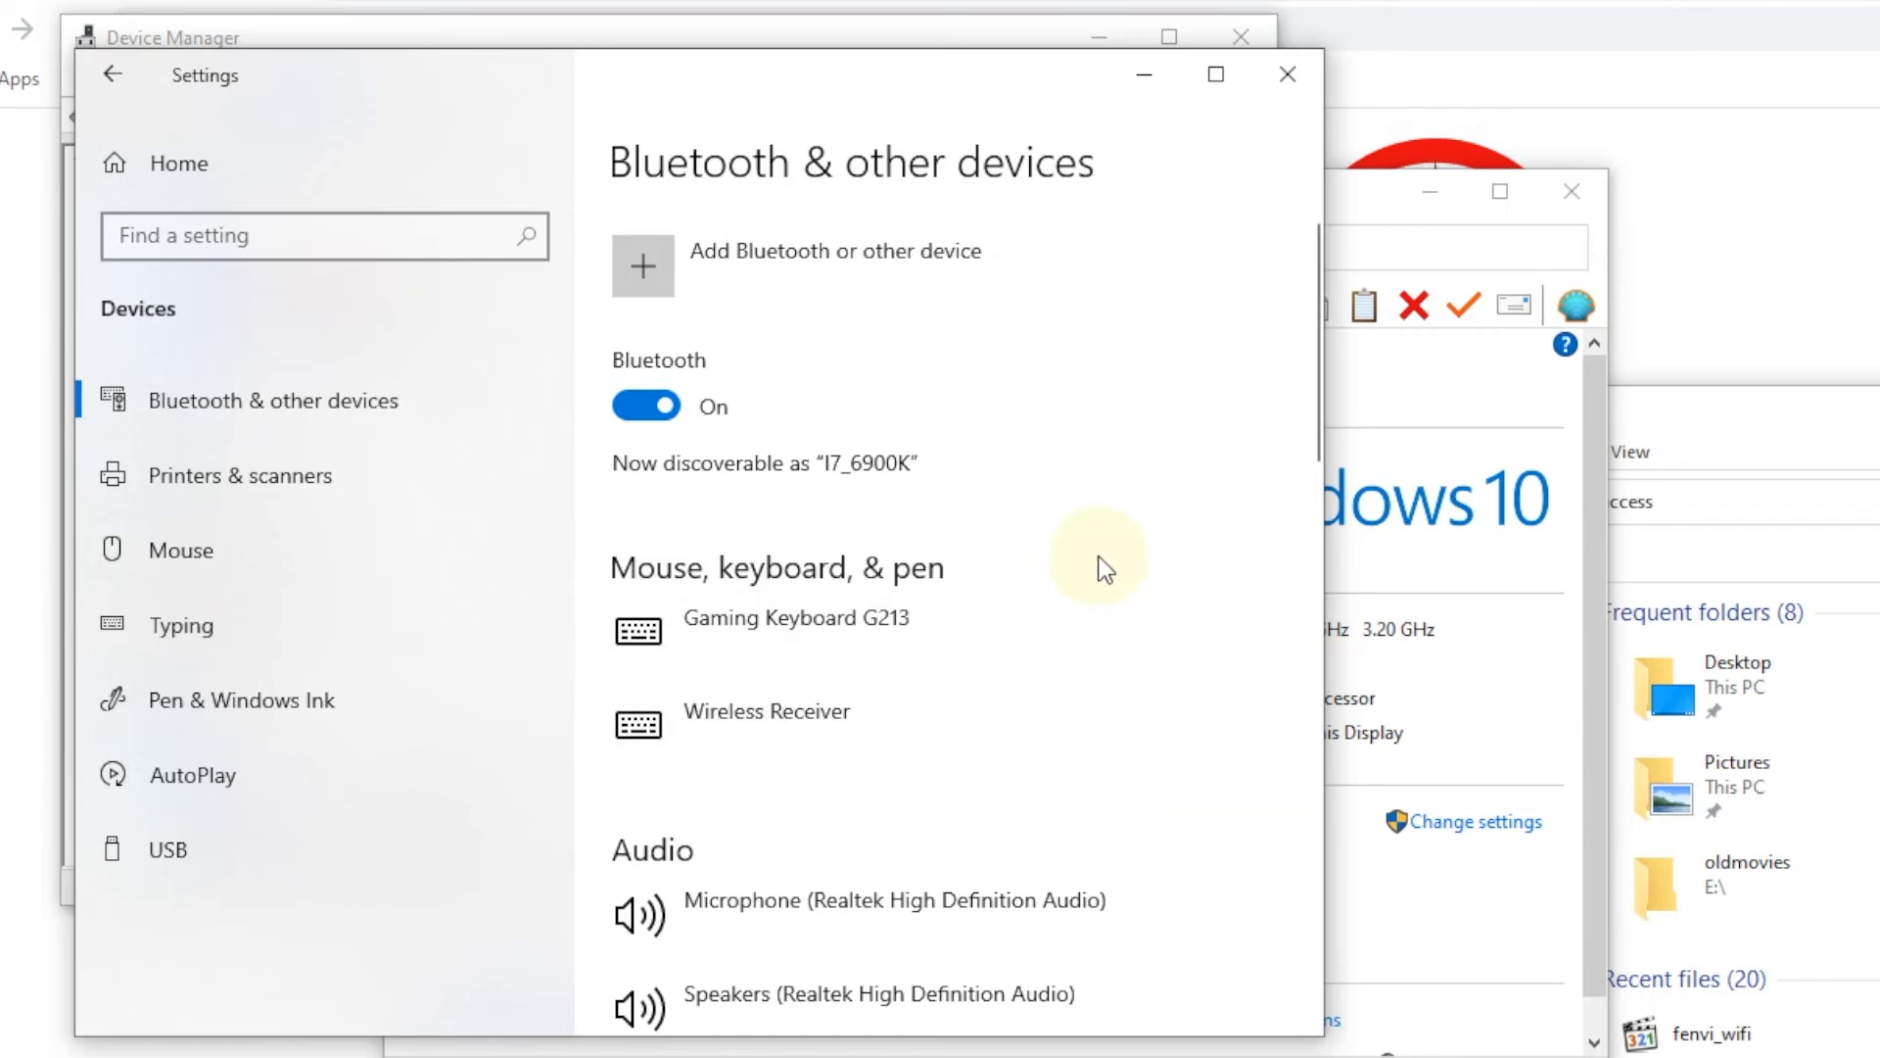
{"action": "scroll", "scroll_direction": "down", "scroll_amount": 3}
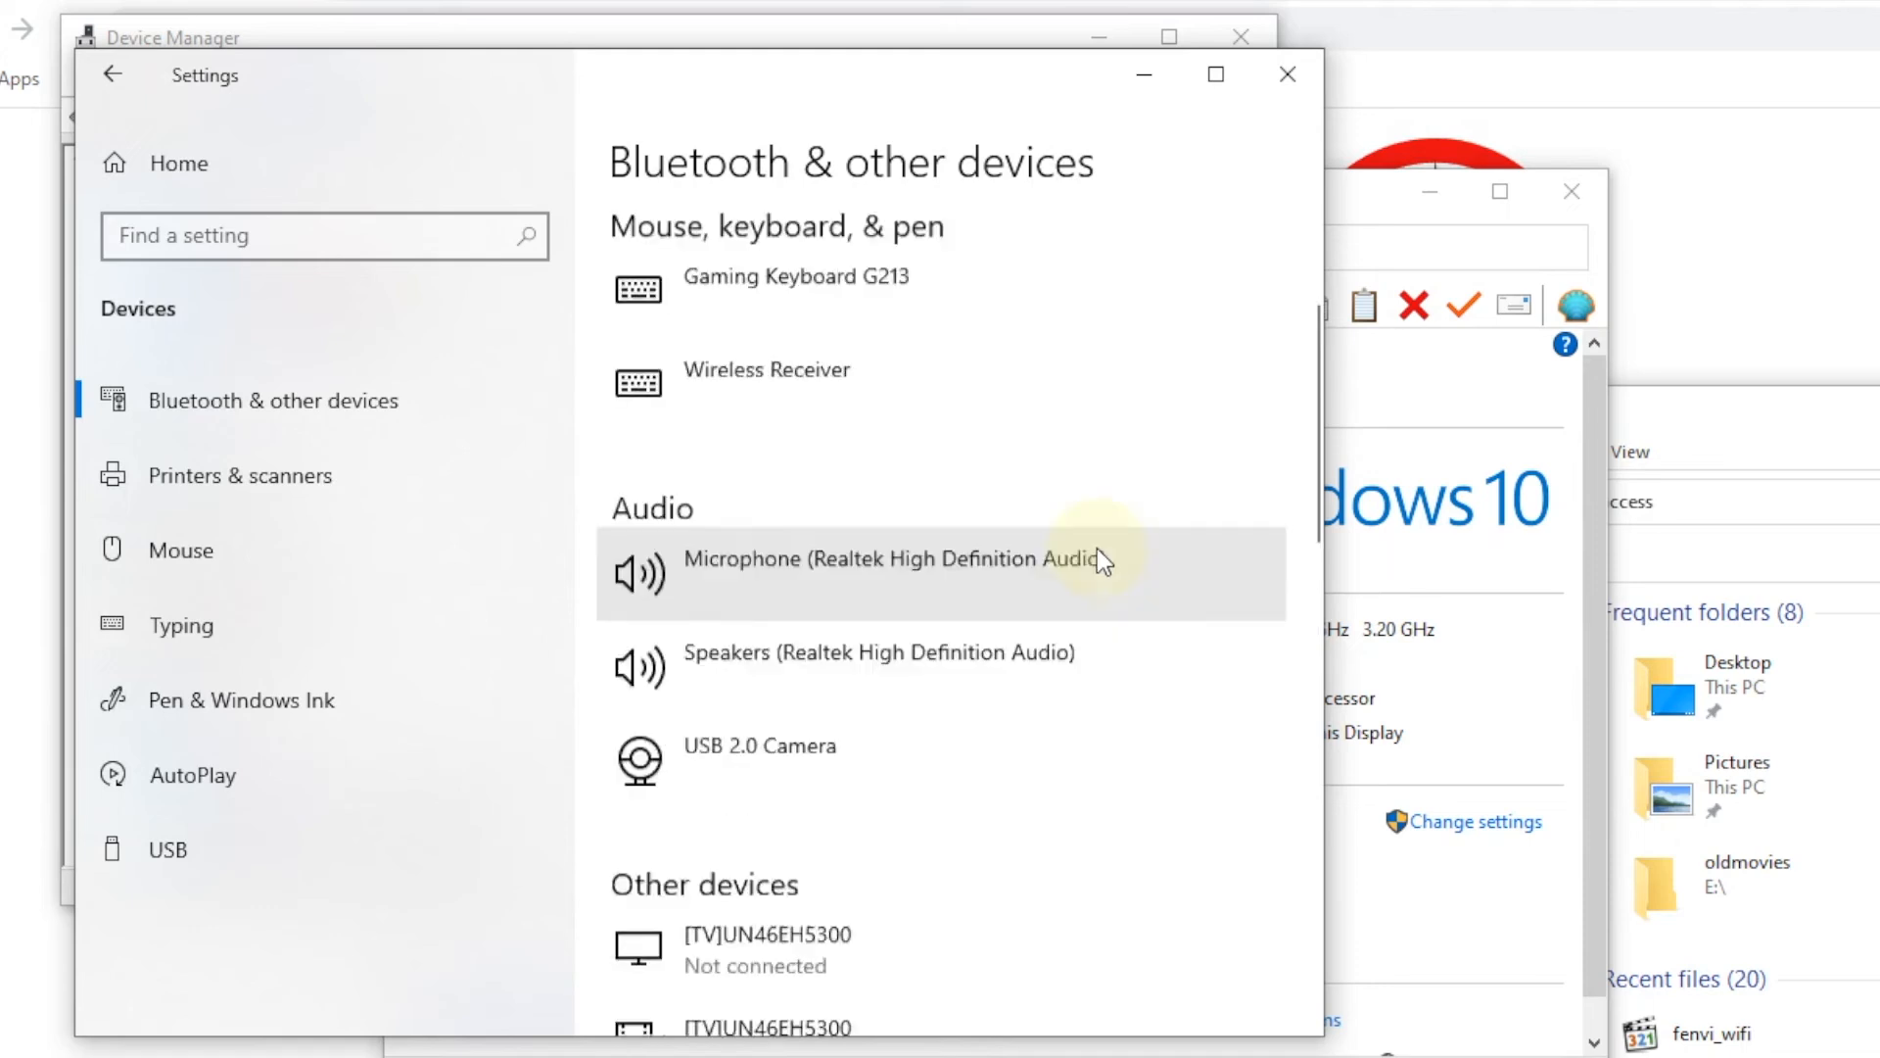
{"action": "scroll", "scroll_direction": "up", "scroll_amount": 3}
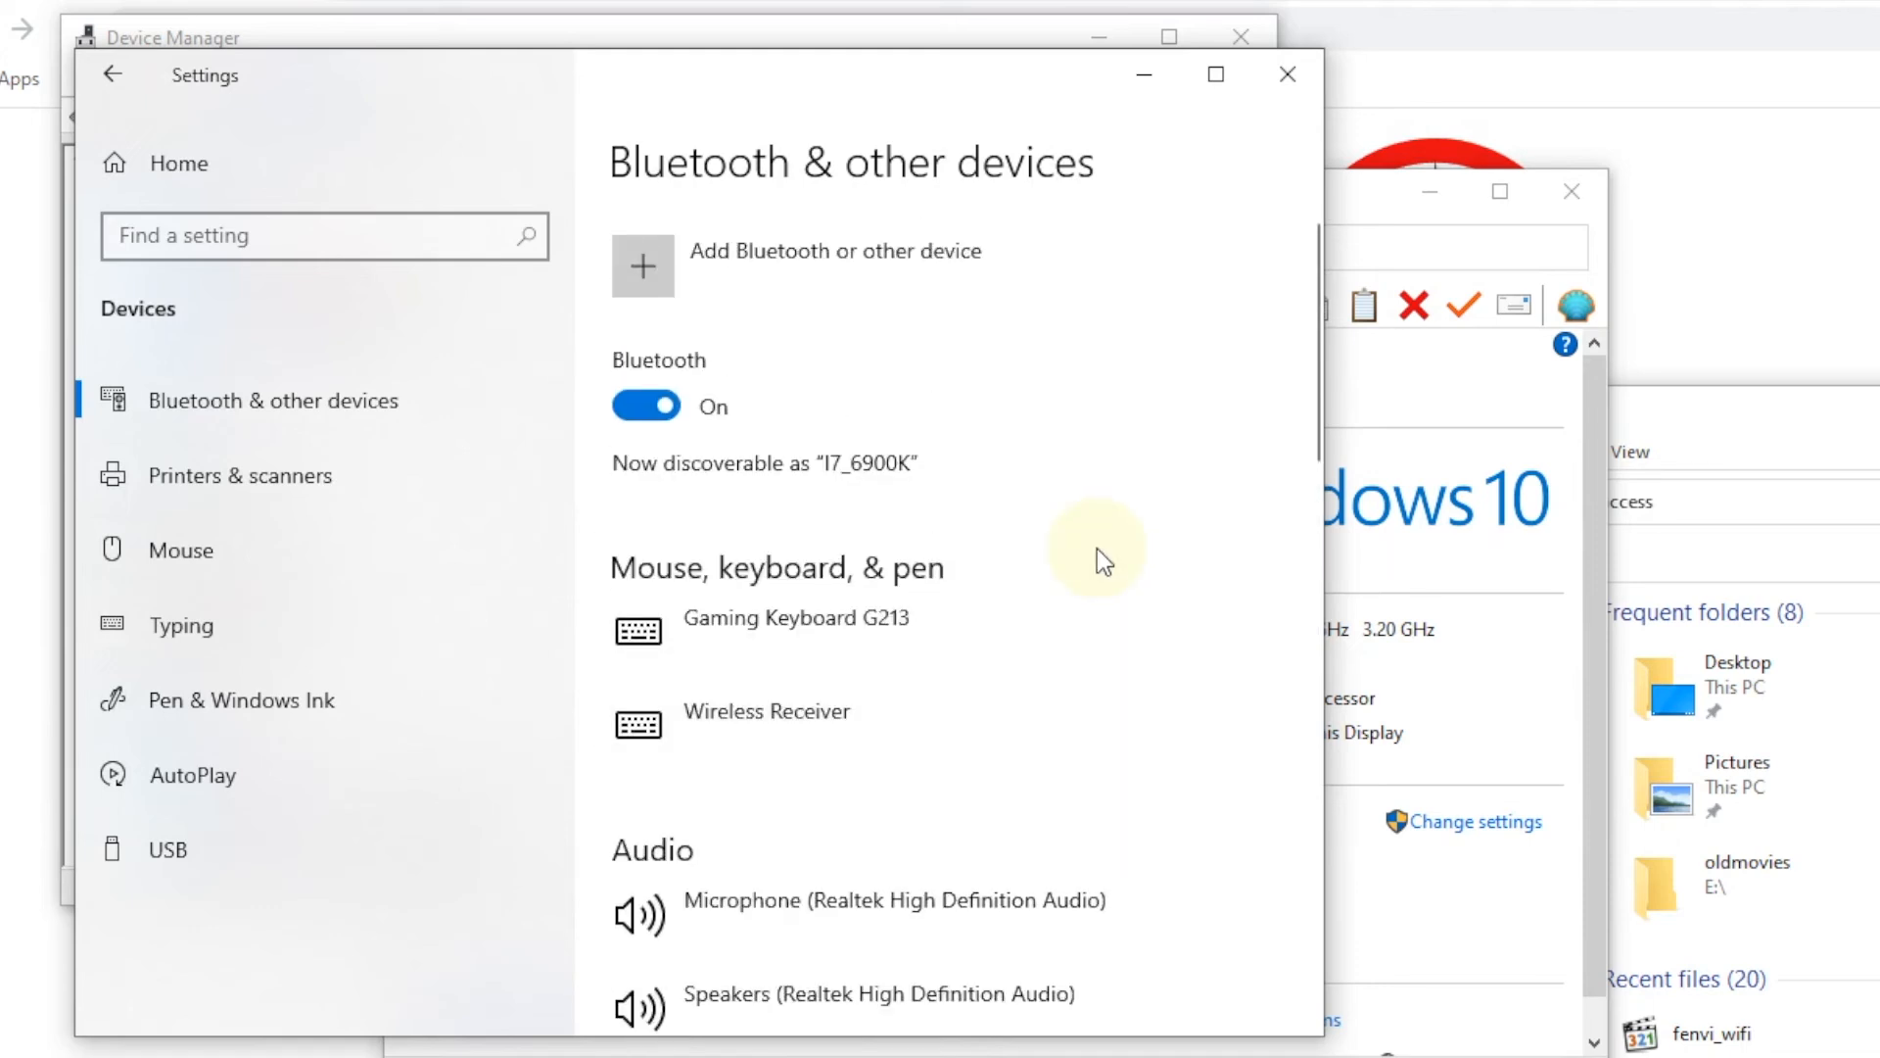
{"action": "mouse_move", "coordinate": [915, 519]}
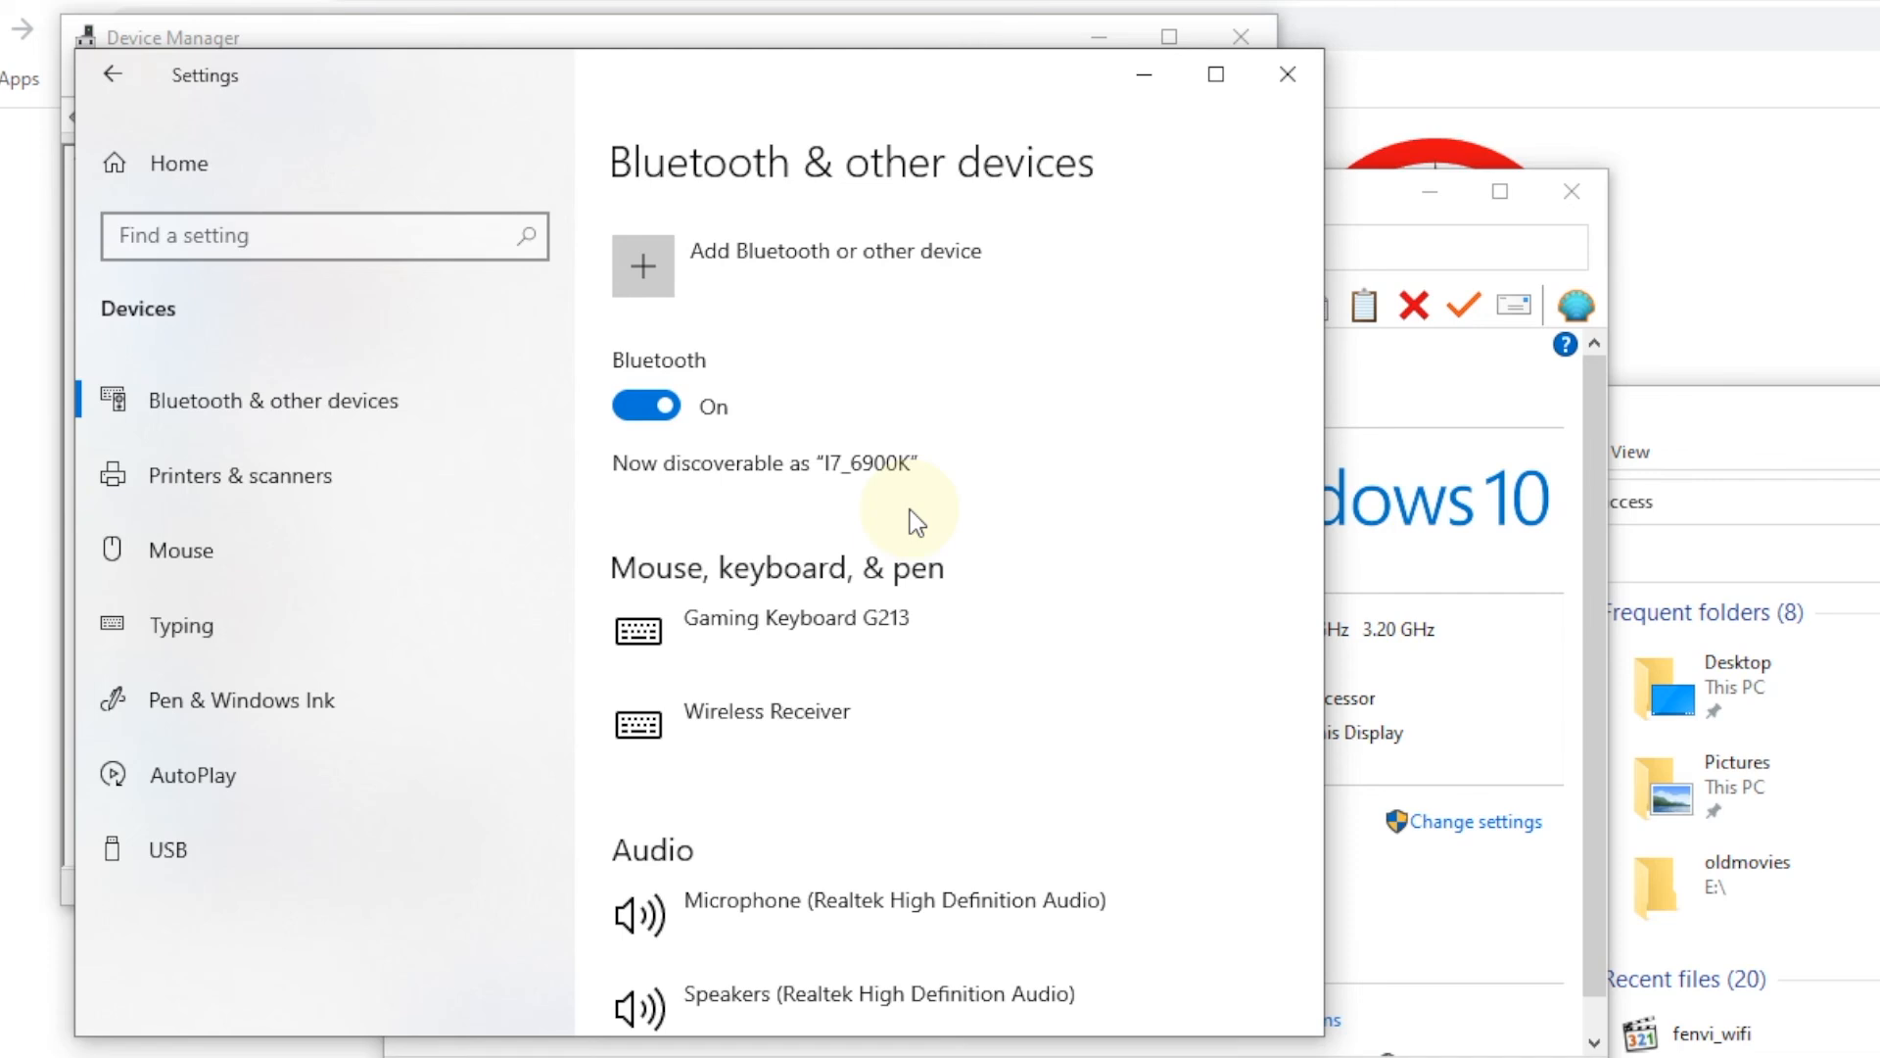
{"action": "scroll", "scroll_direction": "down", "scroll_amount": 3}
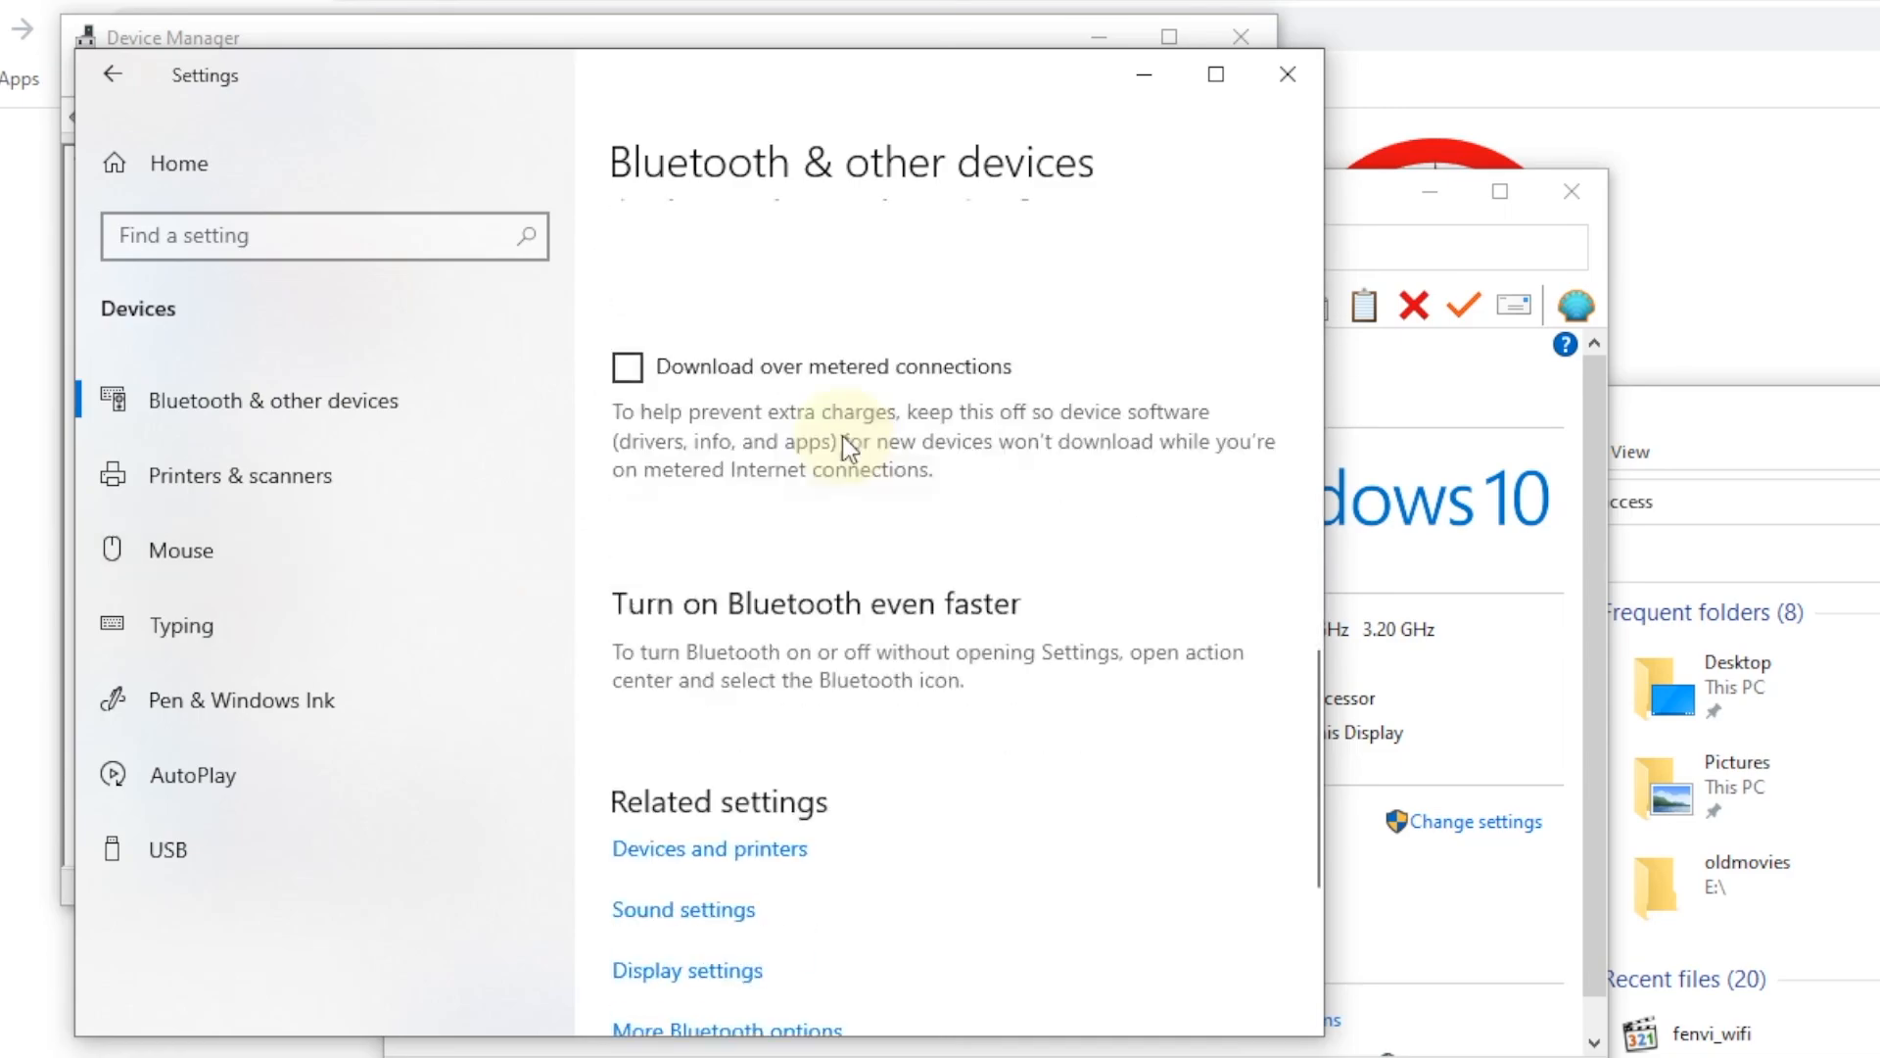